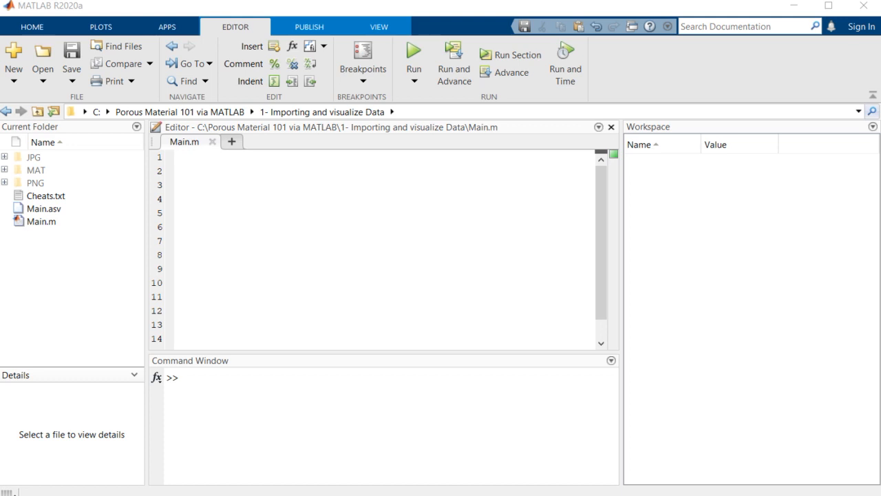
mouse_move(40, 164)
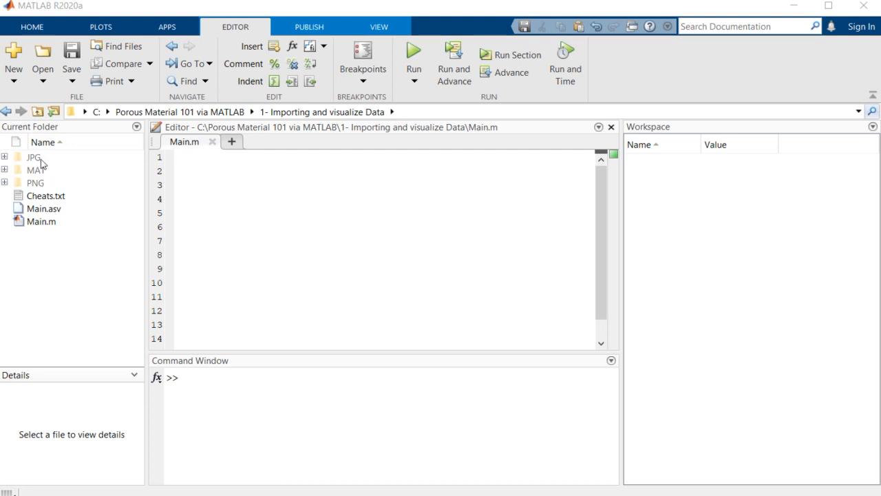
mouse_move(47, 192)
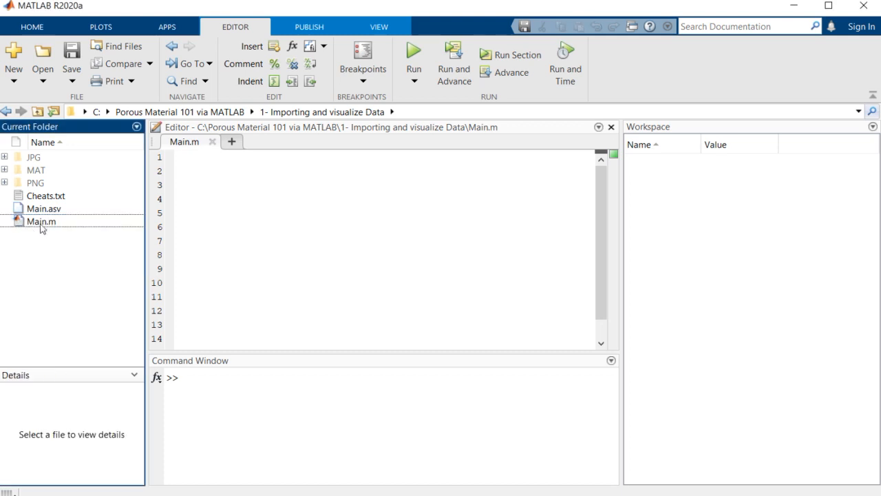
Clear all contents of Main.m and save the empty script
left_click(41, 220)
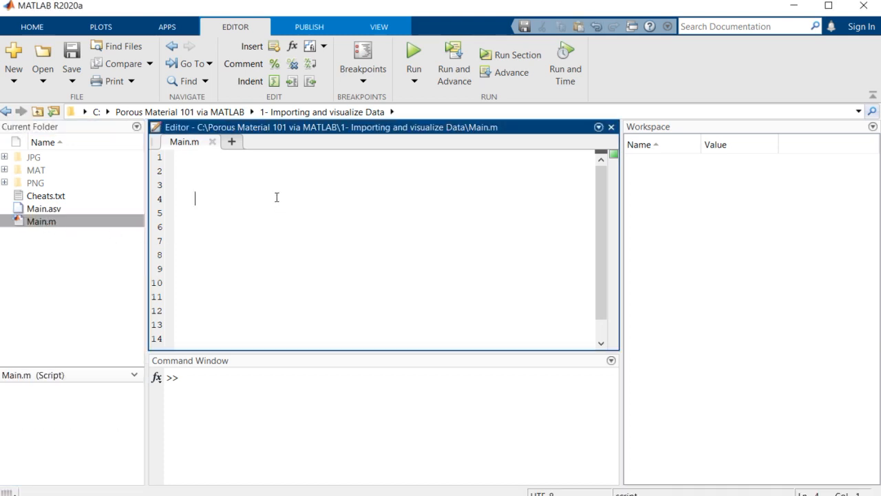
left_click(212, 185)
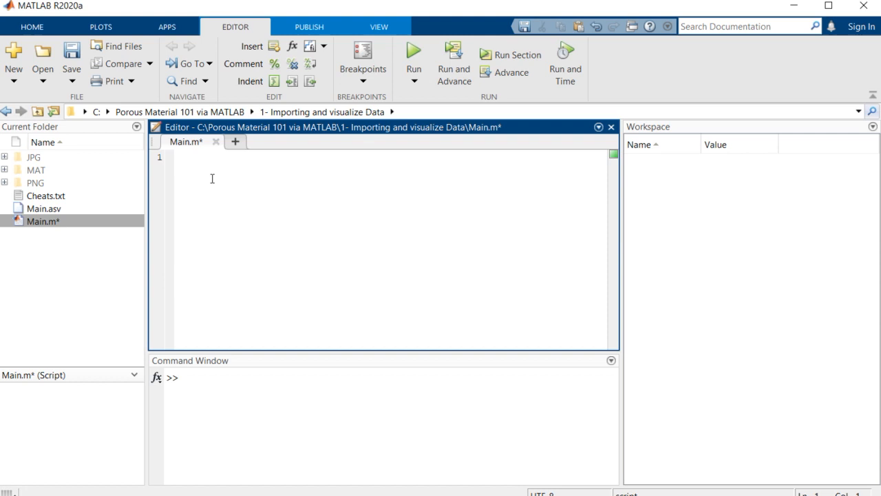
mouse_move(187, 193)
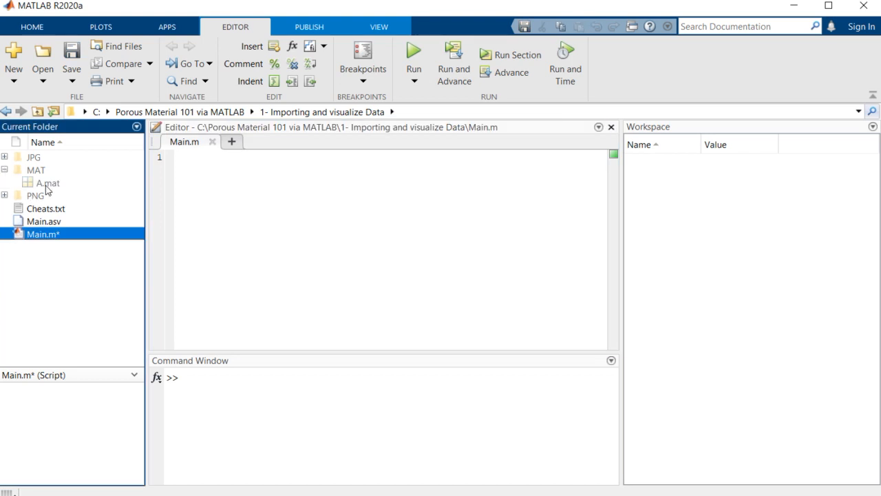
key("ctrl+s")
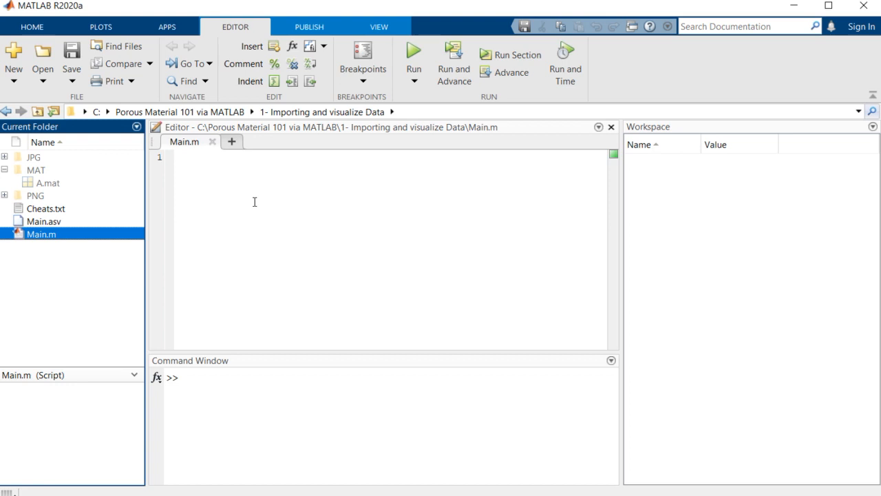
mouse_move(53, 184)
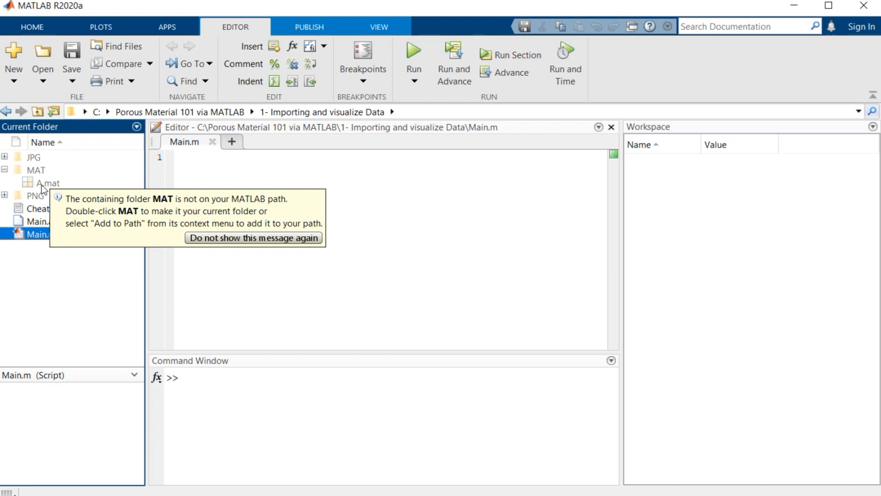
Load A.mat so the 200x200x200 logical array A appears in the workspace
double_click(47, 182)
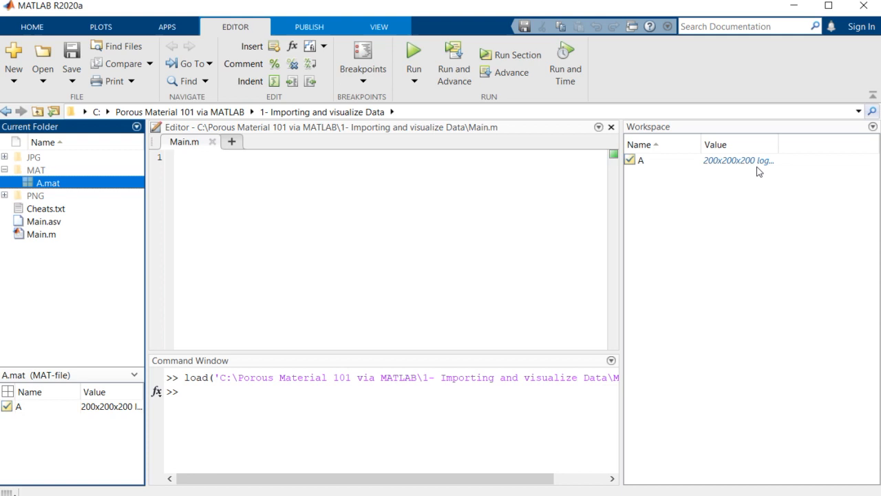
mouse_move(152, 223)
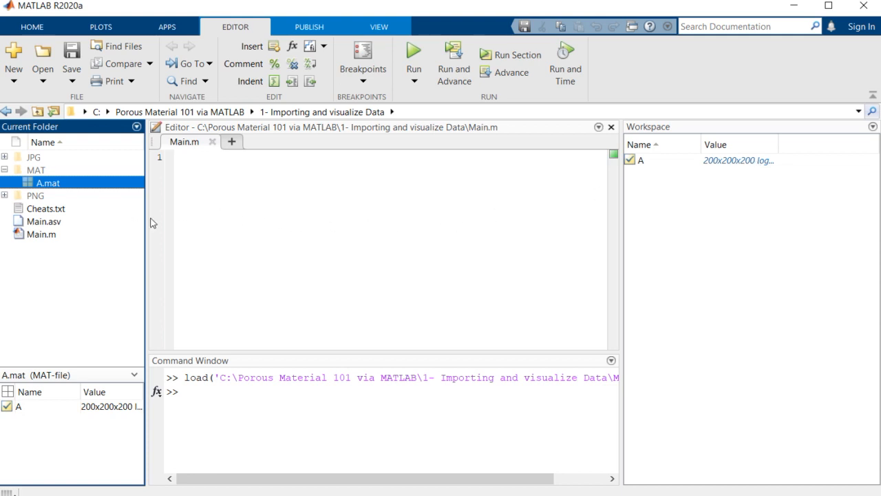
left_click(251, 196)
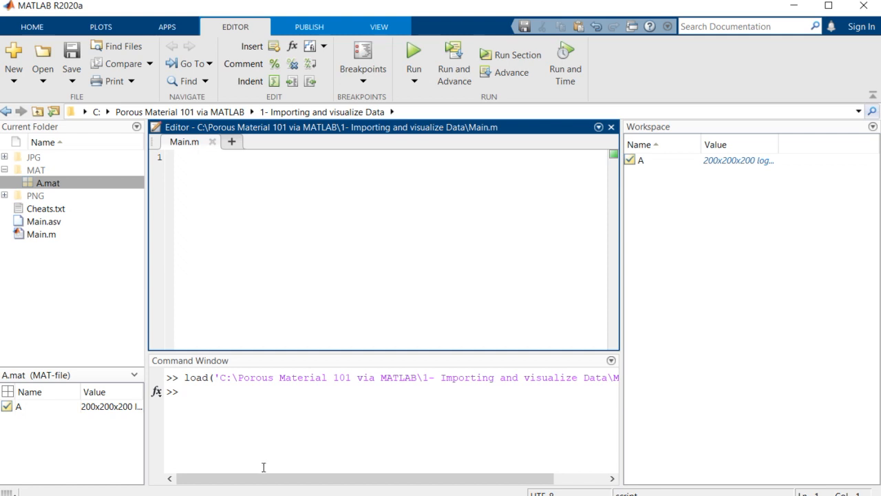
left_click(200, 391)
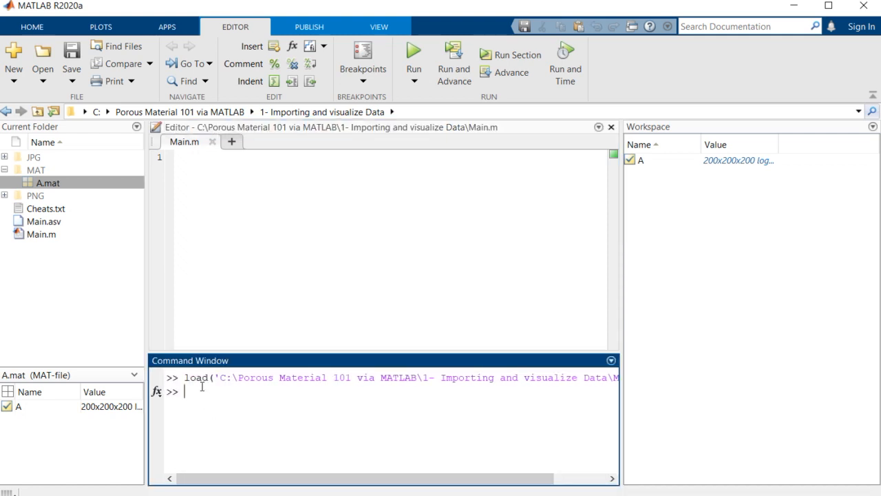
double_click(195, 377)
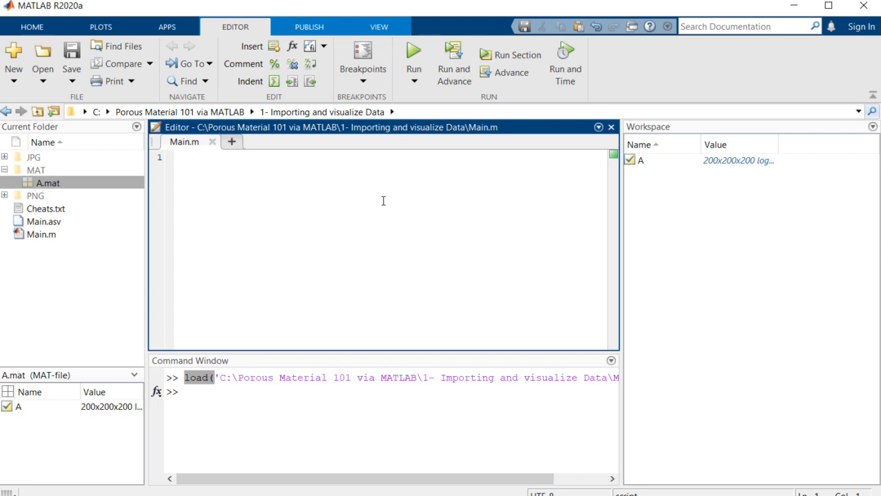
Write size(A) in Main.m to confirm A measures 200 by 200 by 200
left_click(195, 157)
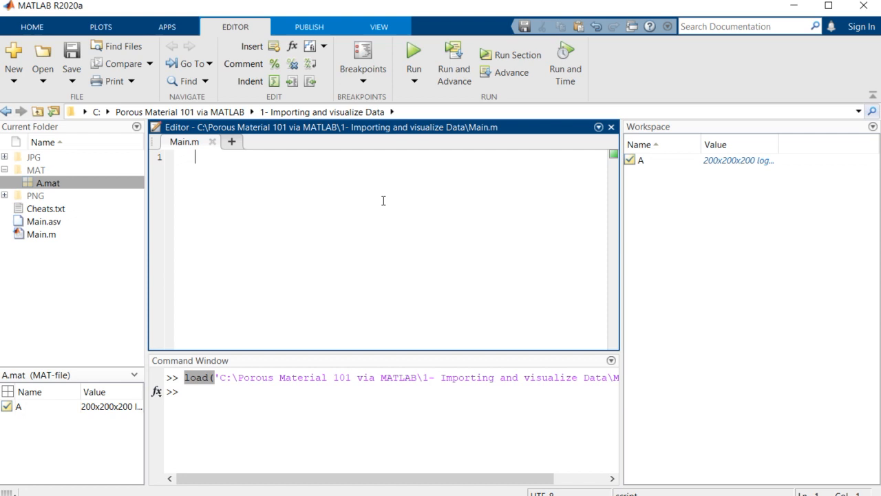
type("size()")
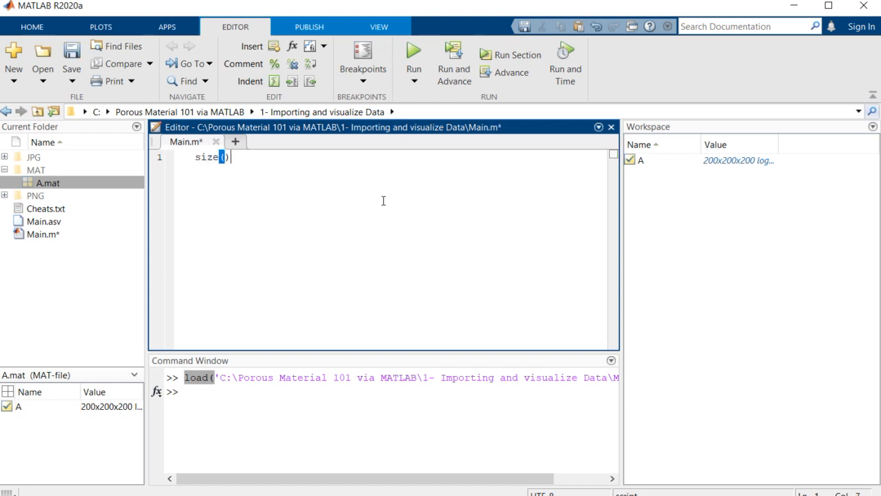
type("A")
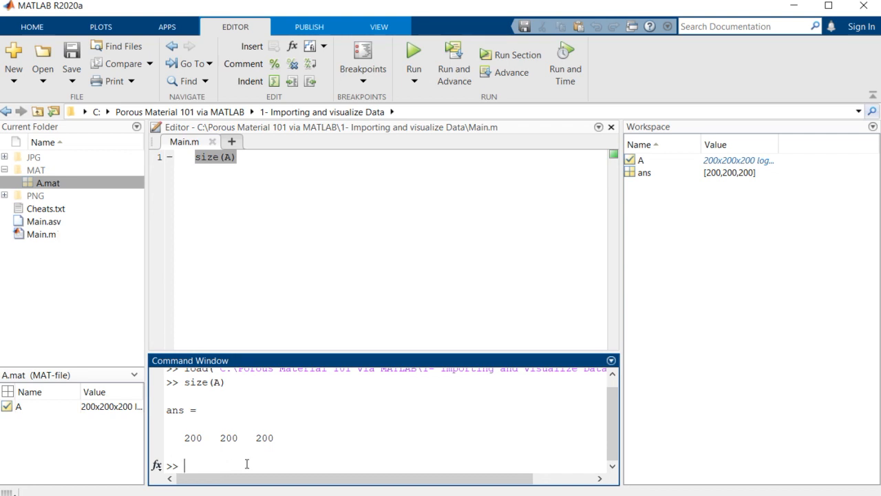
Print the logical values of slice A(:,:,20) in the Command Window
left_click(271, 212)
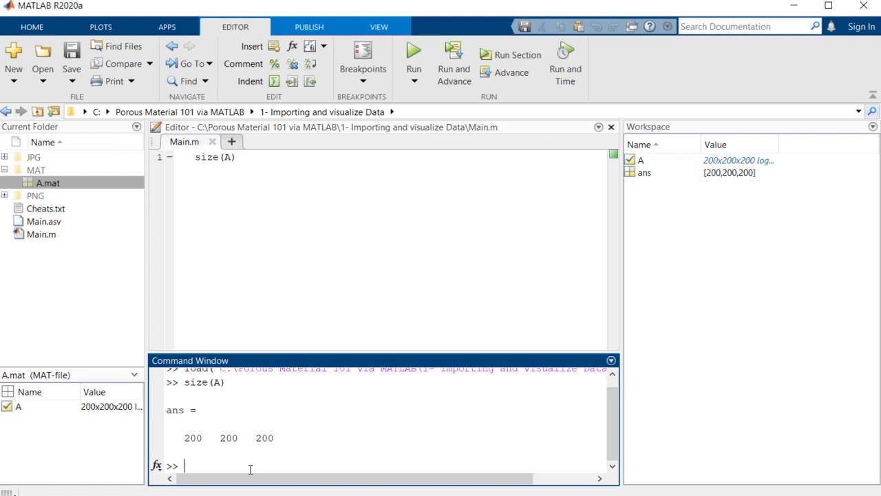
type("A()")
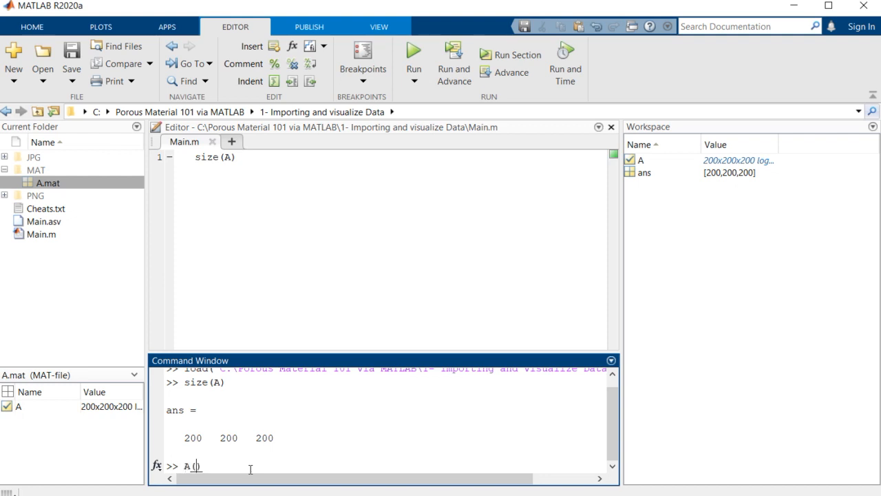
type(":,:")
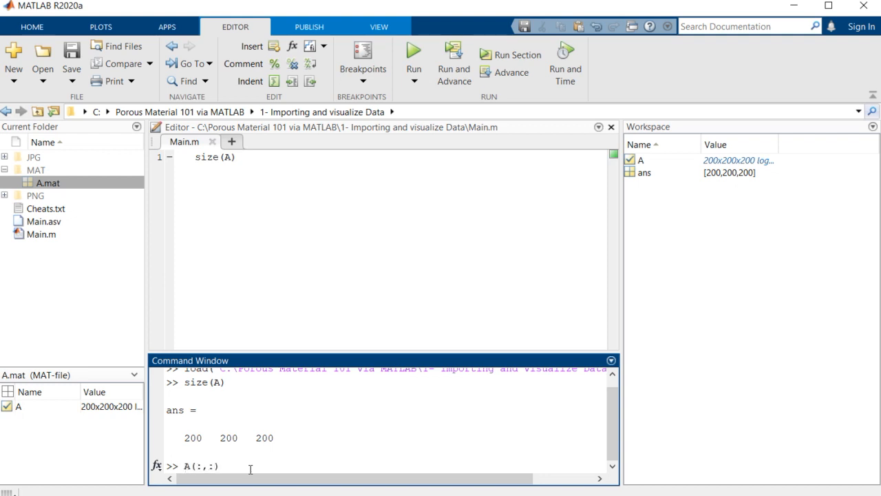
type(":,")
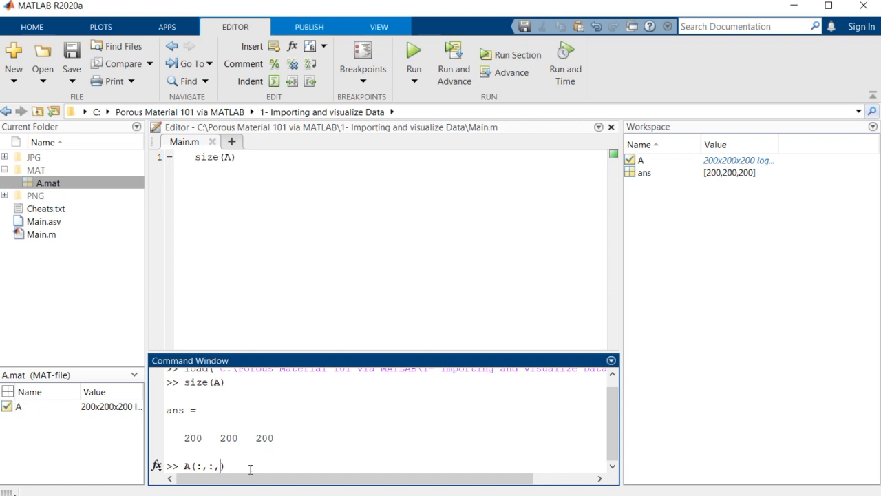
type("20")
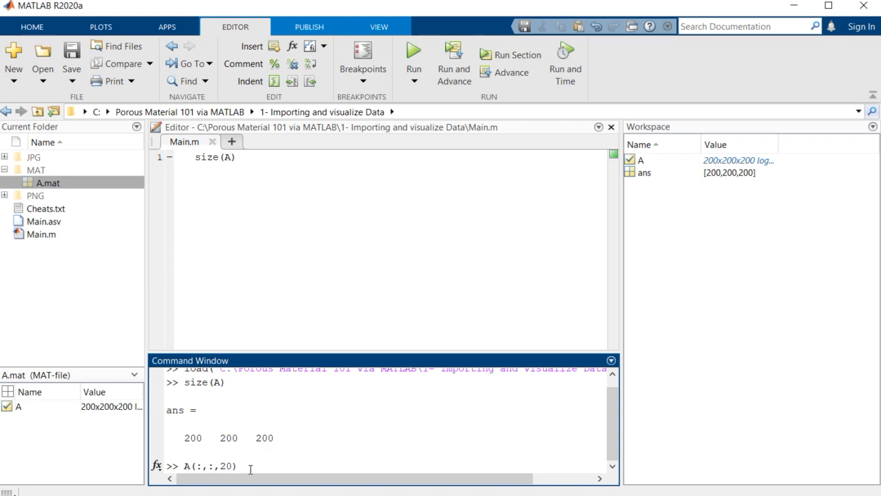
key("Return")
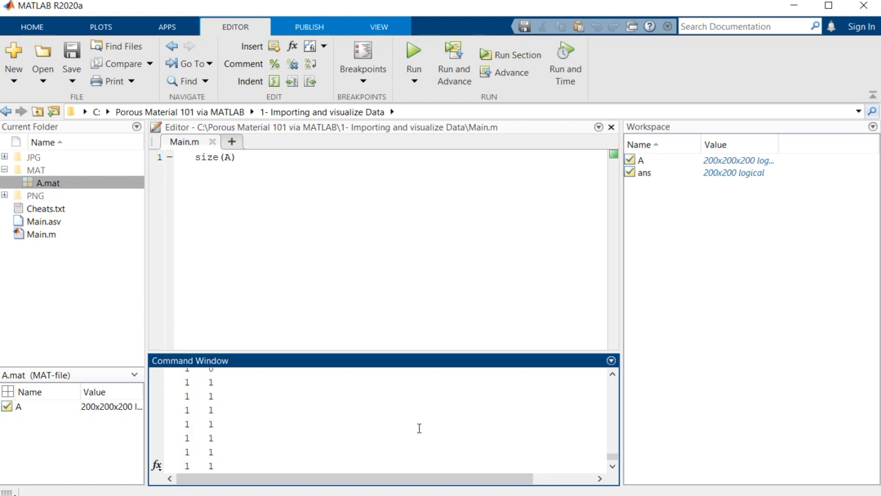
Show slices 20 and 25 of A with imagesc in separate figures, then close them
type("A(:,:,20))")
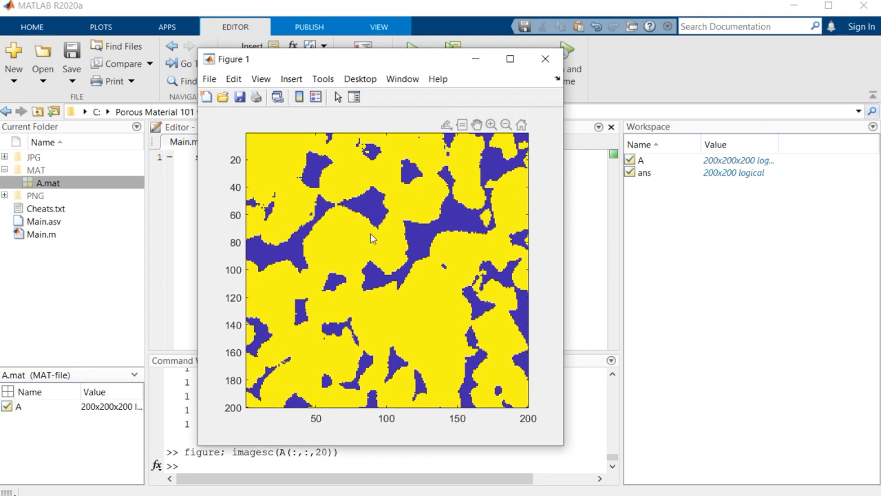
mouse_move(357, 249)
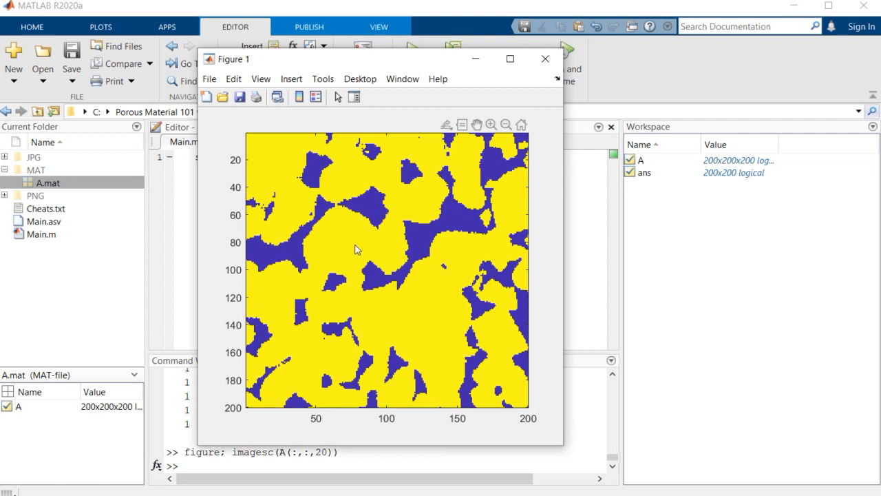
mouse_move(328, 248)
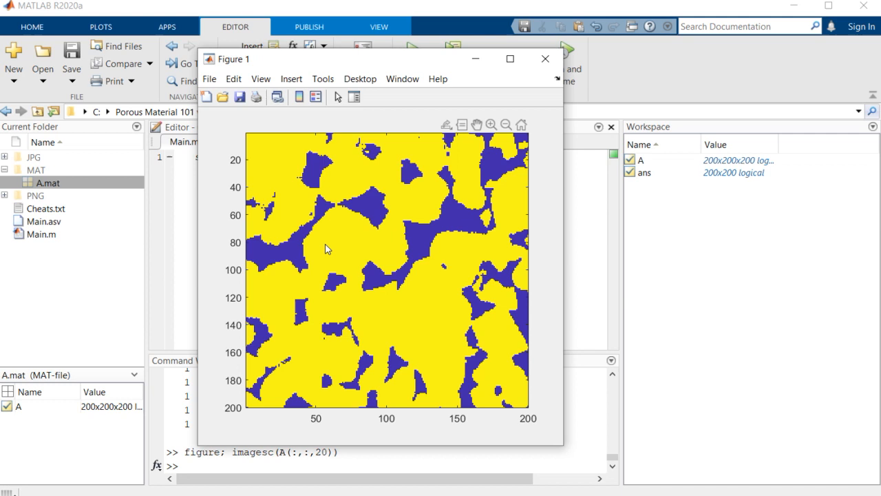
mouse_move(284, 253)
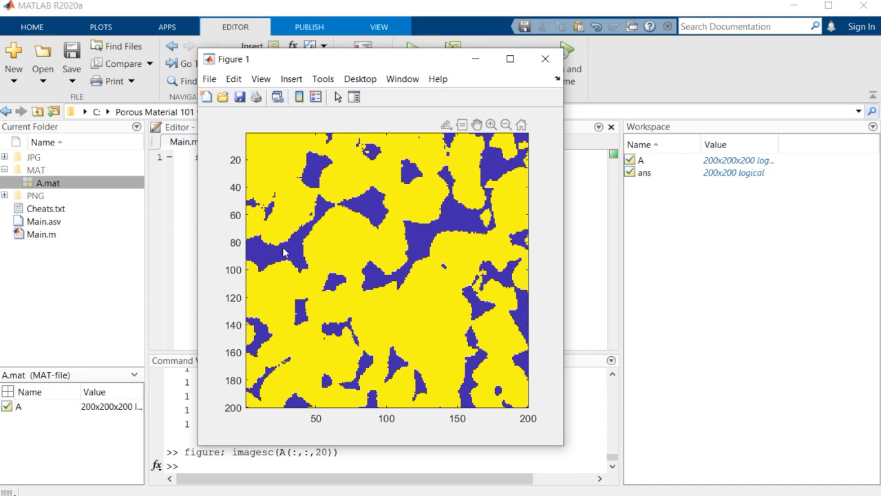
mouse_move(366, 273)
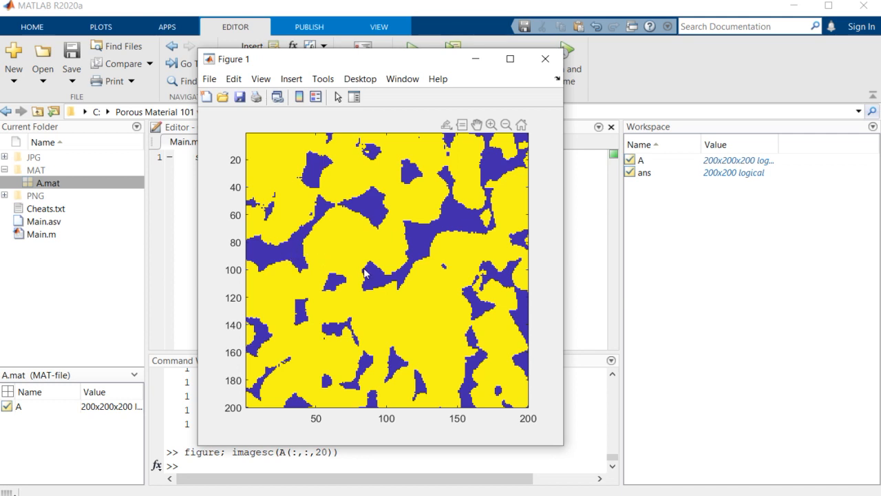
mouse_move(383, 240)
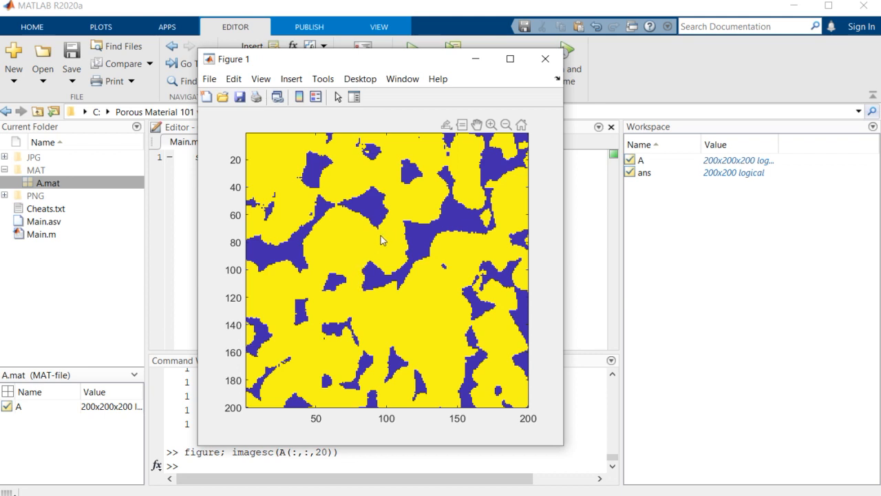
mouse_move(398, 254)
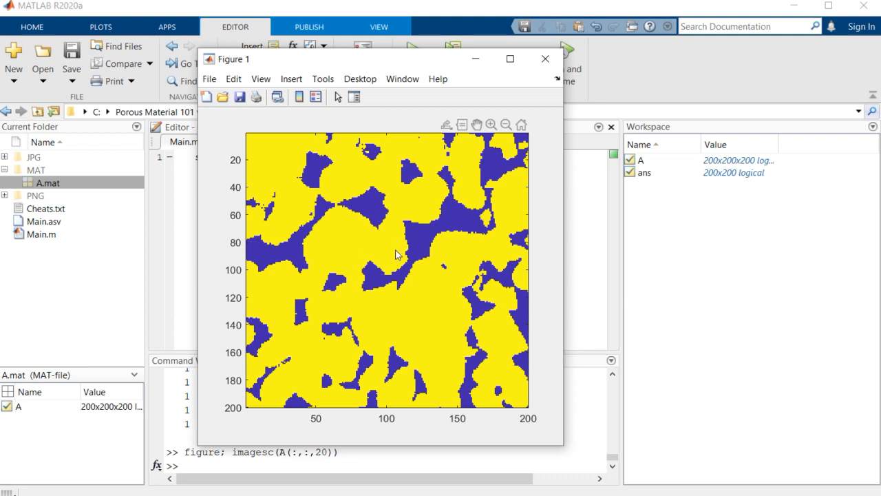
mouse_move(377, 260)
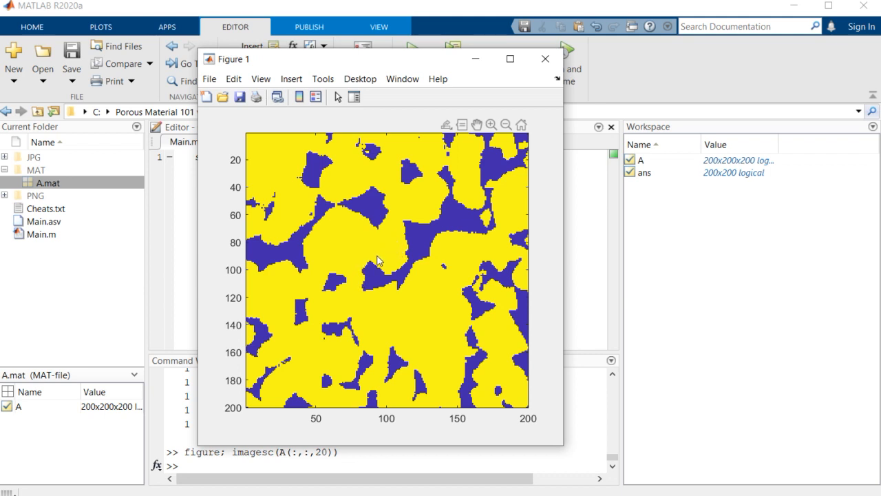
mouse_move(399, 388)
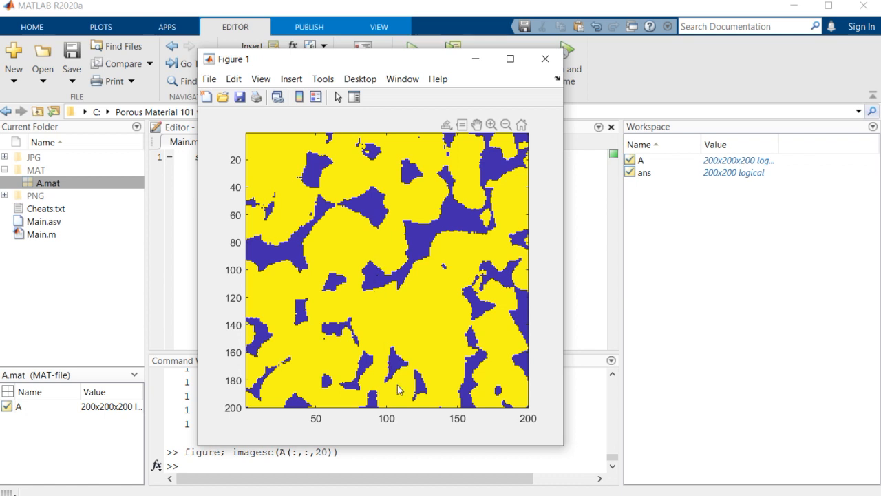
mouse_move(402, 462)
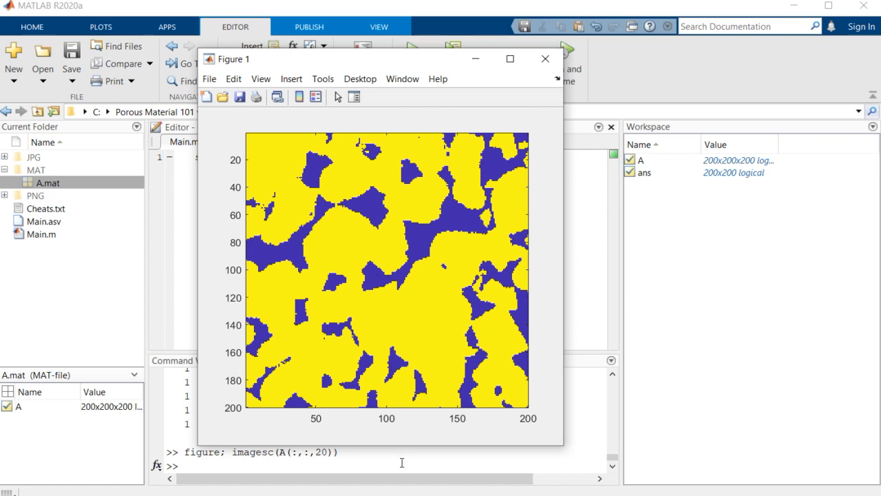
left_click(545, 58)
type("figure; imagesc(A(:,:,25))")
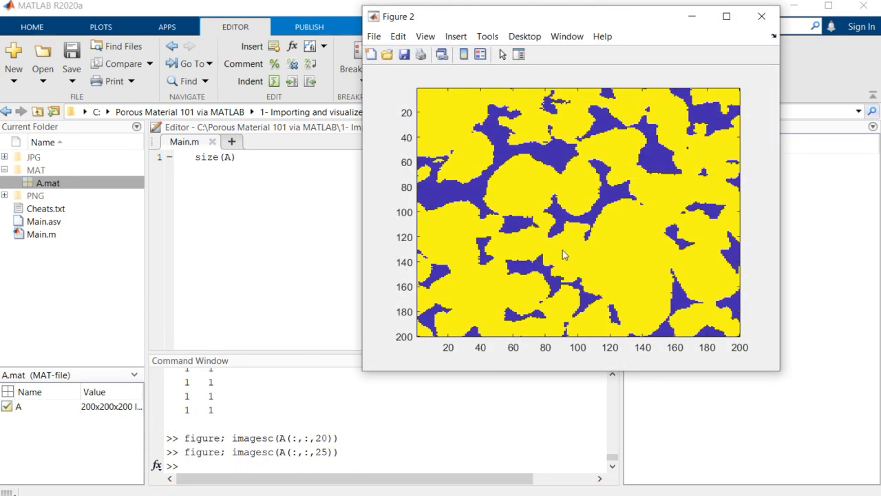
left_click(762, 16)
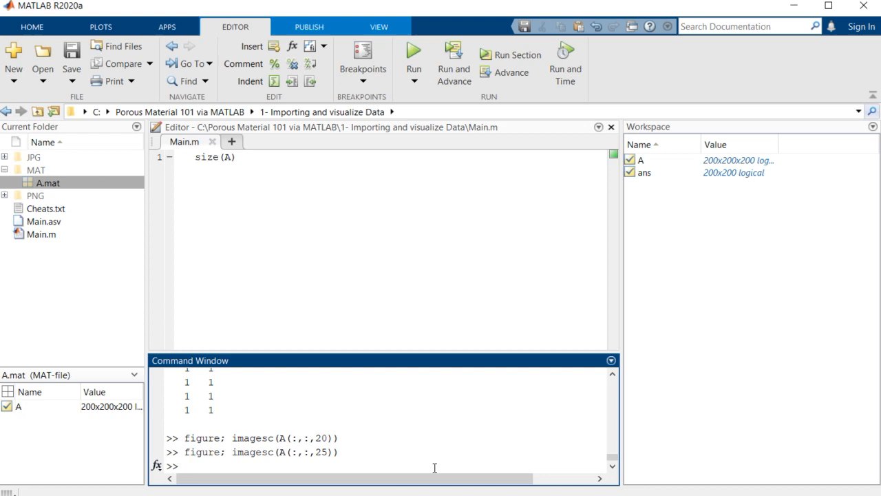
Build a loop: figure; S=size(A); for I=1:S(3) with clf before each imagesc call
double_click(283, 451)
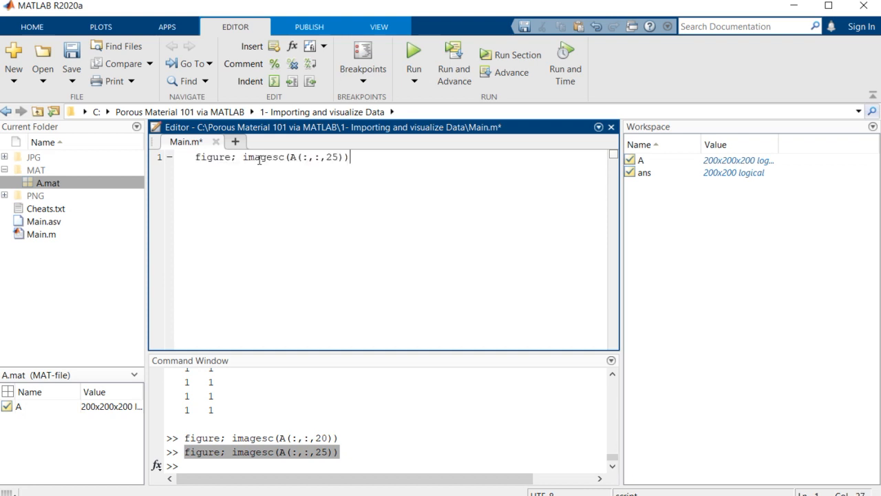
key("ctrl+s")
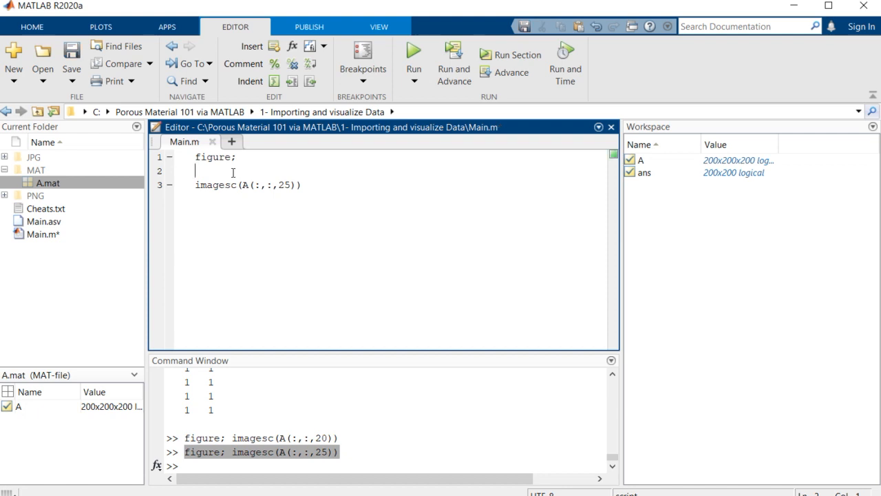
type("S=")
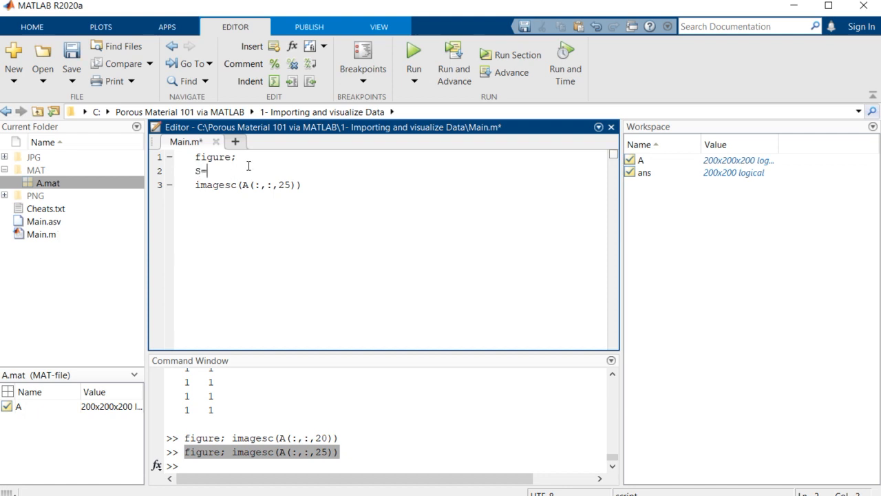
type("size(")
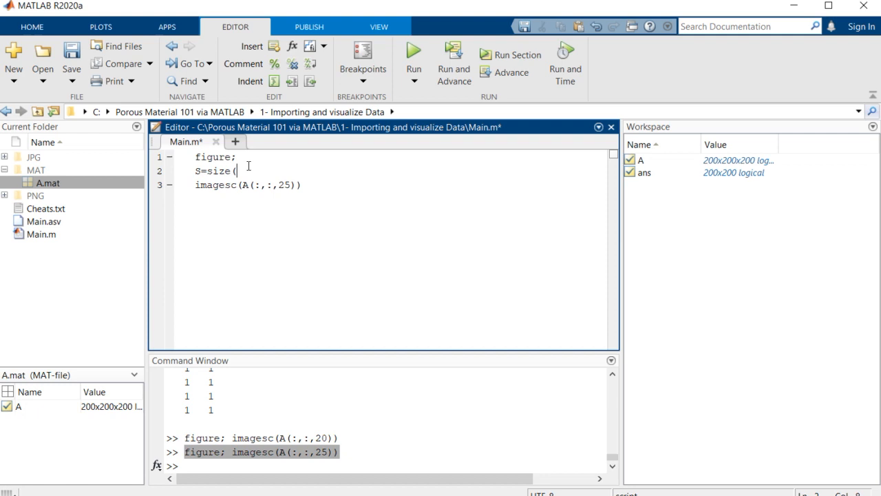
type("A);")
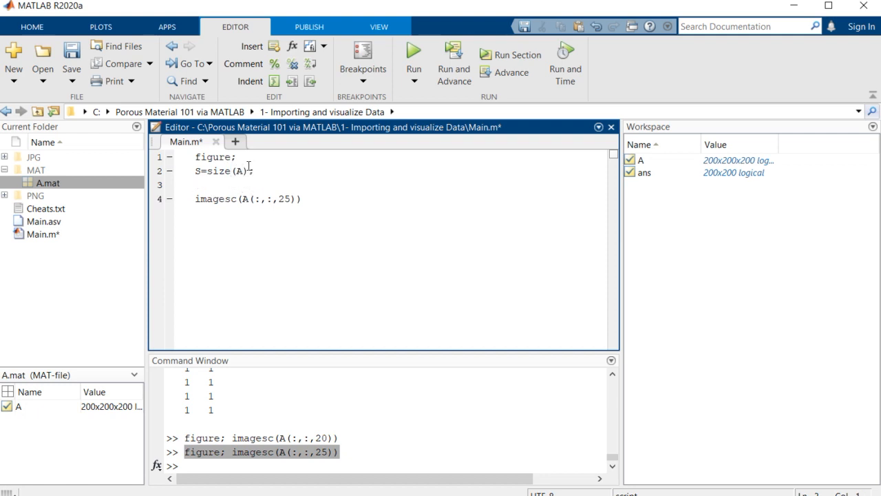
type("for")
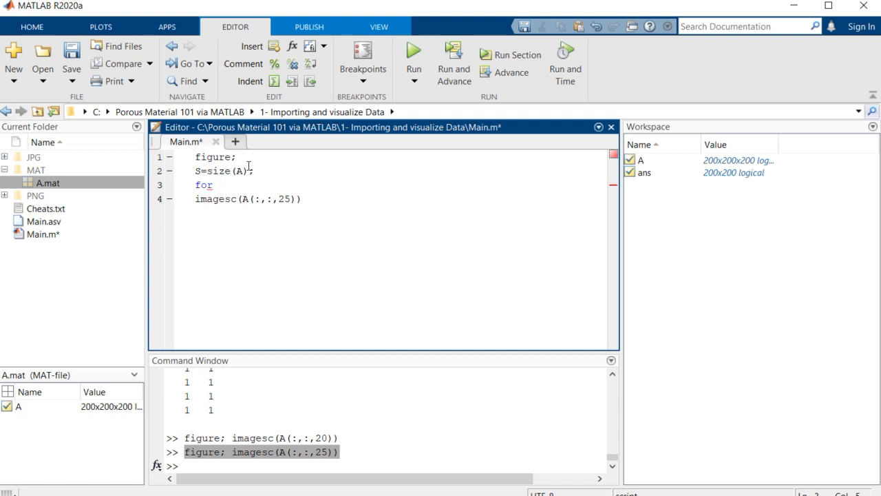
type("I=")
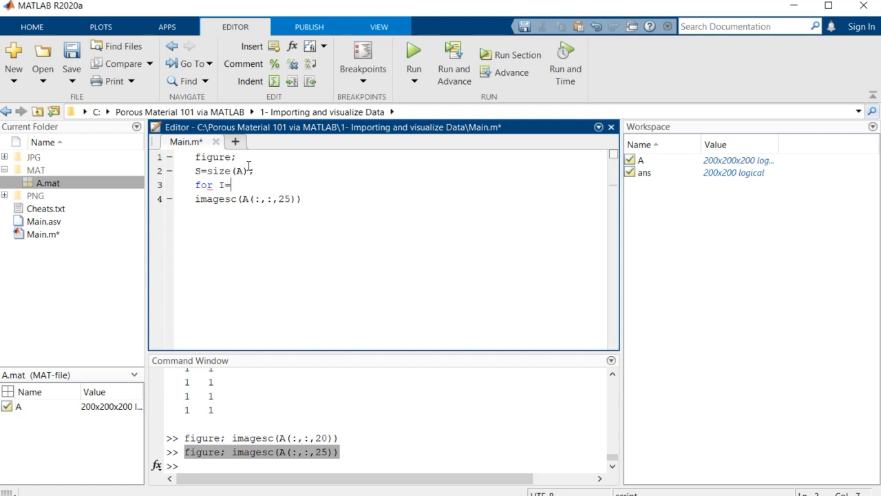
type("1:S")
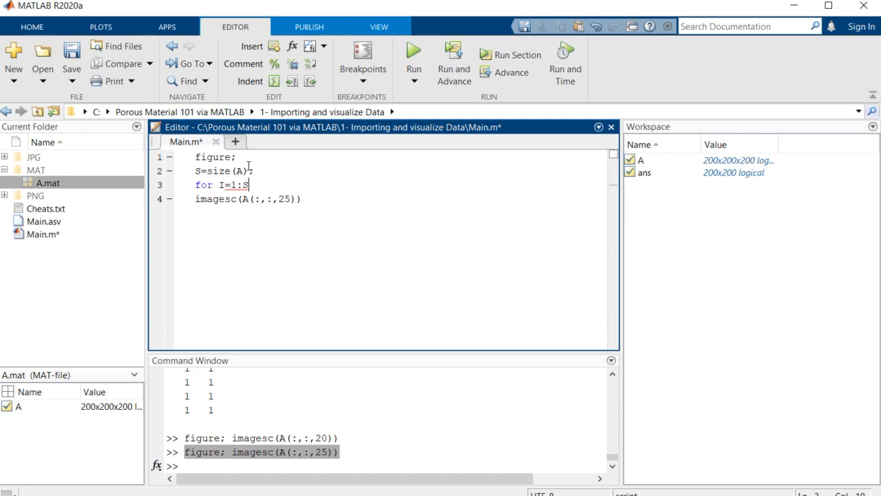
type("()")
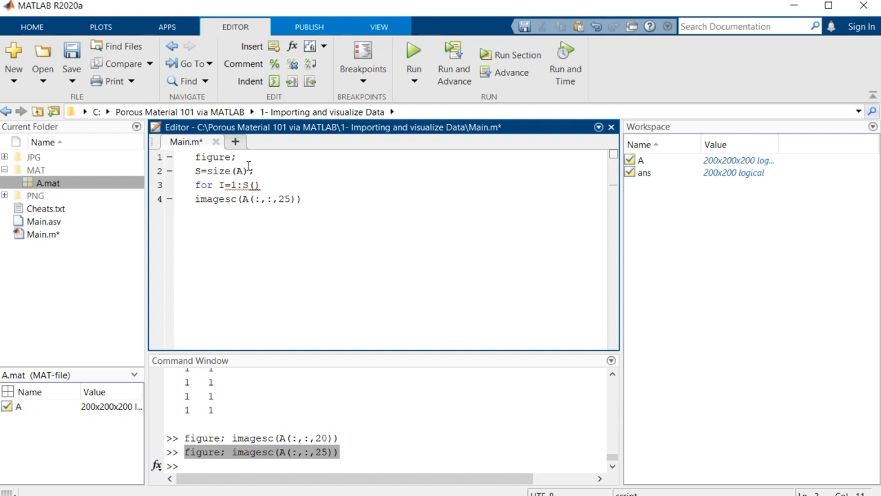
type("3")
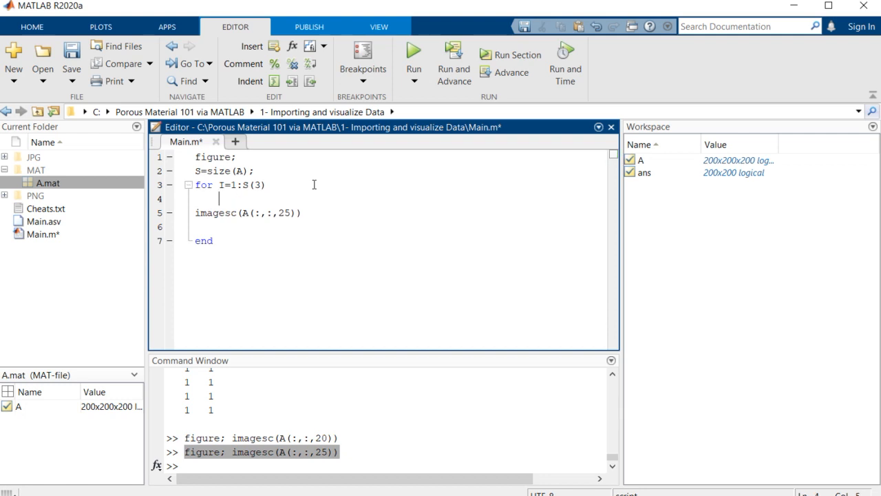
type("clf;")
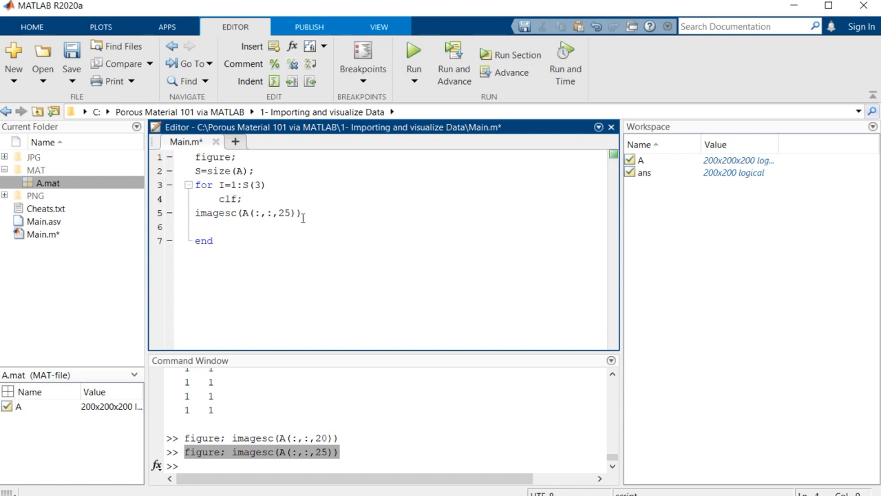
Replace the fixed slice number 25 with the loop index I in imagesc(A(:,:,I))
double_click(283, 212)
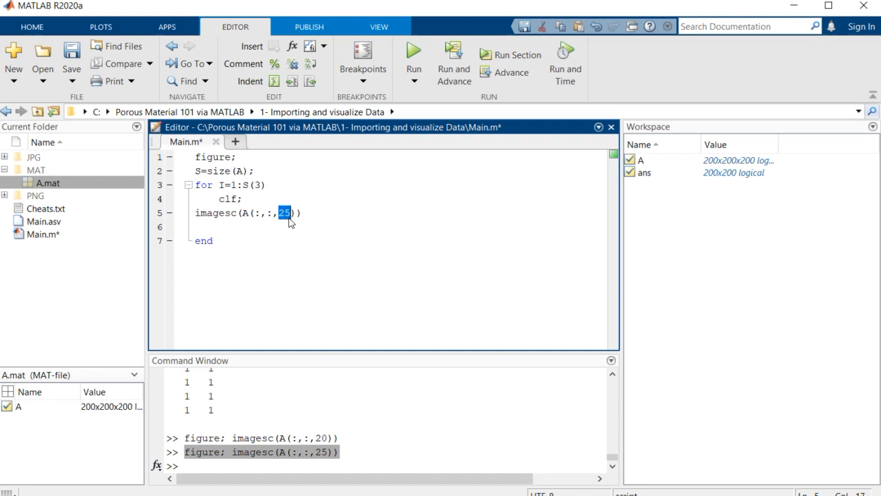
double_click(214, 212)
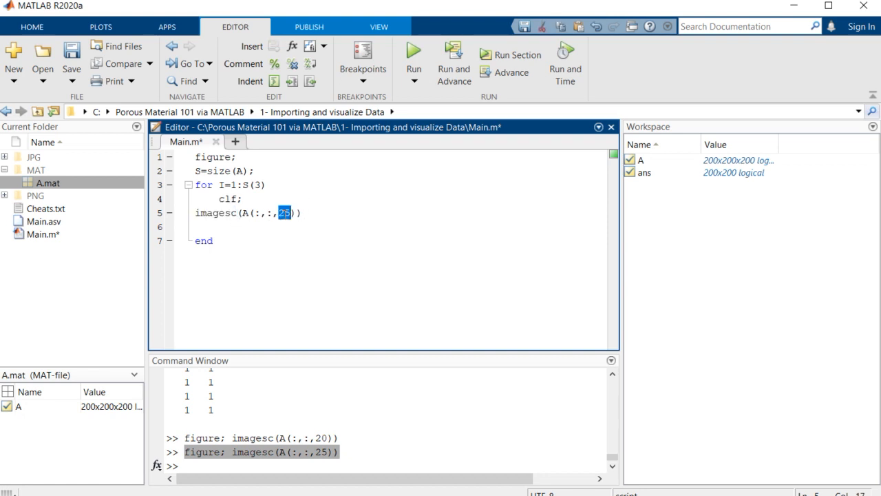
type("I")
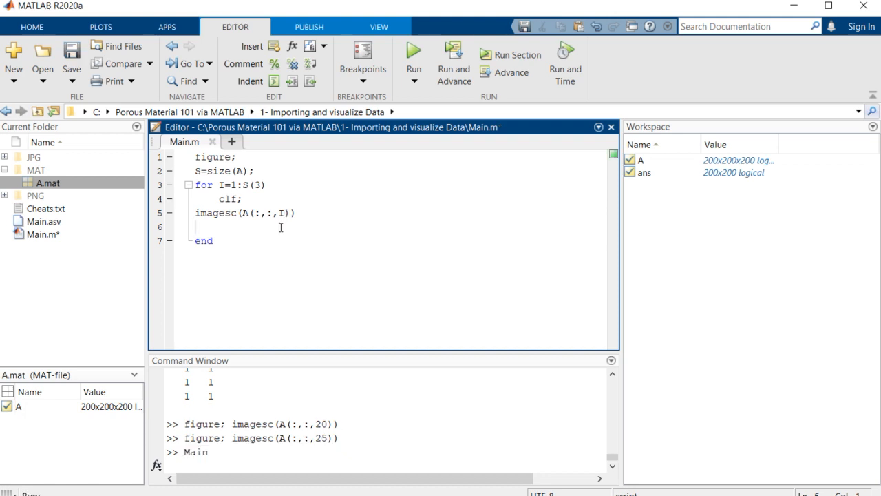
Add drawnow after imagesc and run Main.m so the slices animate in a figure
left_click(413, 57)
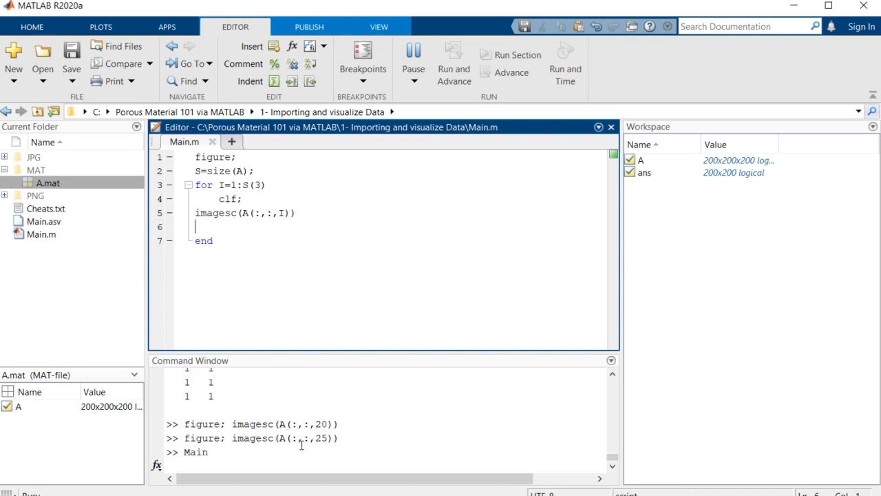
left_click(413, 62)
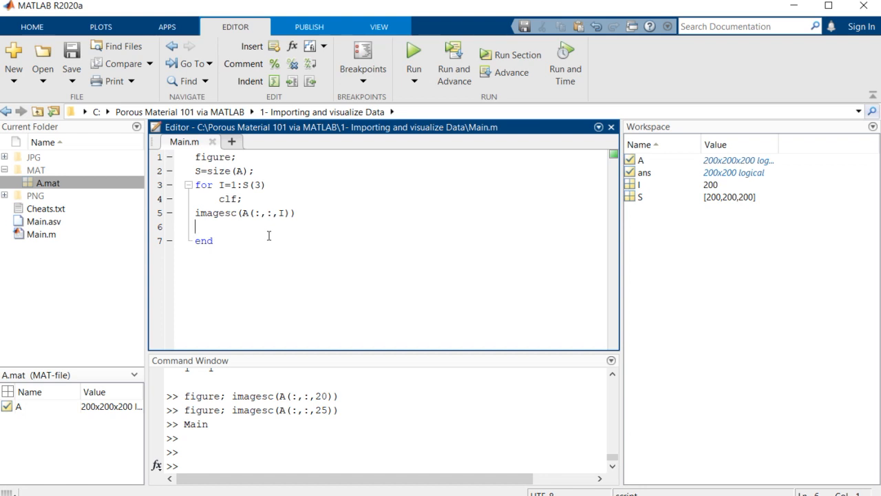
type("drawnow;")
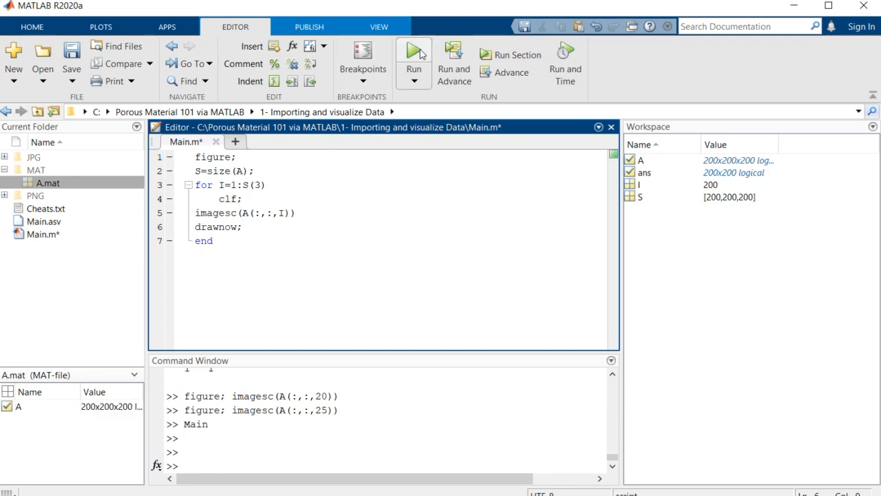
left_click(413, 52)
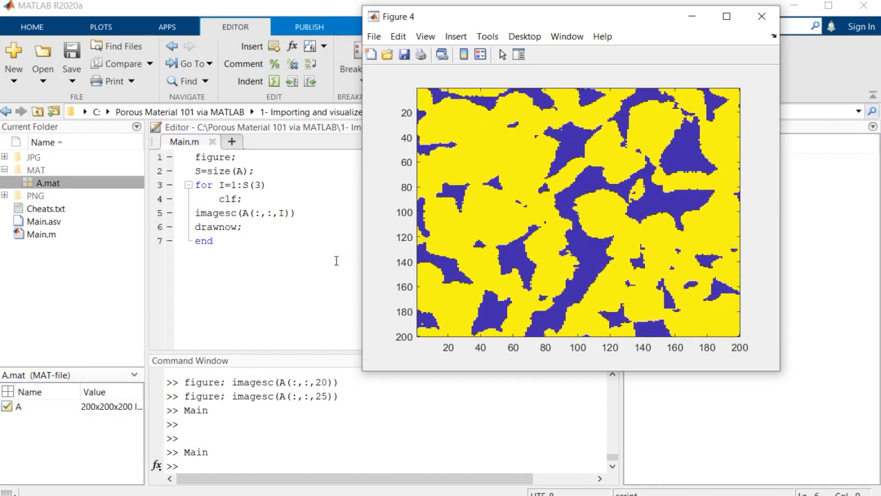
left_click(762, 17)
type(";")
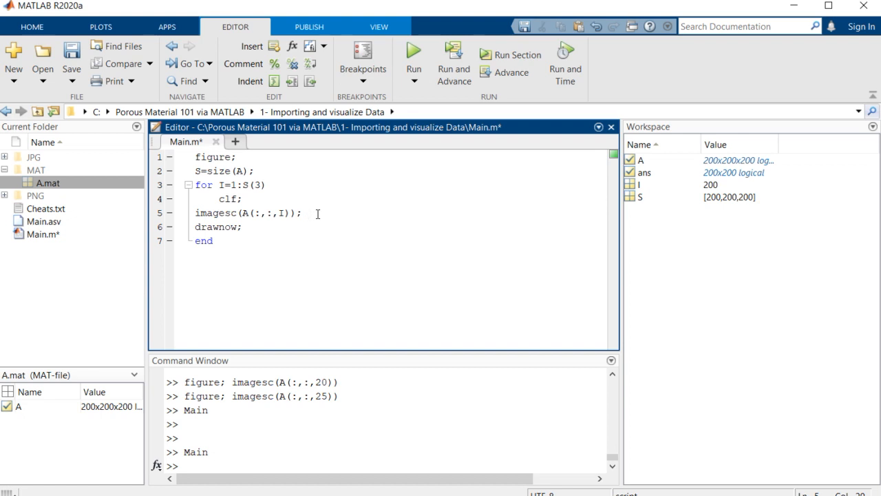
Add an axis setting after imagesc and rerun the script, hitting an axis error
type("axis eqaul")
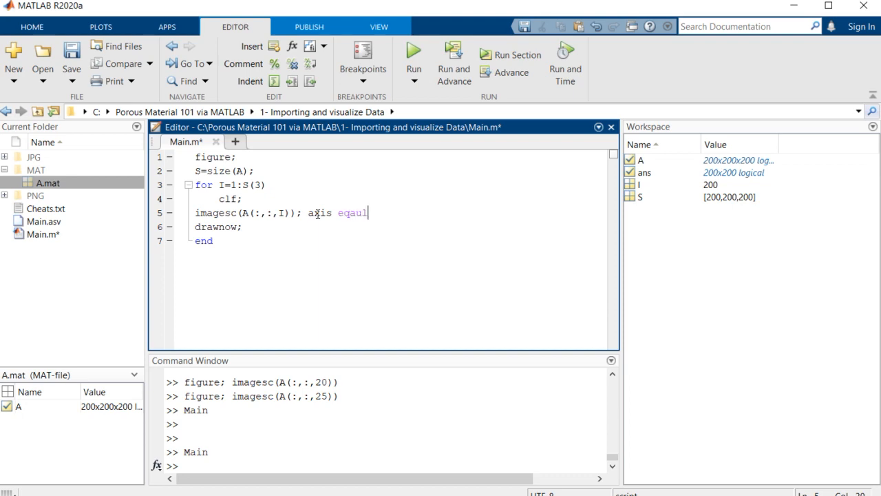
left_click(413, 49)
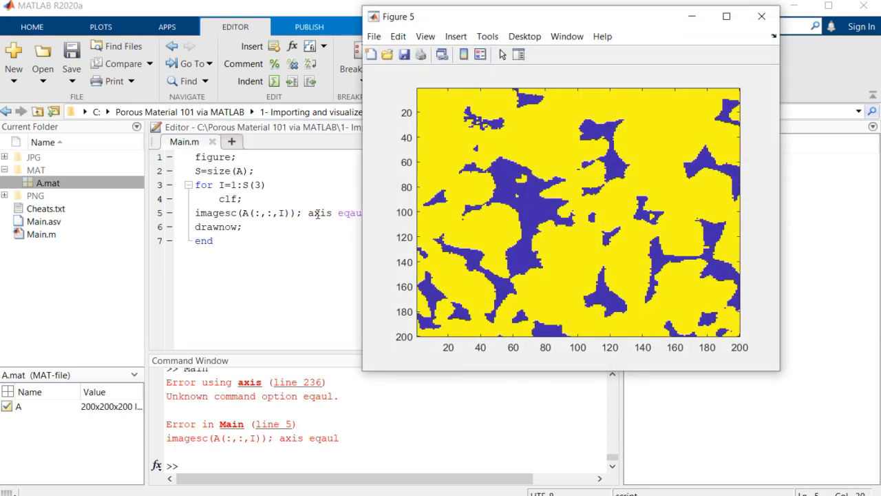
left_click(762, 17)
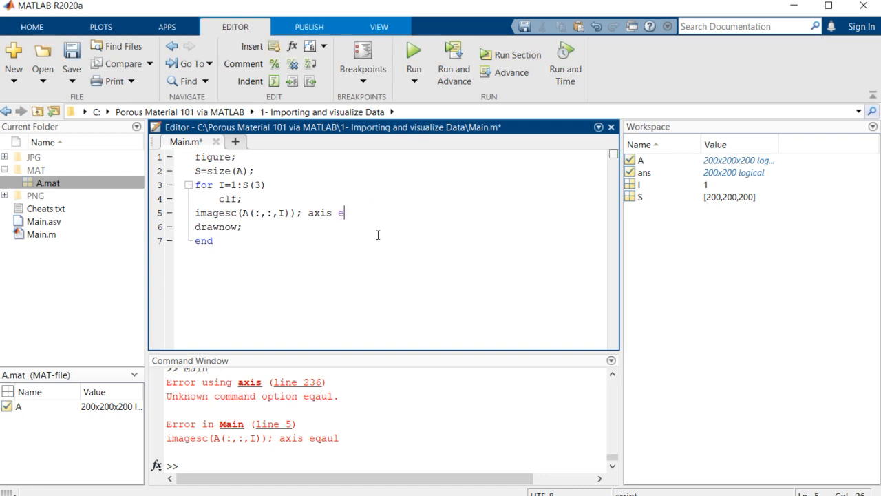
left_click(413, 52)
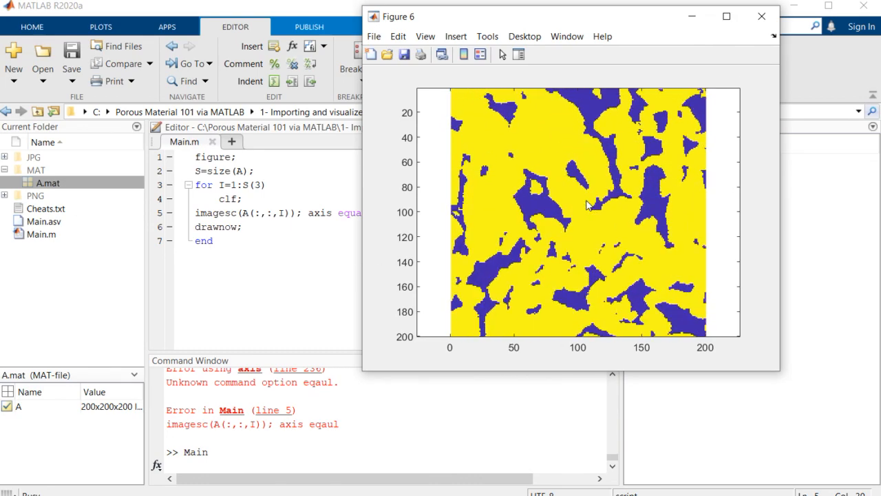
Fix the typo to read axis equal tight, rerun, and close the finished animation
left_click(761, 16)
type(" tigt")
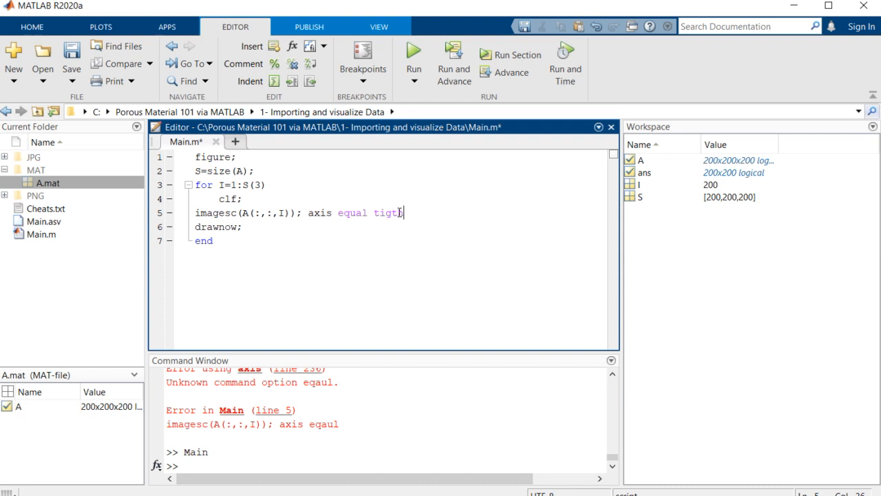
key("Backspace")
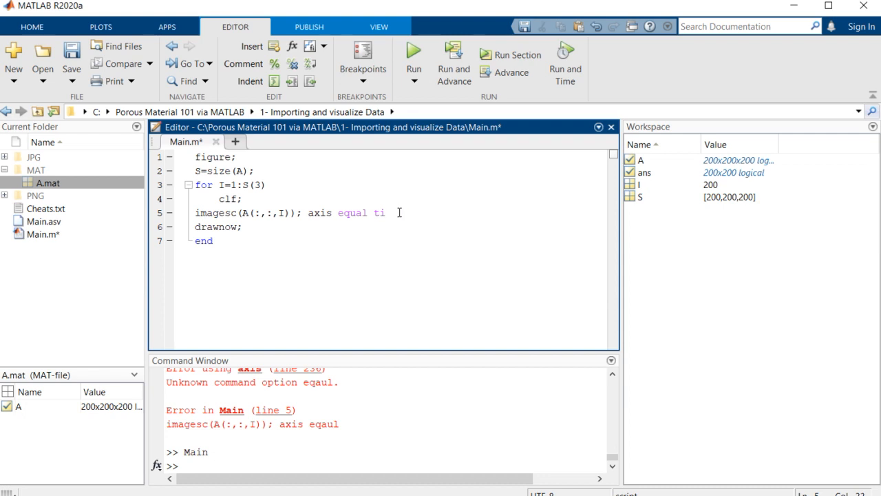
type("gt")
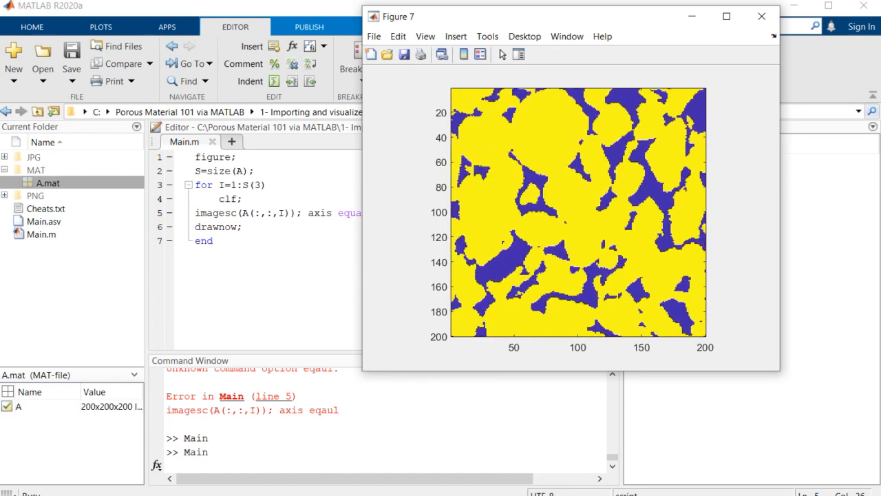
left_click(761, 16)
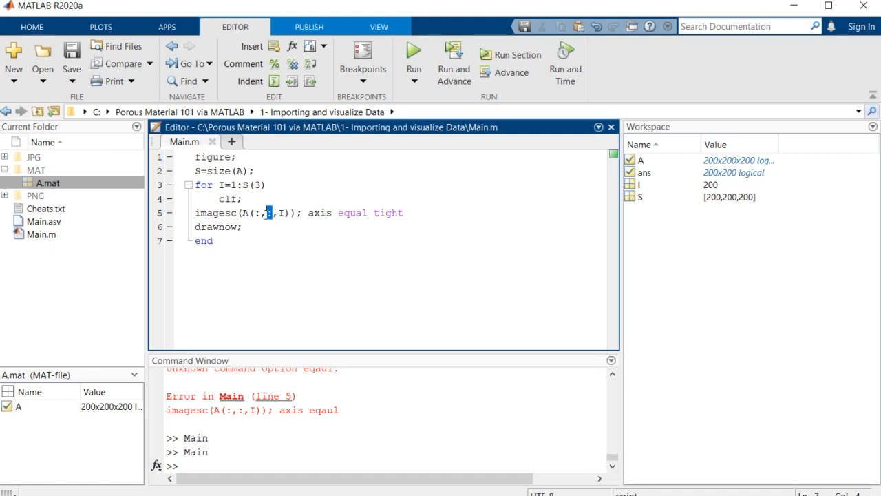
Change the display line to slice along the first dimension as A(I,:,:) and run it
type("I,")
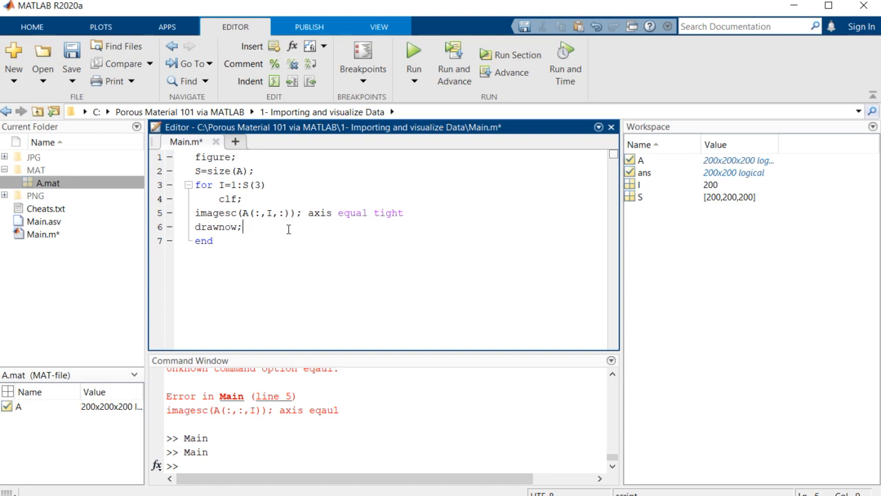
left_click(413, 52)
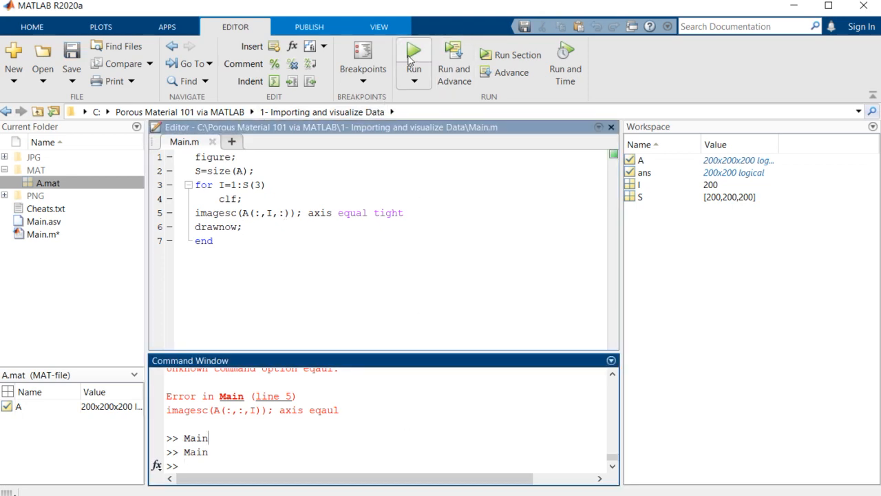
left_click(413, 52)
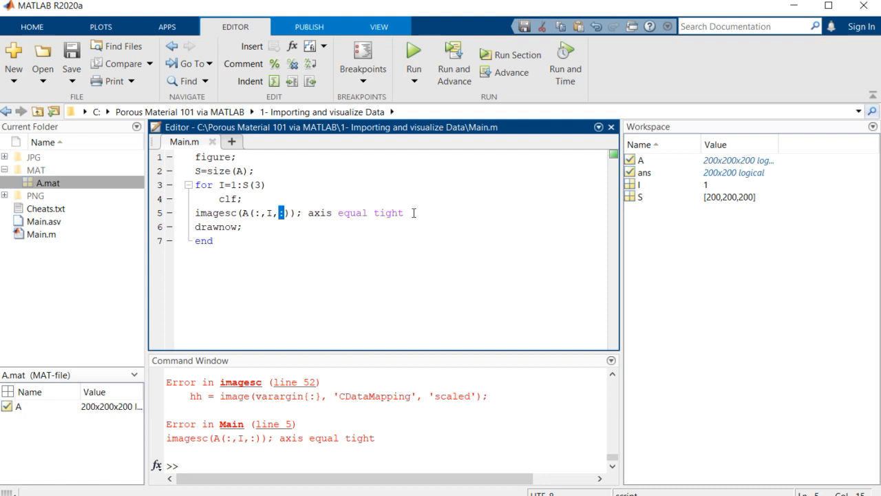
type(":")
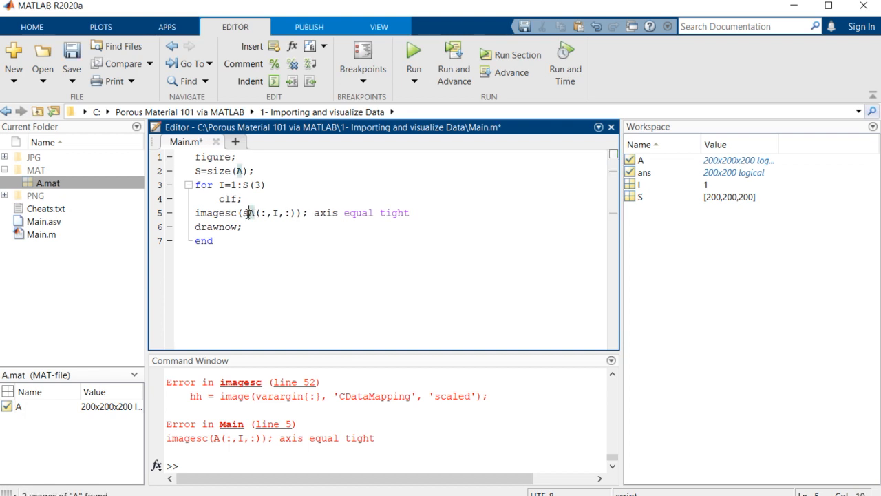
Wrap the slice in squeeze(A(I,:,:)), rerun, and stop the animation around slice 140
type("squeeze(")
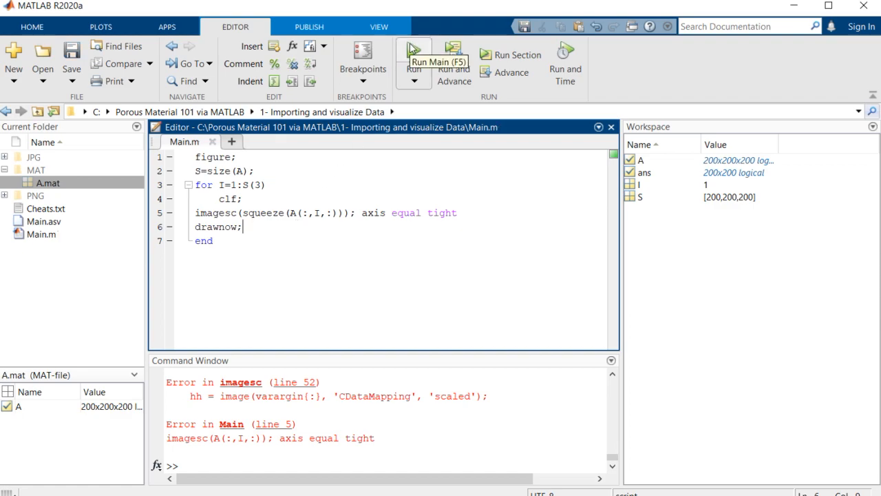
left_click(413, 62)
type("I")
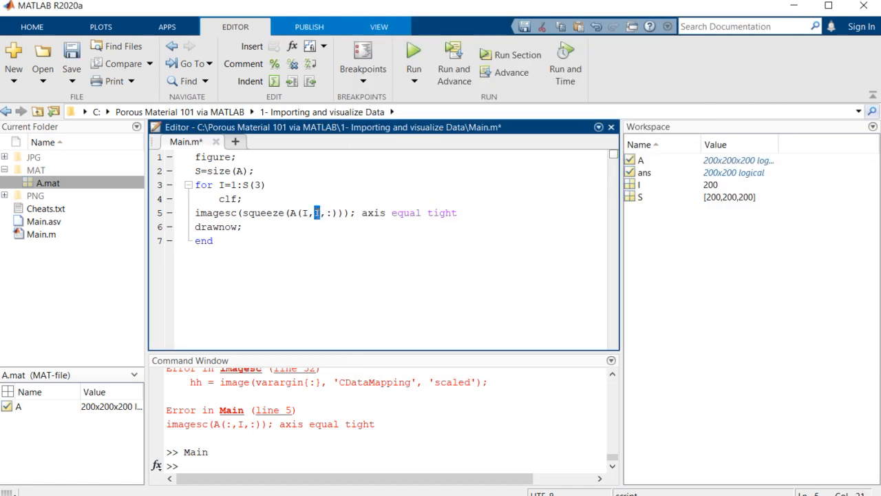
left_click(413, 53)
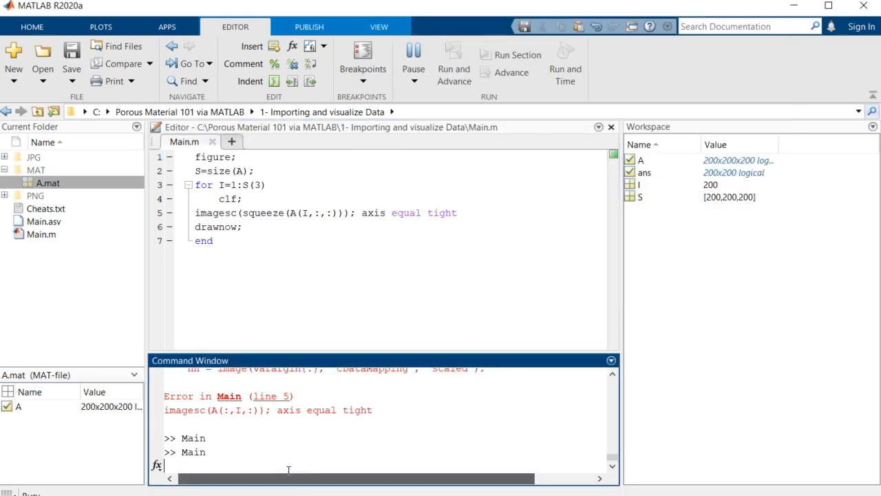
left_click(413, 62)
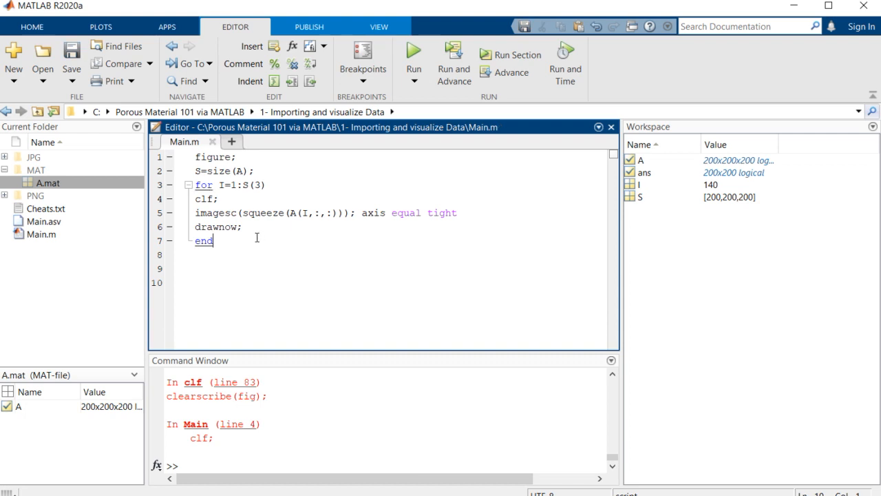
Comment out the entire slice-viewing loop in Main.m
left_click(243, 64)
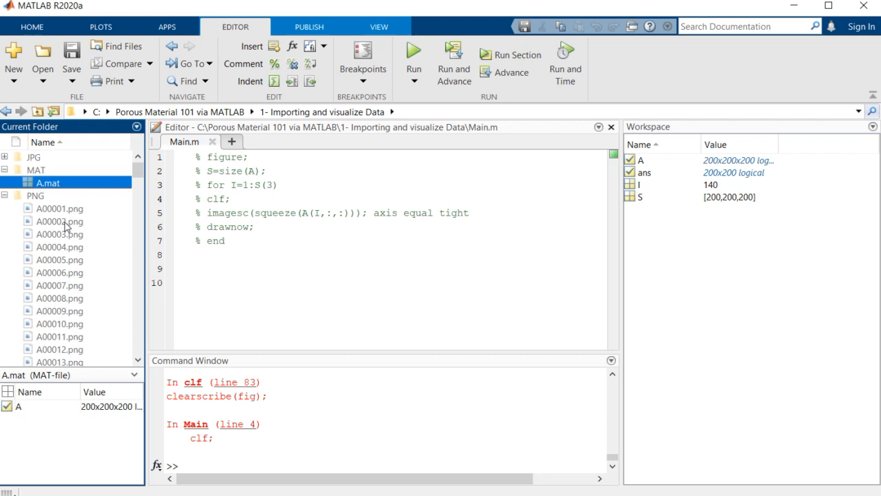
mouse_move(62, 256)
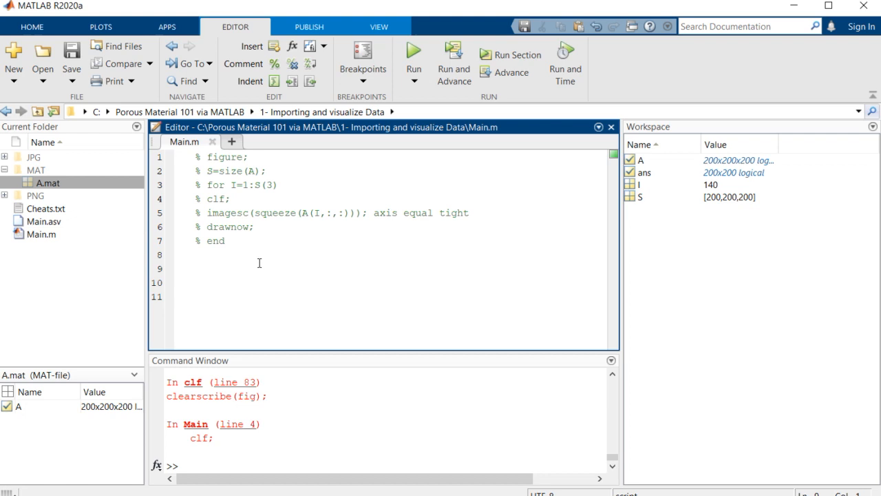
Add dir('PNG/*.png') below the commented code to list every PNG image
type("dir")
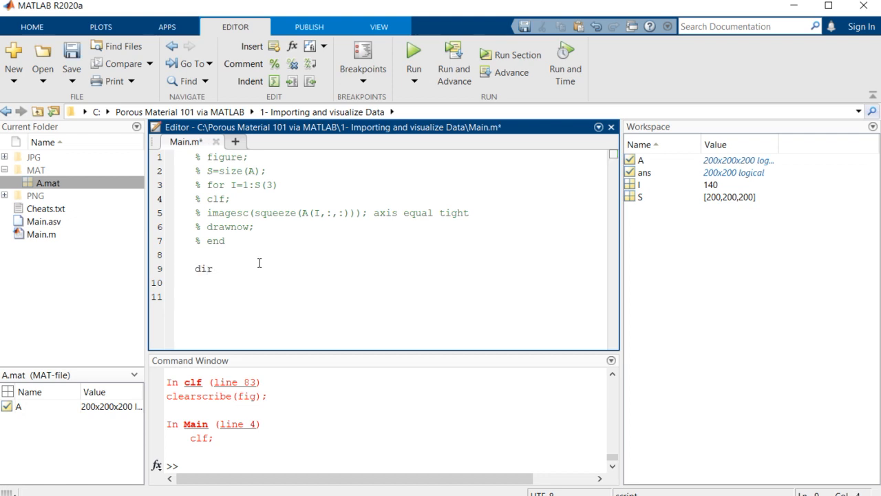
type("()")
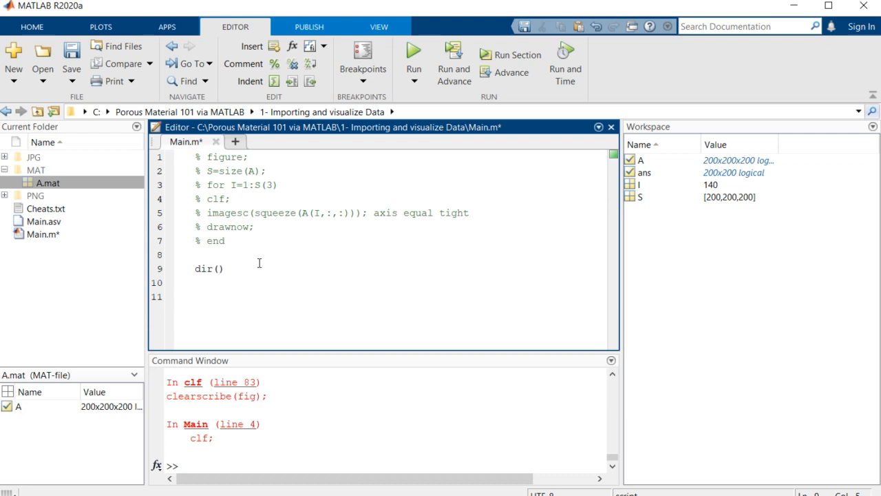
type("''")
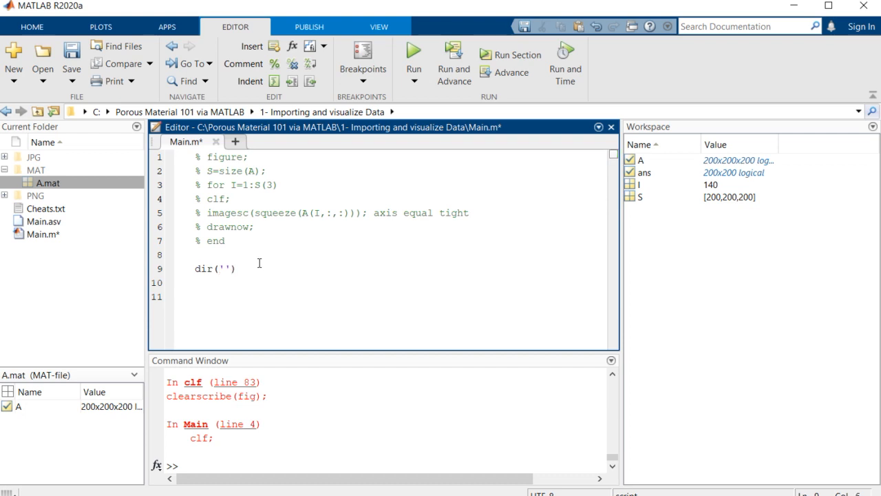
type("P")
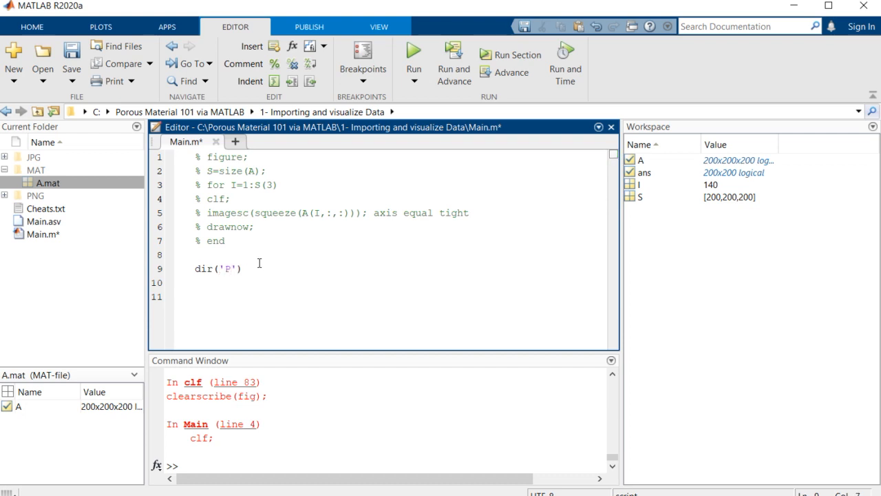
type("NG/")
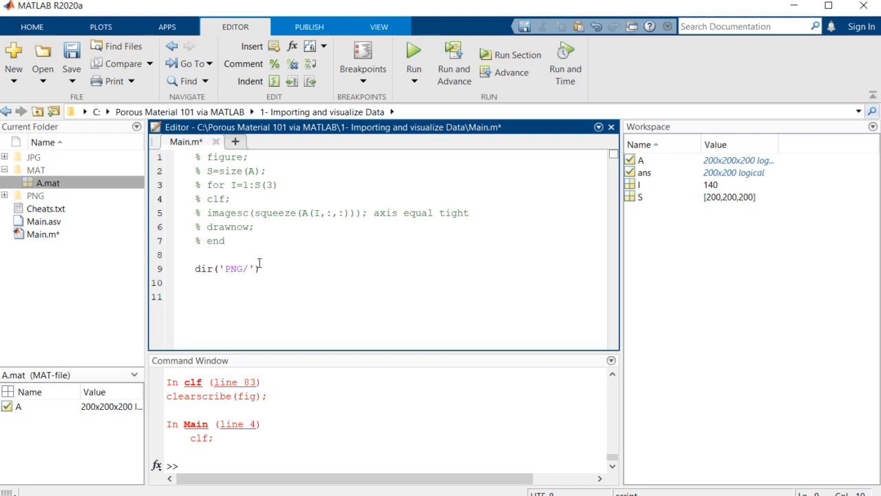
type("*")
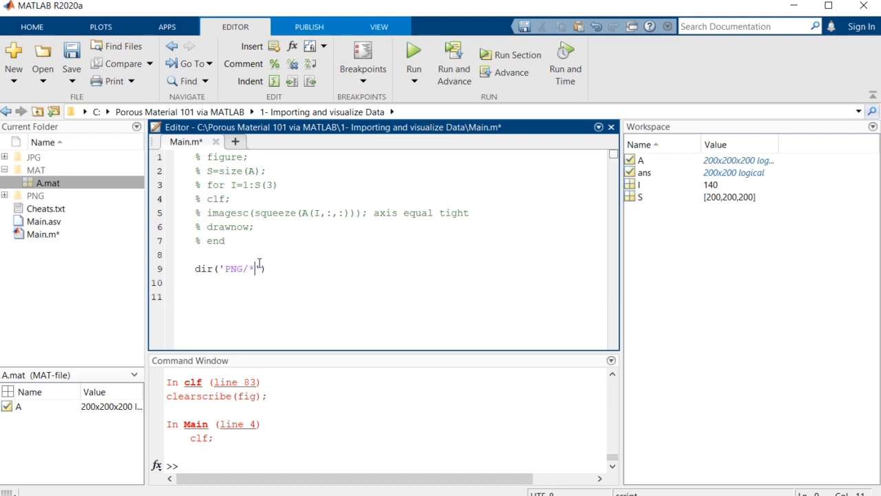
type(".png")
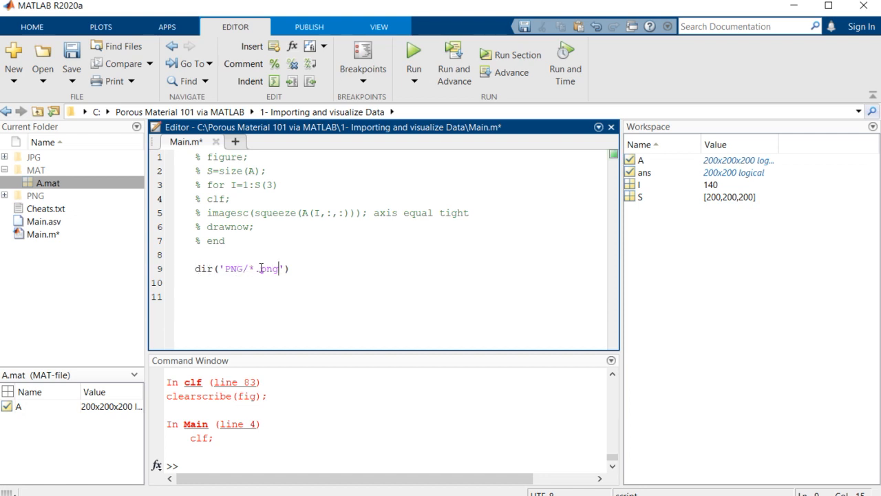
double_click(269, 269)
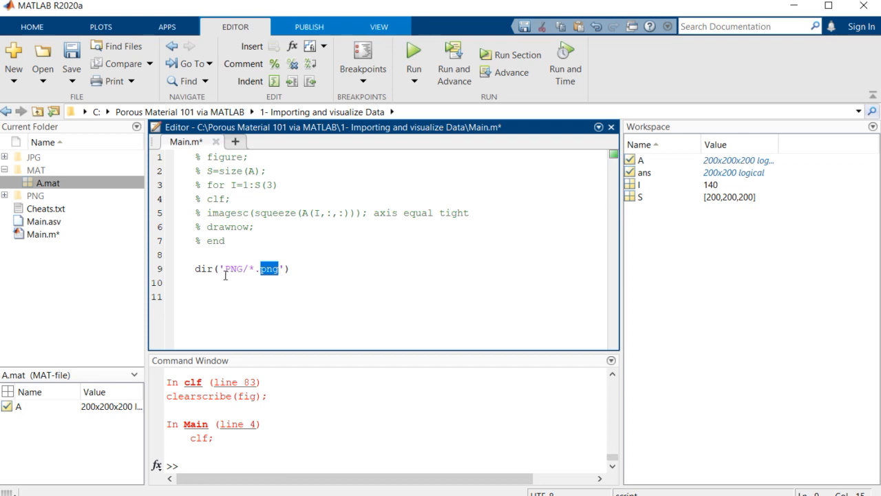
Evaluate the selected slice-viewing lines to replay the pore images, then close the figure
triple_click(241, 269)
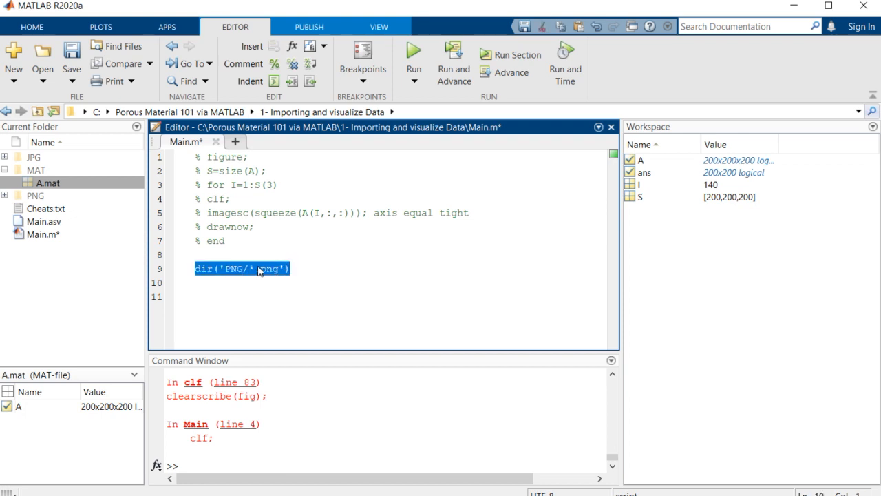
right_click(259, 268)
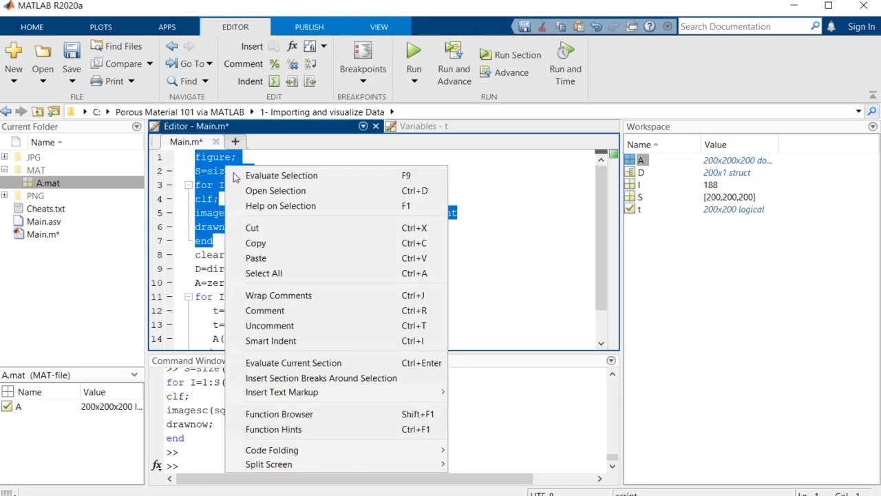
left_click(281, 175)
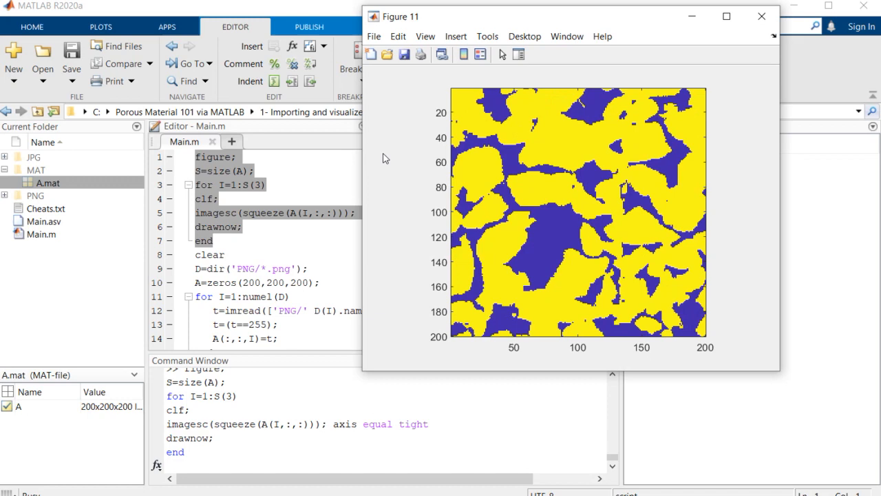
left_click(761, 17)
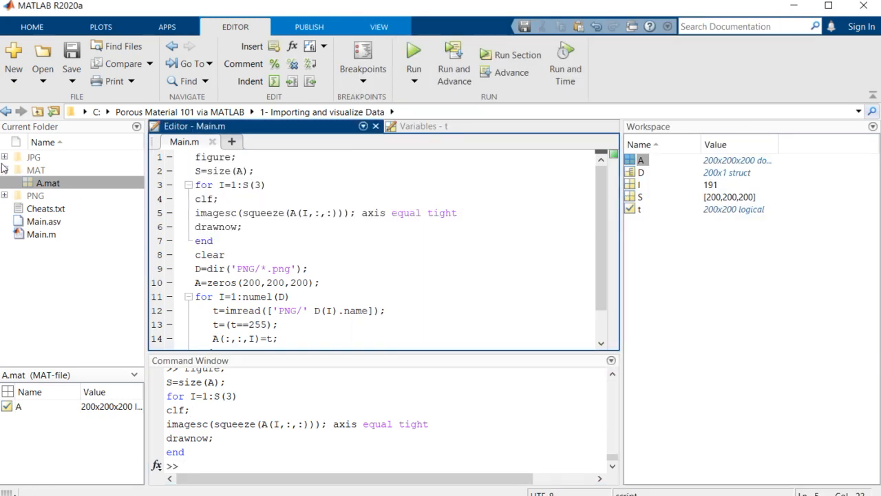
Expand the JPG folder, read DataSource.txt's Van De Walle & Janssen 2017 citation, and return to Main.m
left_click(36, 182)
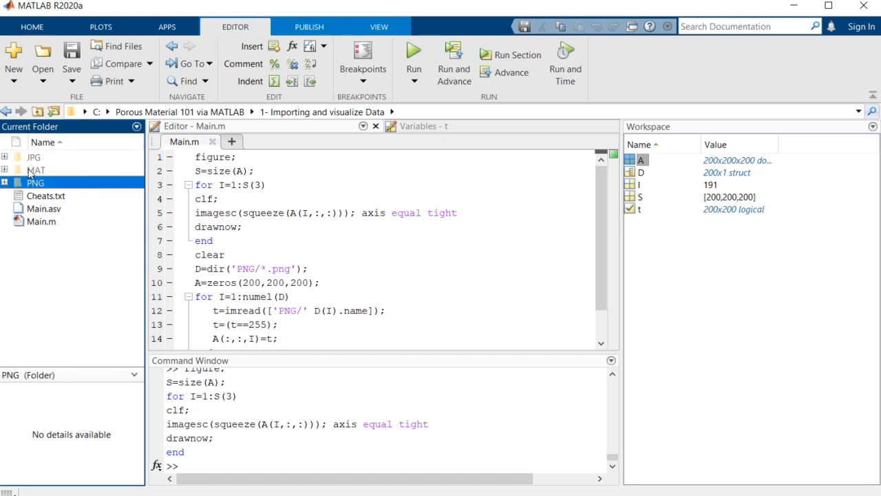
left_click(33, 157)
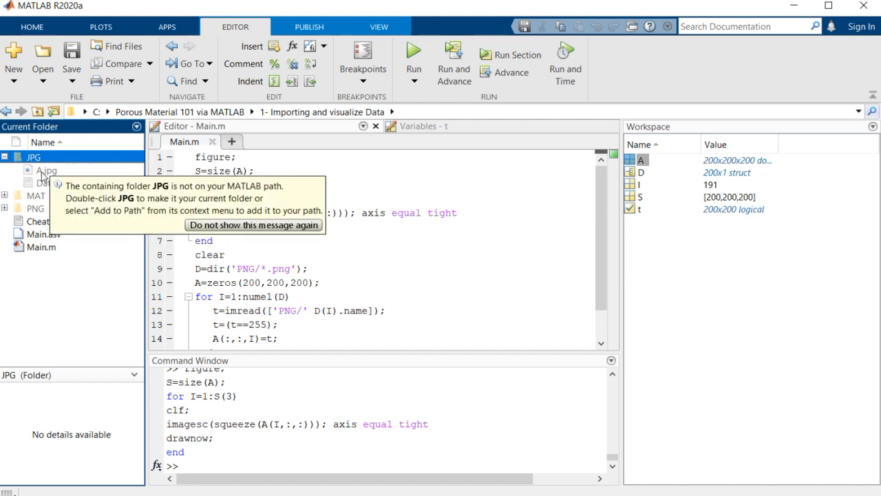
left_click(66, 182)
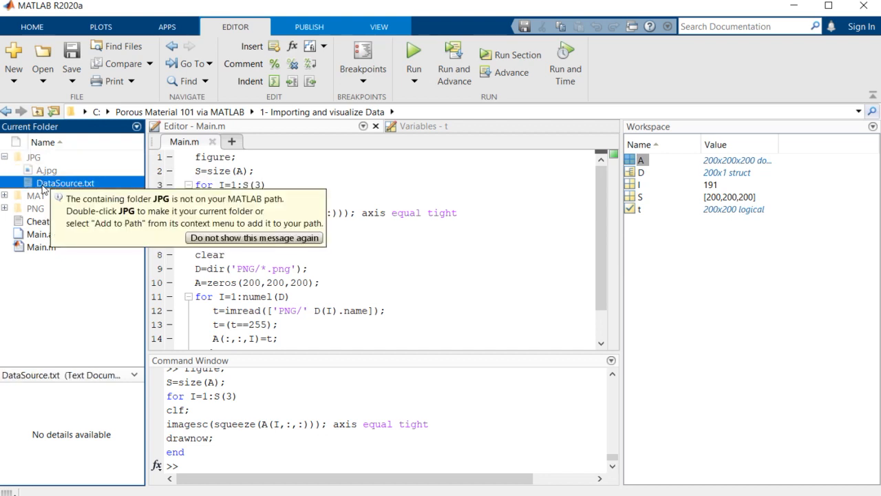
double_click(66, 181)
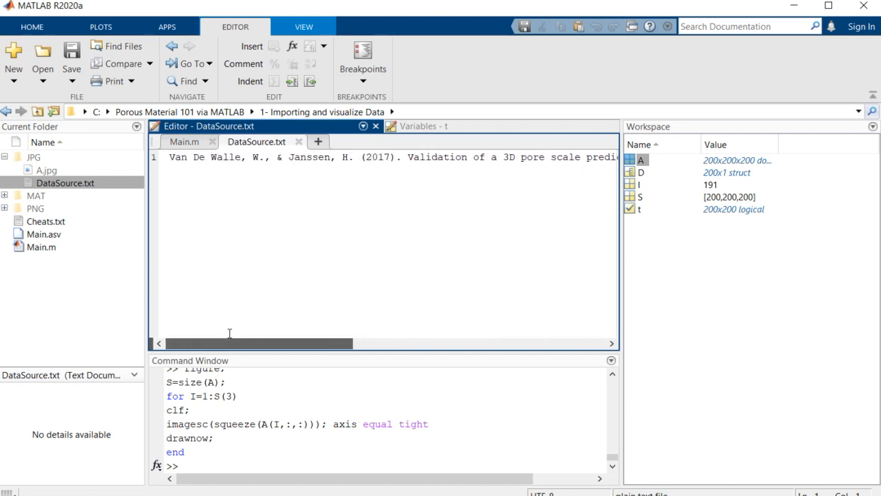
left_click_drag(259, 342, 335, 343)
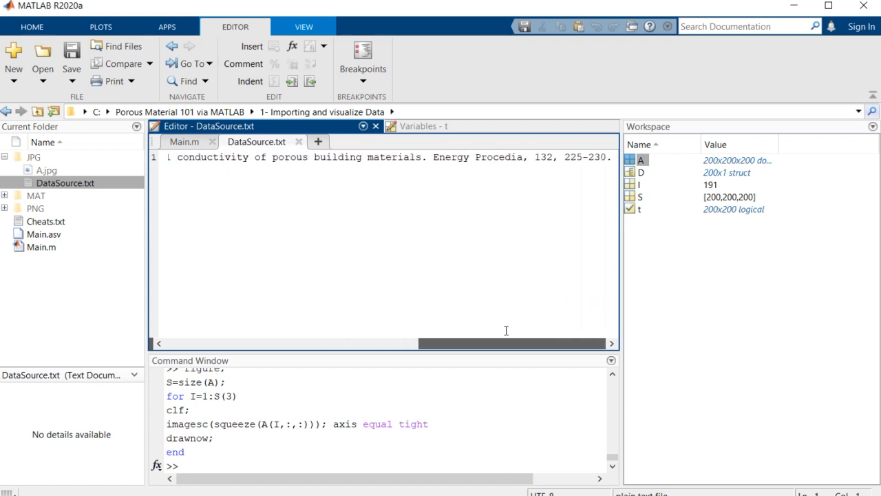
left_click(185, 141)
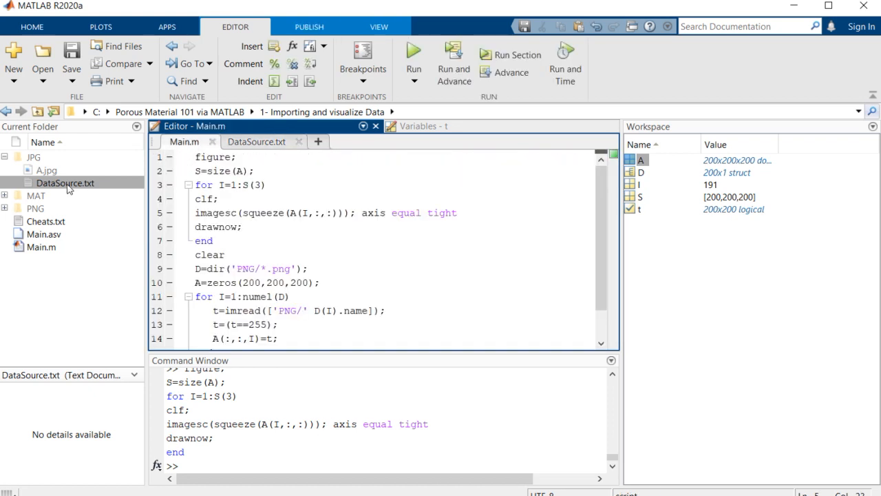
Select the old PNG-loading and slice-display lines and comment them all out
scroll("down", 3)
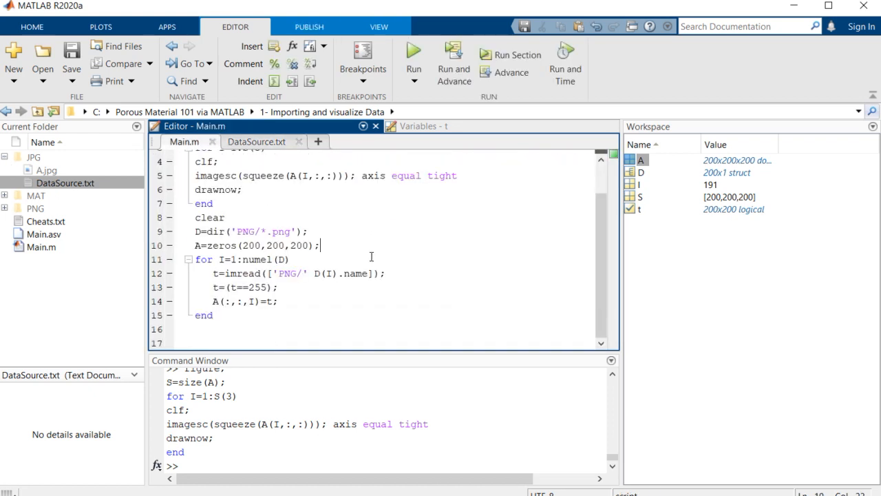
scroll("up", 3)
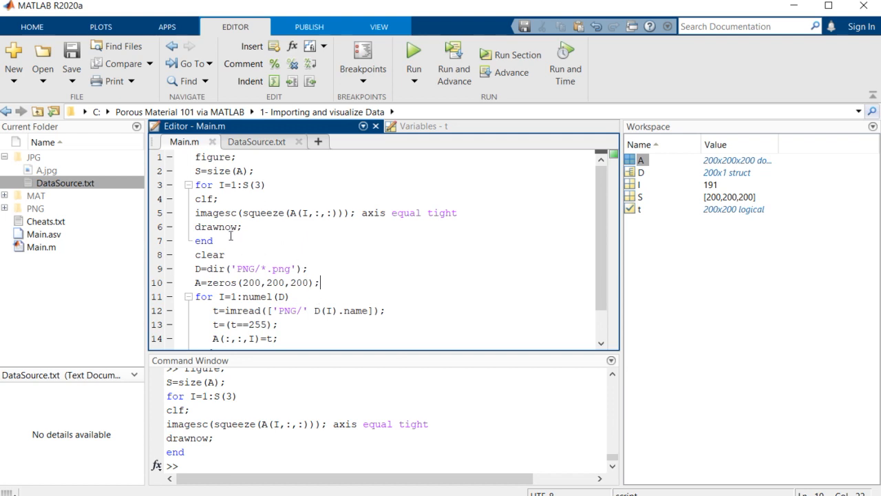
left_click_drag(195, 157, 309, 268)
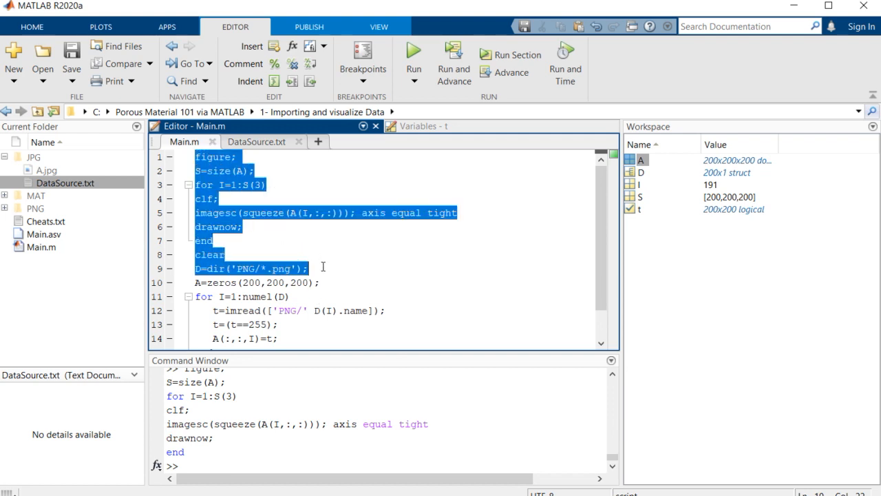
left_click(242, 63)
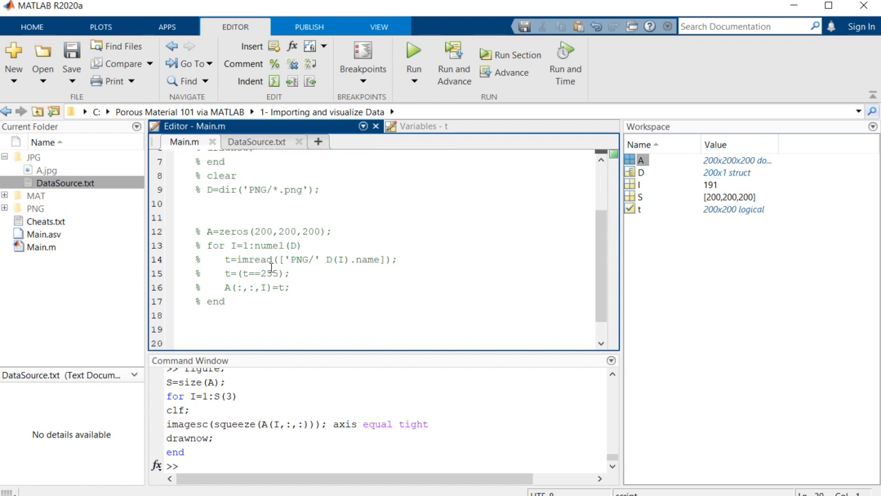
scroll("down", 3)
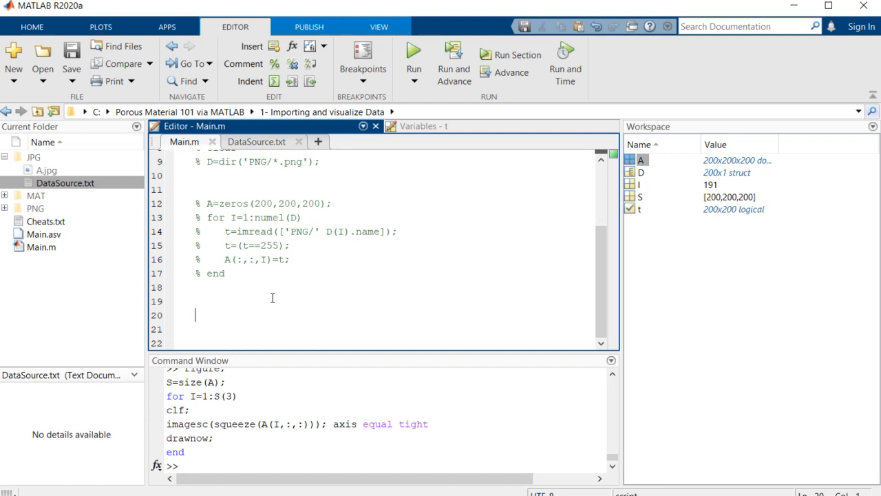
Write A=imread('JPG/A.jpg'); below the commented code and start a clear command at the prompt
type("A=")
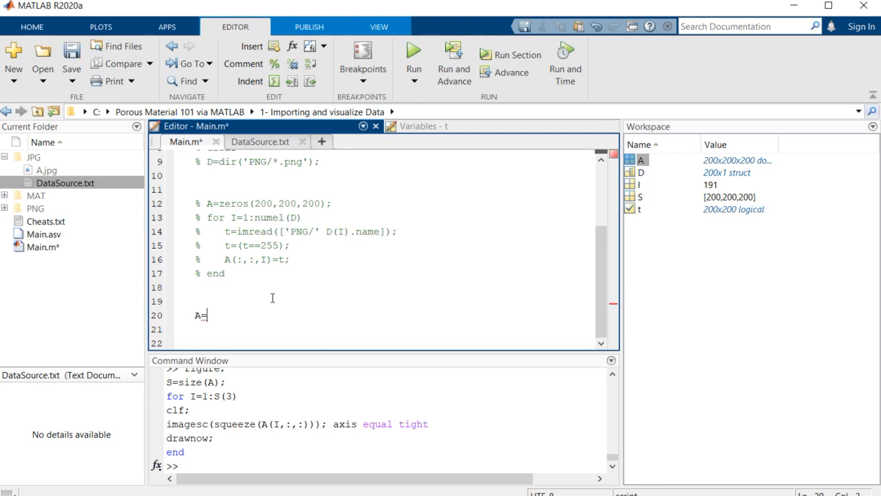
type("imread(")
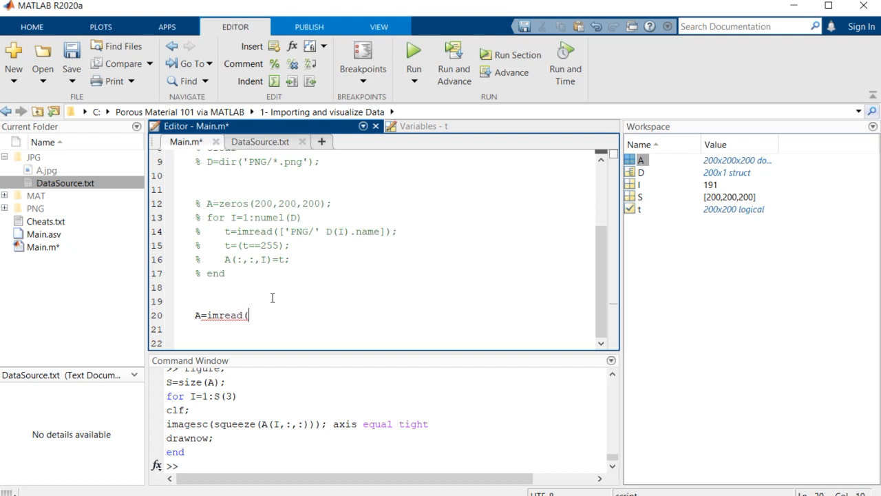
type(")")
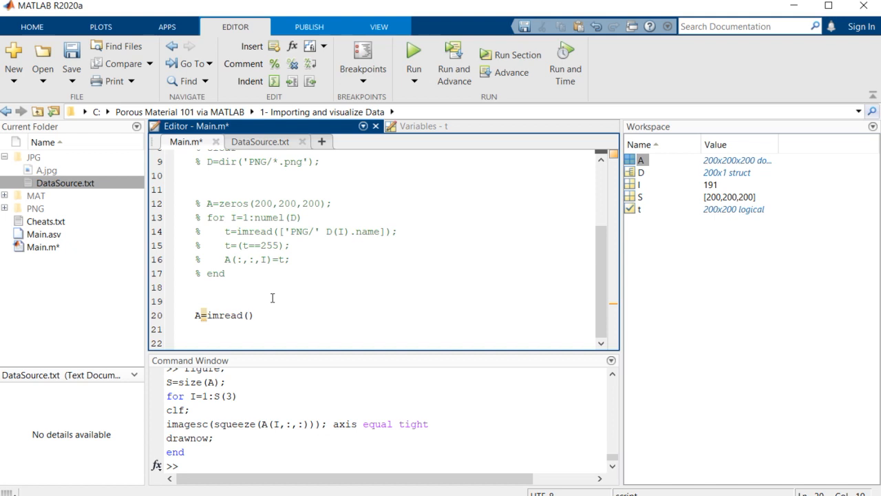
type("''")
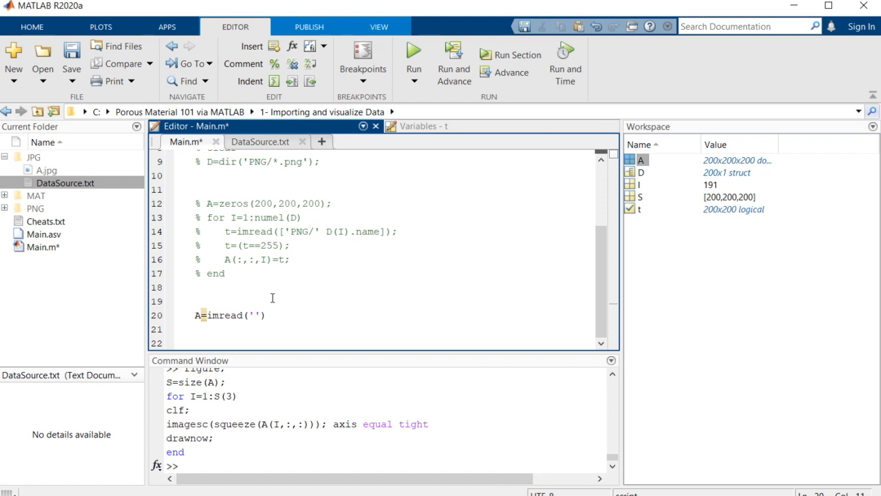
type("JPG")
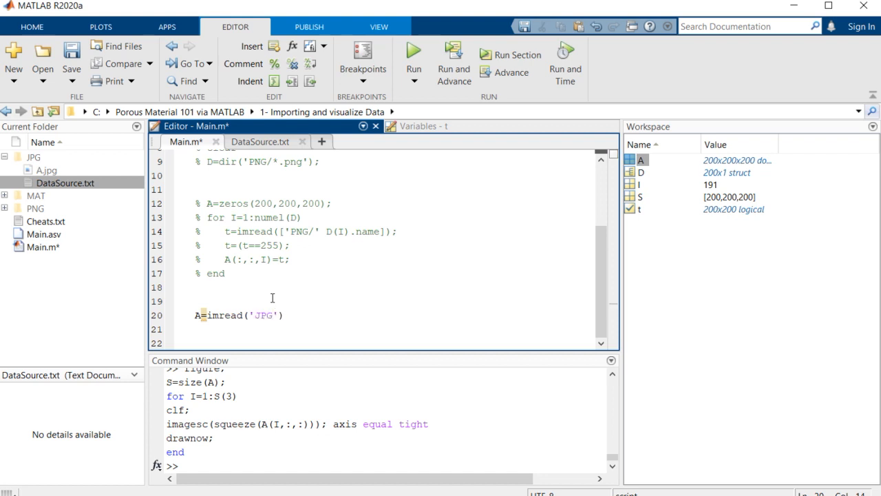
type("A")
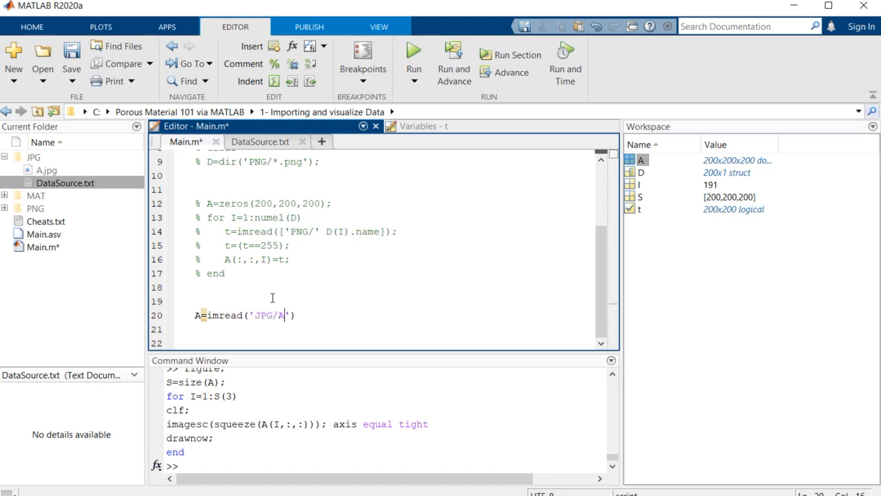
type(".jpg")
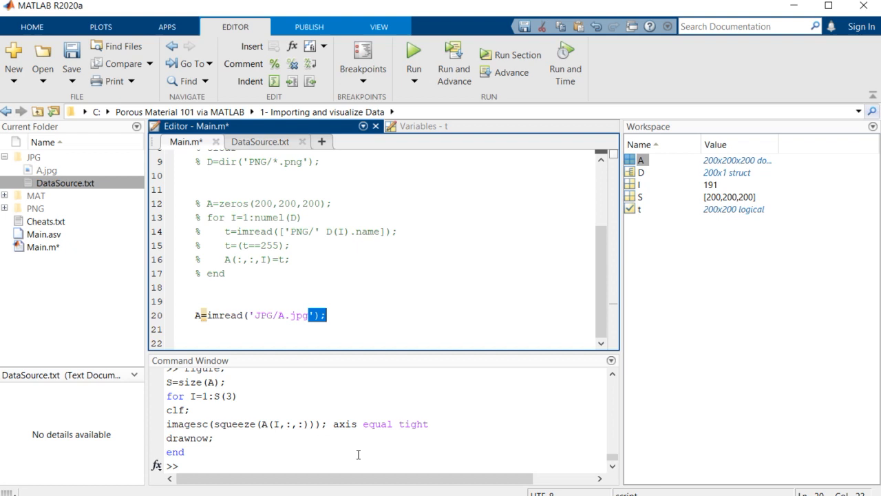
type("clear")
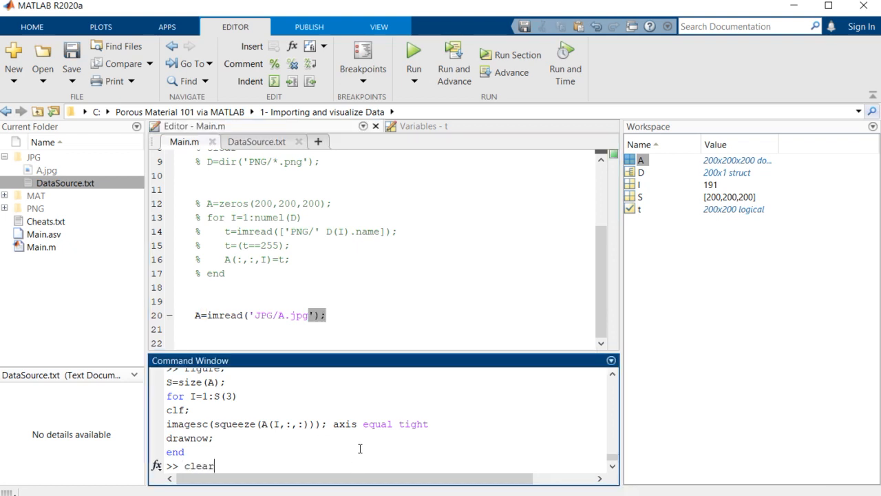
Run clear, load A as a 225x225x3 uint8 image and inspect its pixel values in the Variables viewer
key("Return")
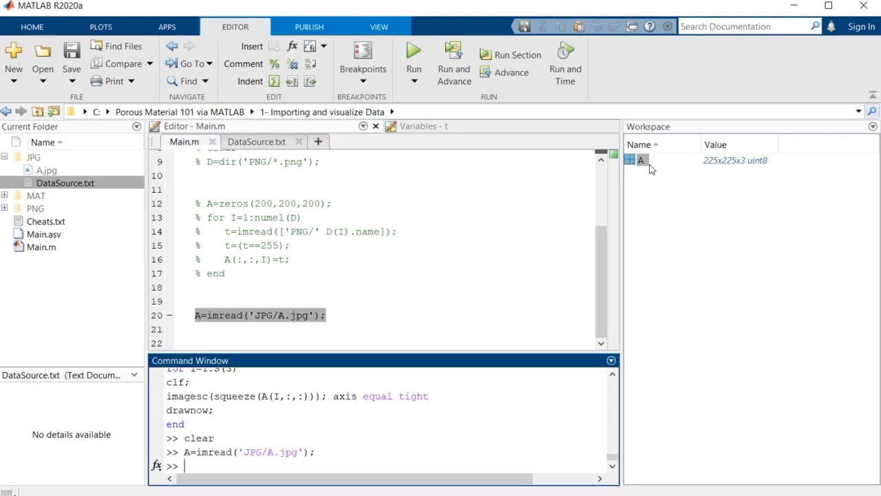
double_click(642, 159)
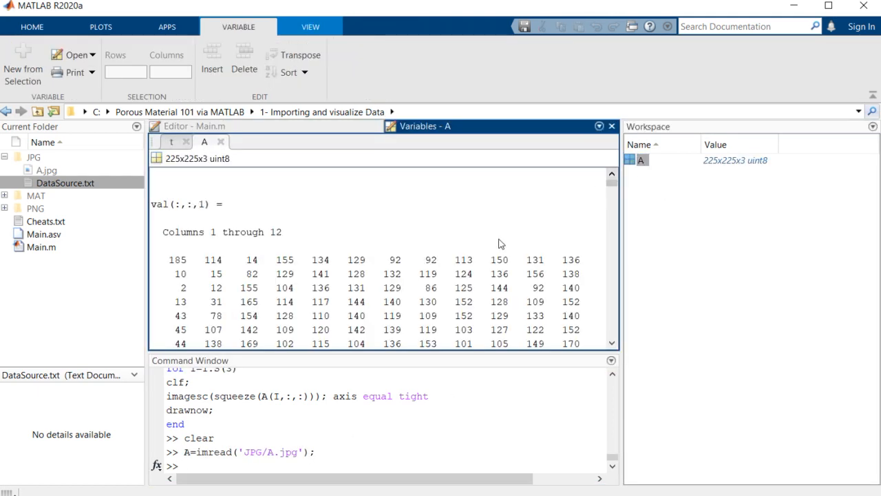
scroll("down", 3)
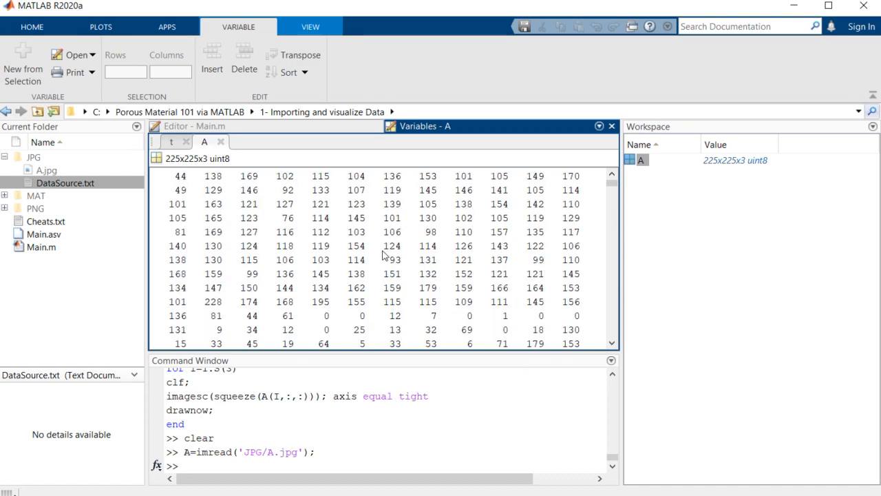
scroll("down", 3)
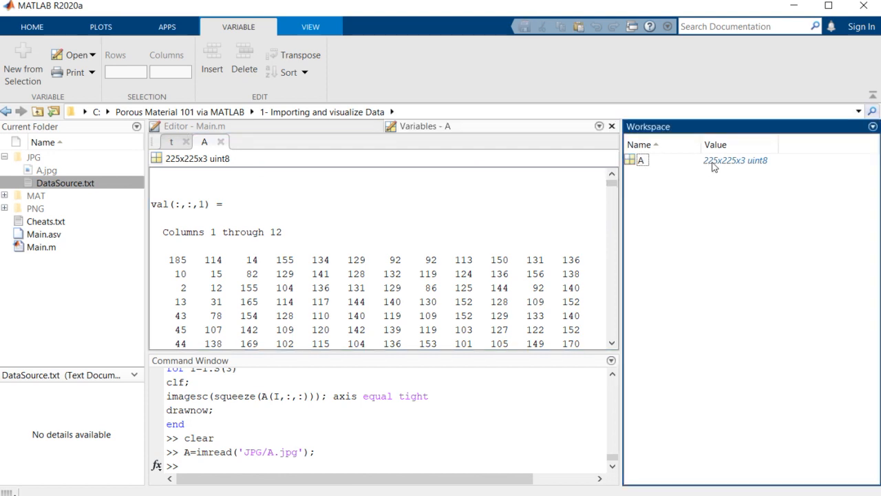
mouse_move(501, 171)
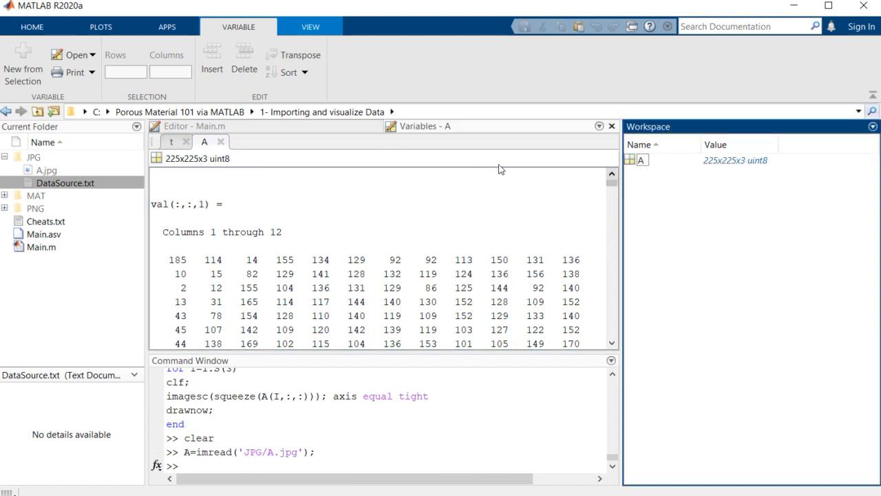
mouse_move(415, 237)
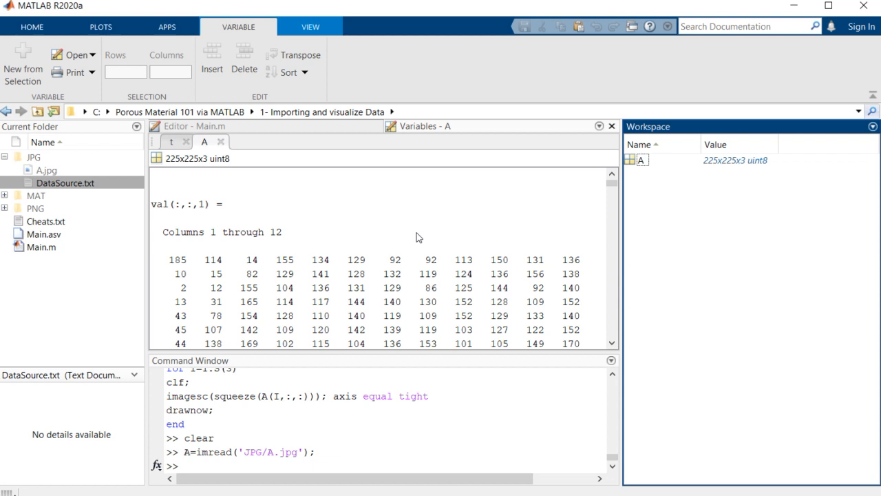
left_click(194, 127)
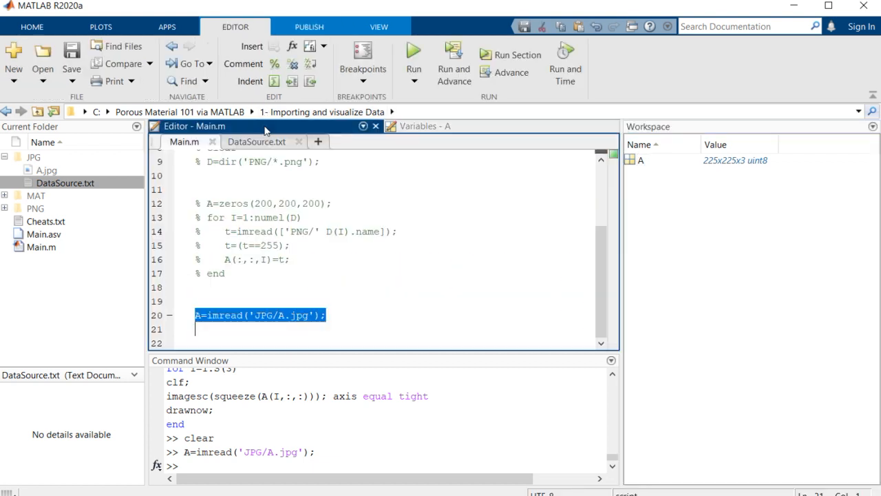
Add figure; imshow(A), view the grain image in an enlarged figure, and return to the main window
left_click(396, 322)
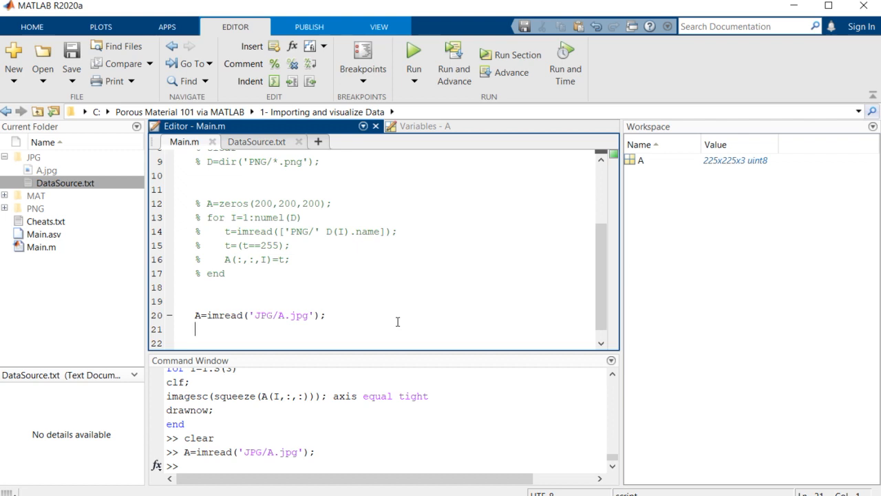
type("figure;")
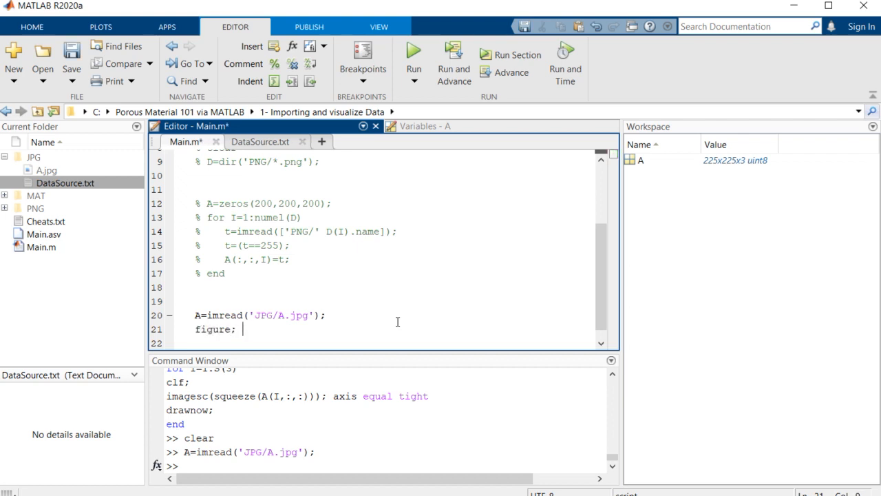
type("imshow")
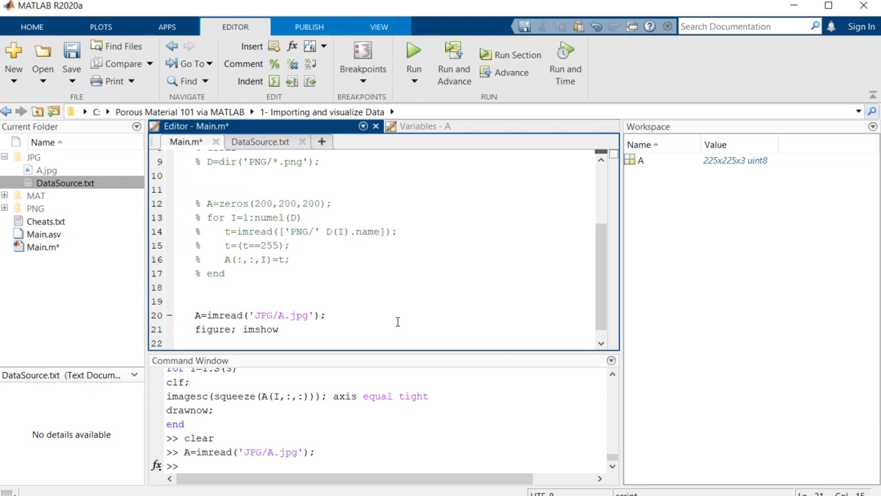
type("(A")
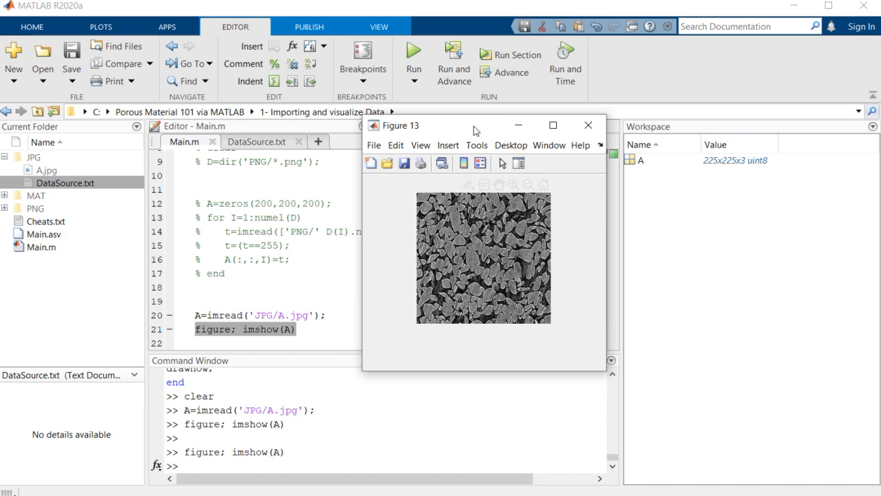
left_click_drag(397, 126, 337, 67)
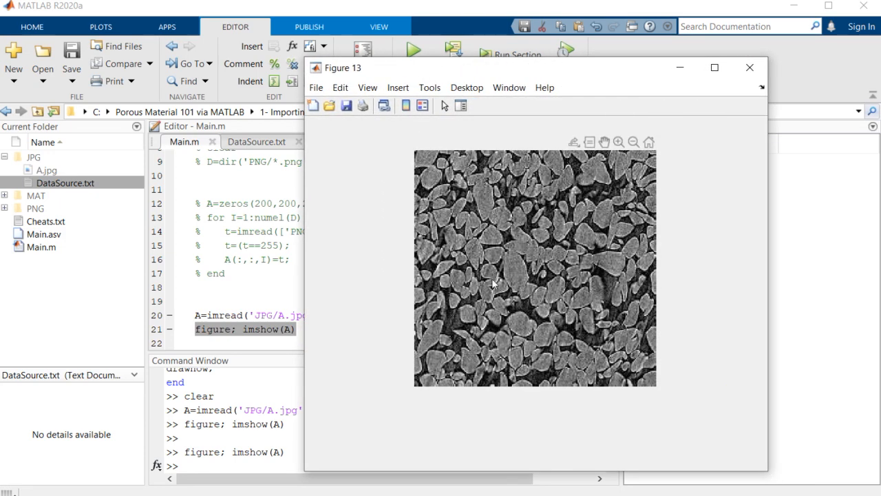
mouse_move(522, 232)
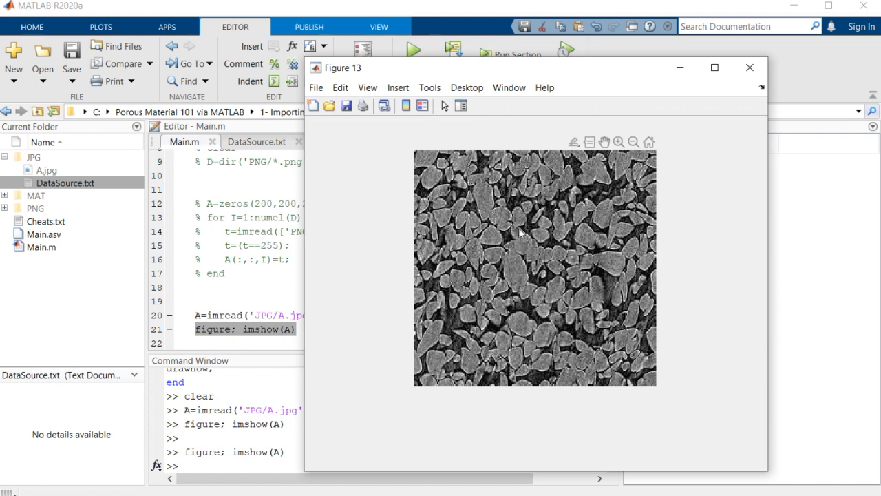
mouse_move(549, 215)
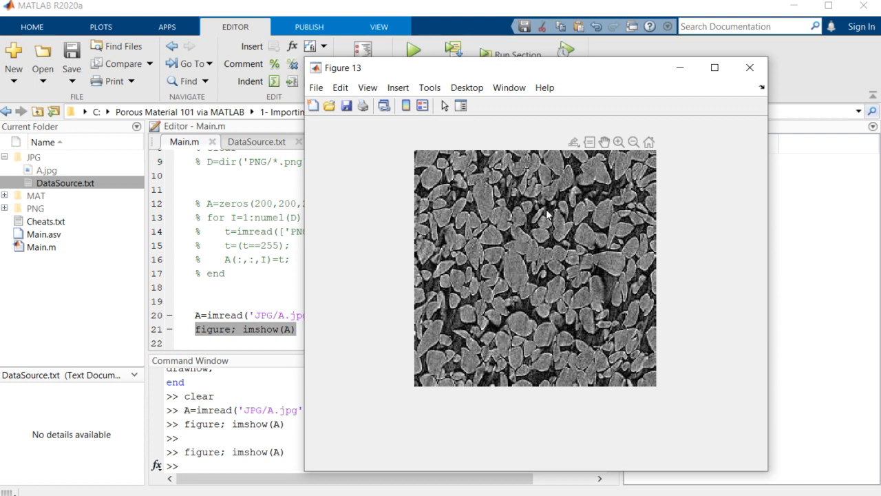
mouse_move(526, 234)
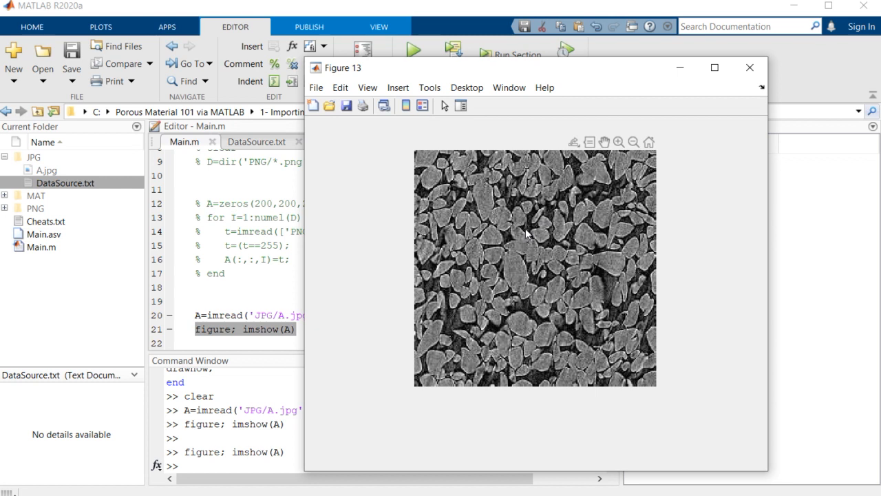
mouse_move(529, 242)
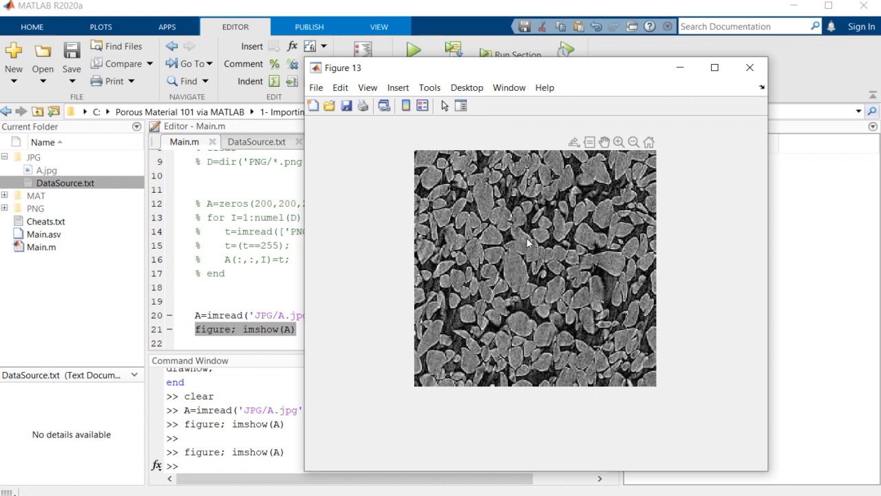
mouse_move(297, 337)
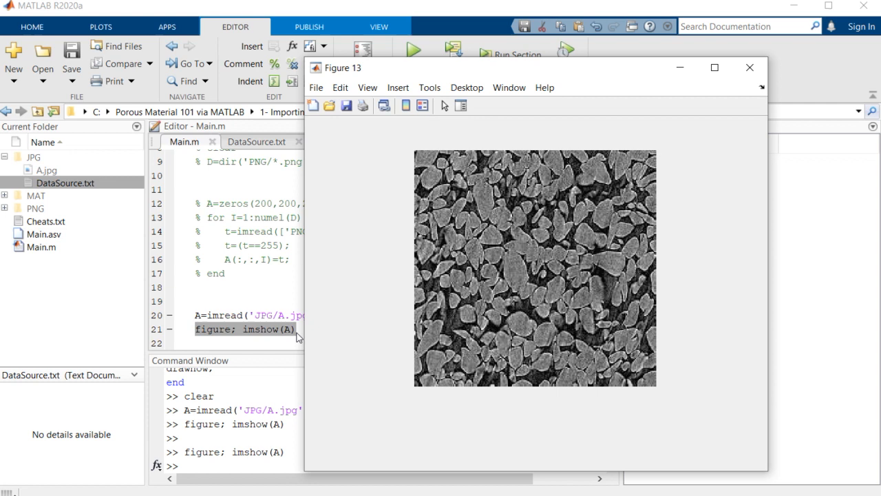
mouse_move(494, 225)
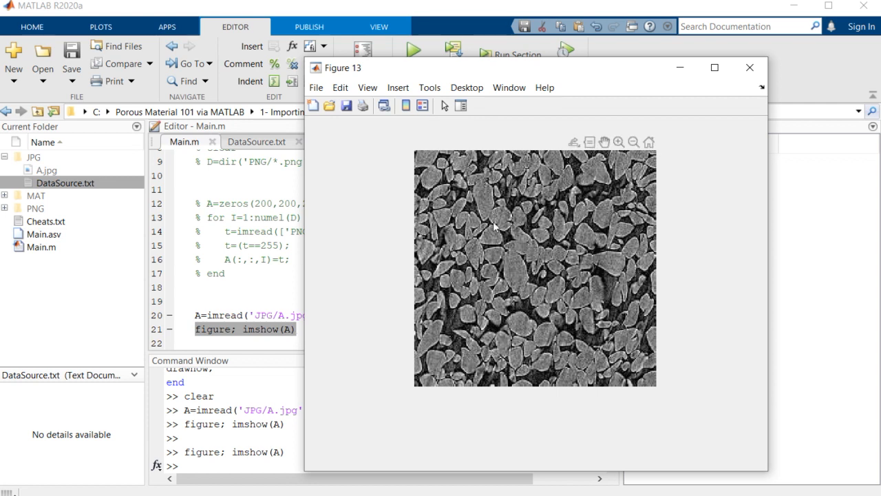
mouse_move(485, 260)
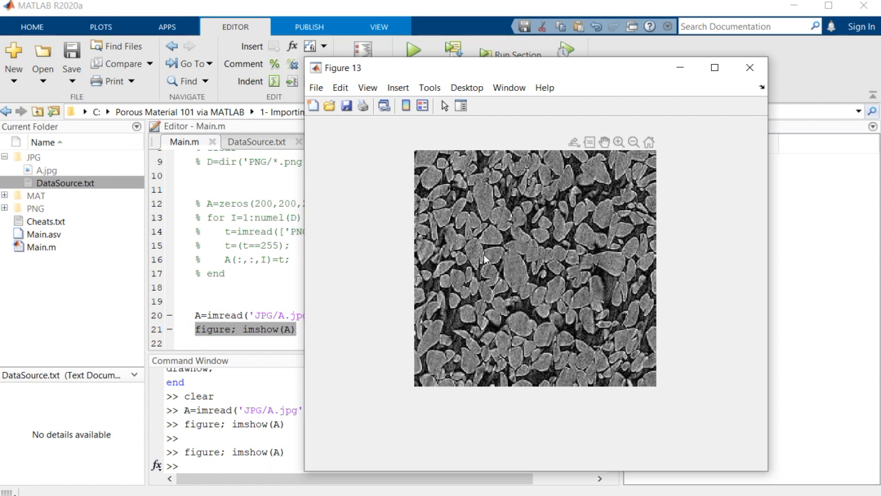
mouse_move(300, 335)
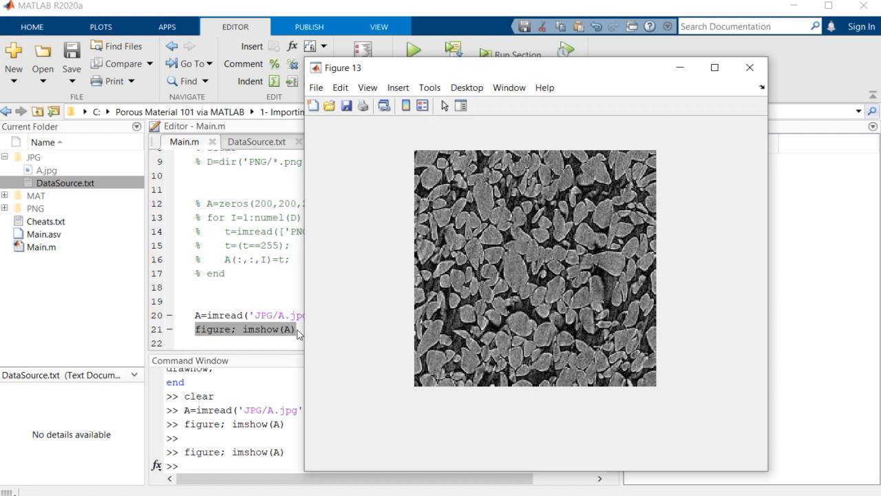
left_click(748, 67)
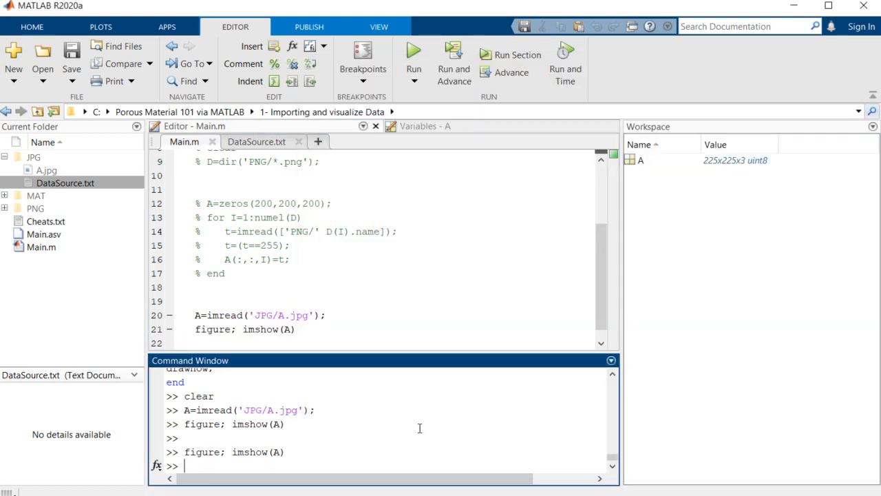
Add A=mean(A,3); to average the image across its colour layers into a 225x225 double
left_click(295, 329)
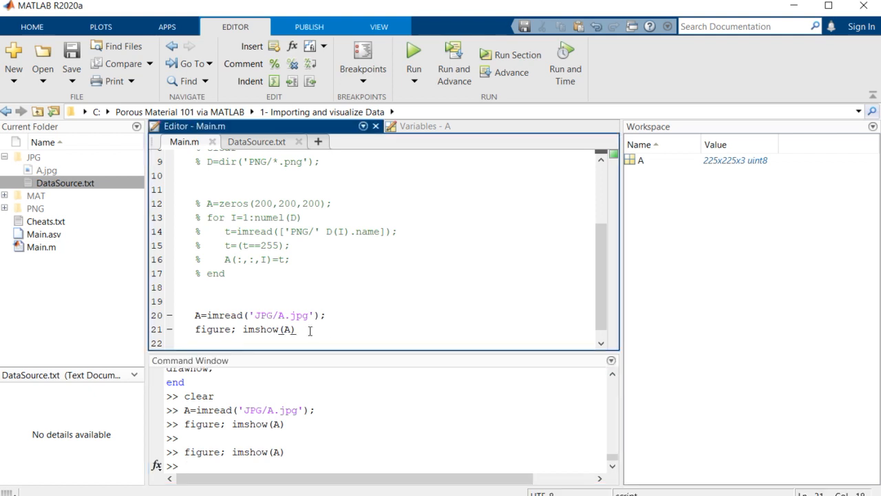
triple_click(260, 314)
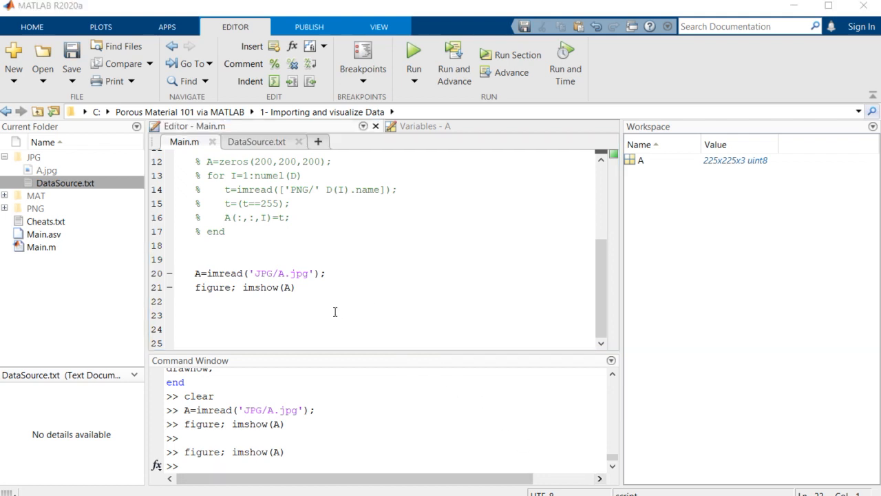
left_click(324, 300)
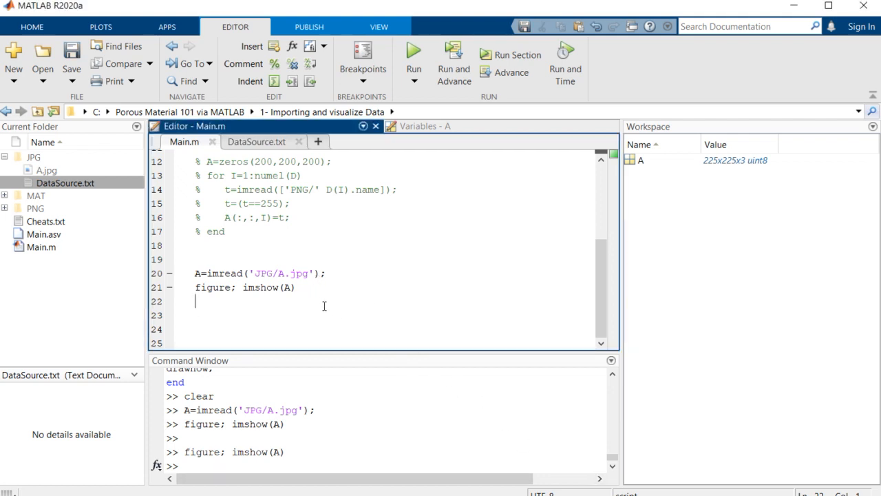
type("A")
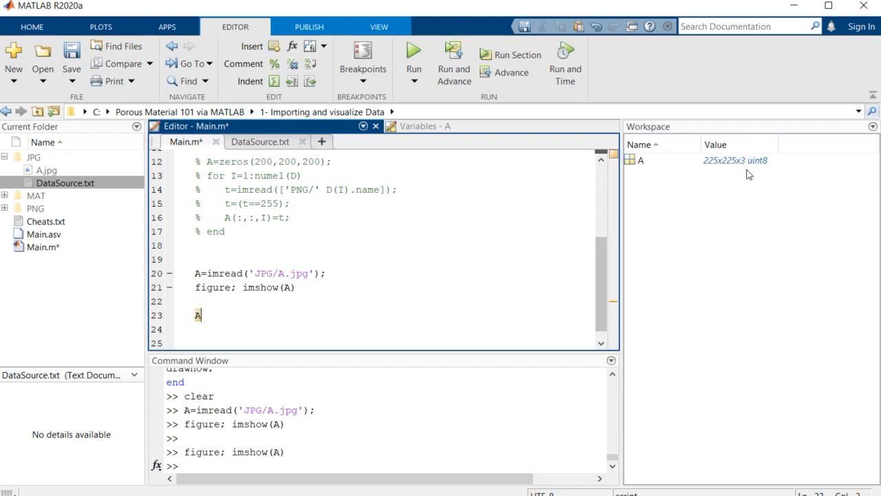
mouse_move(260, 312)
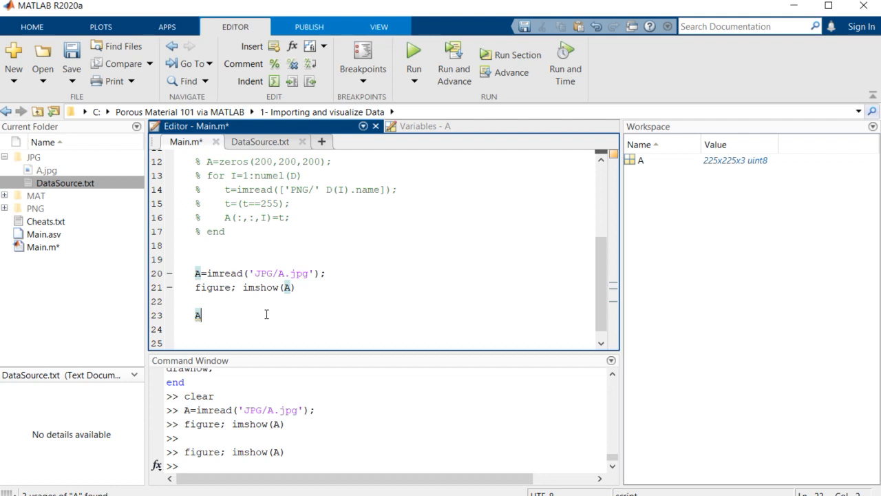
type("=")
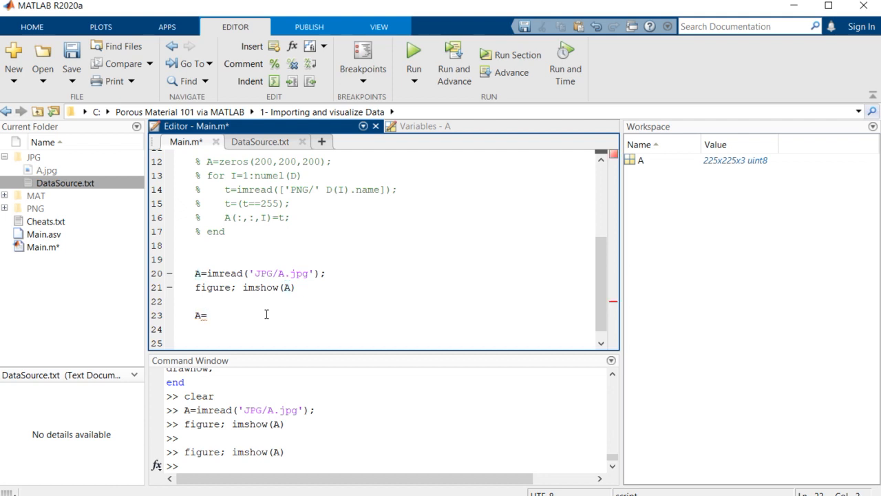
type("mean()")
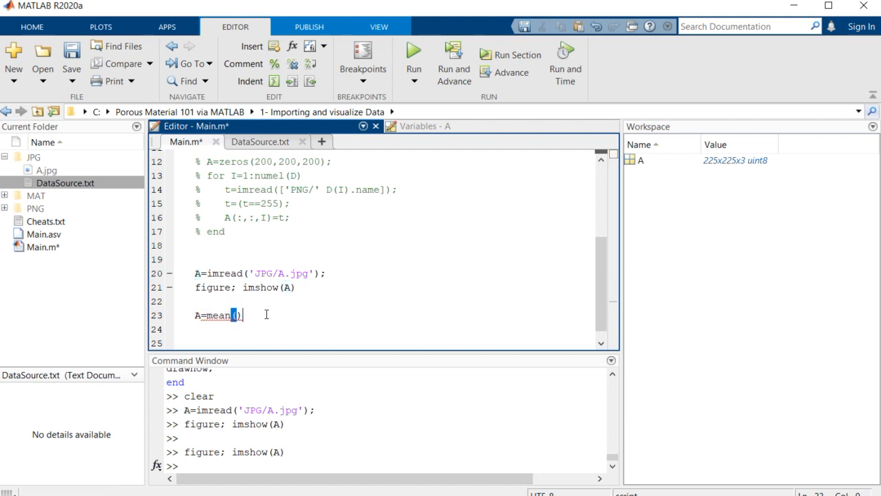
type("A,")
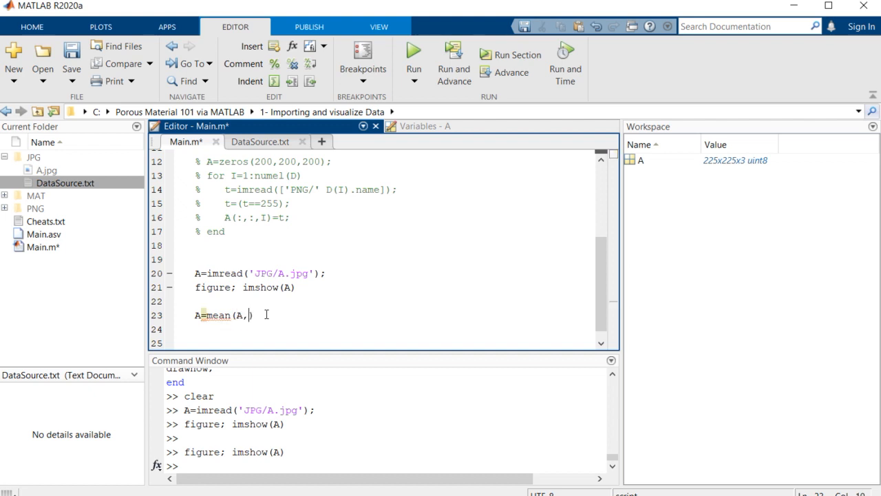
type("3);")
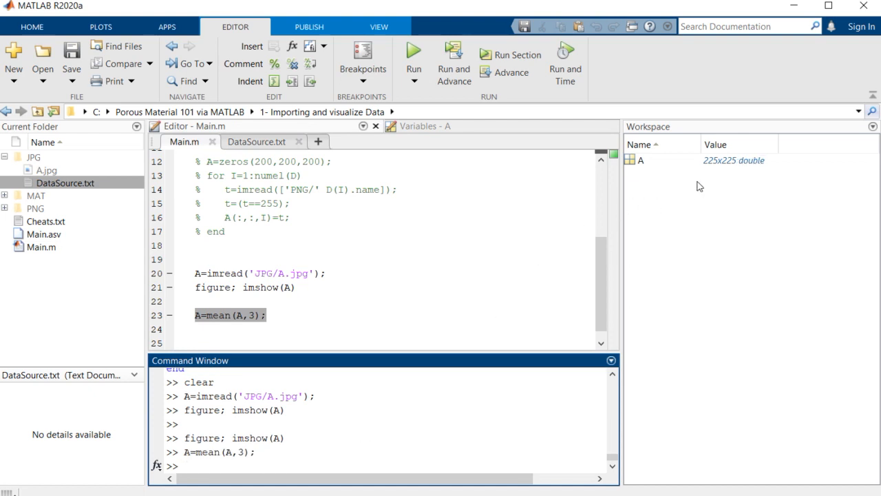
mouse_move(733, 159)
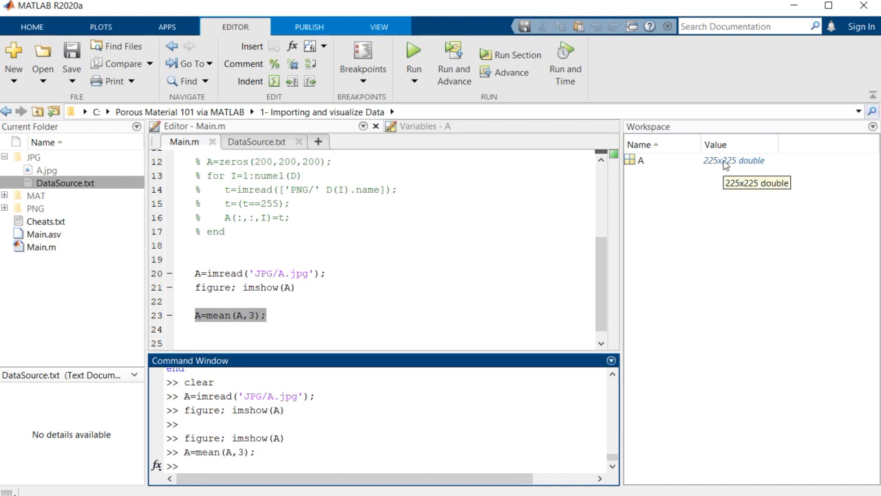
Add figure; imagesc(A) to display the averaged image colour-scaled
left_click(303, 312)
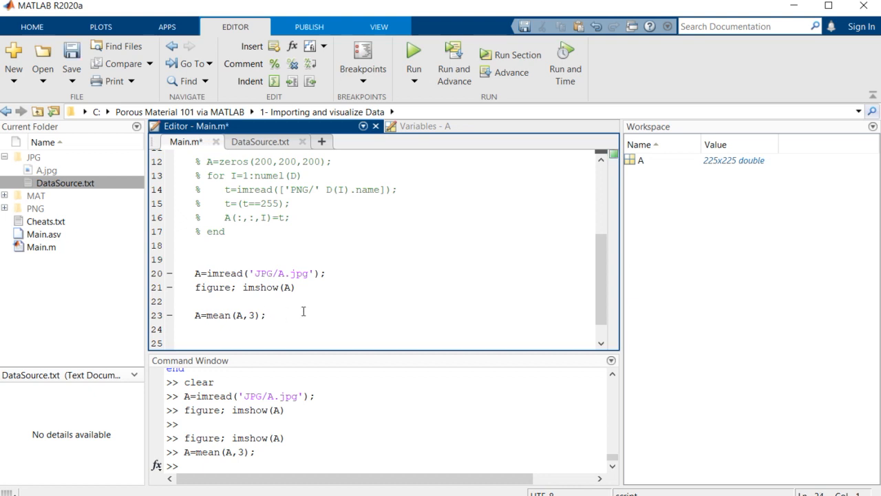
type("fig")
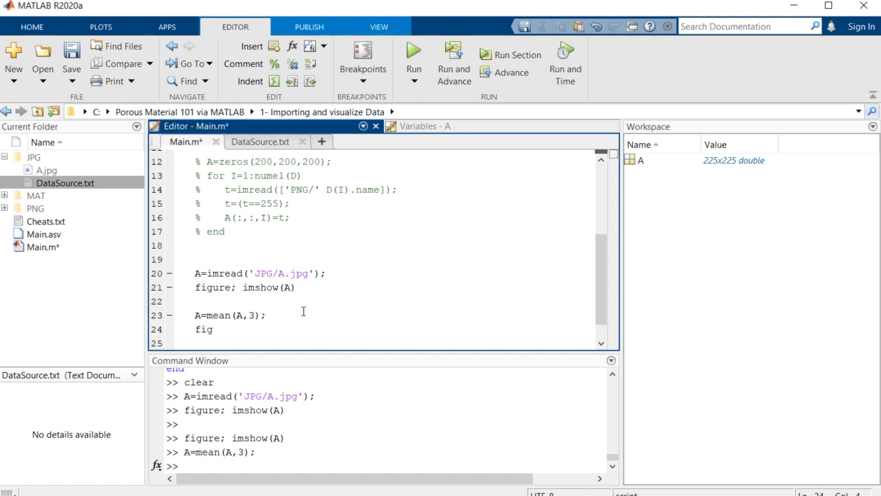
type("ure;")
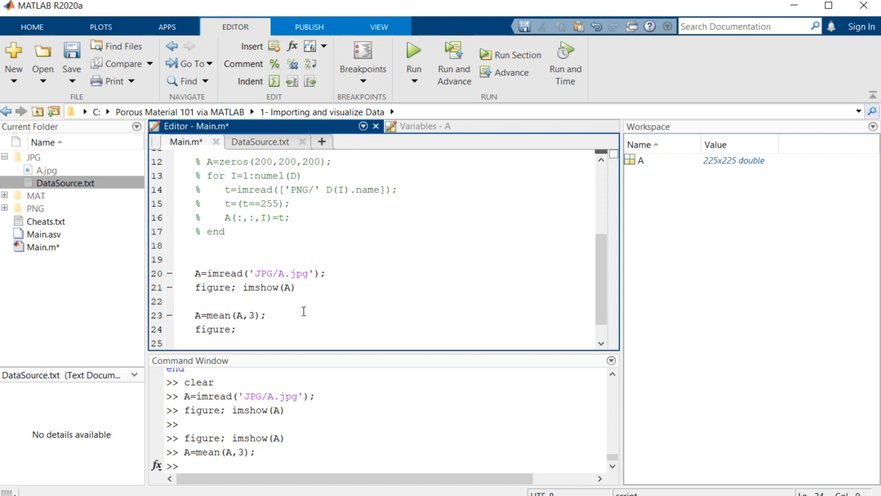
type("imagesc()")
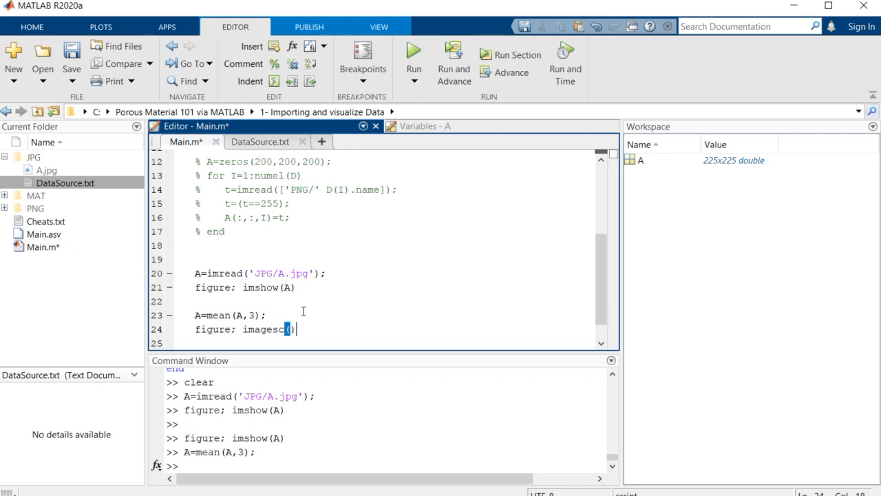
type("A")
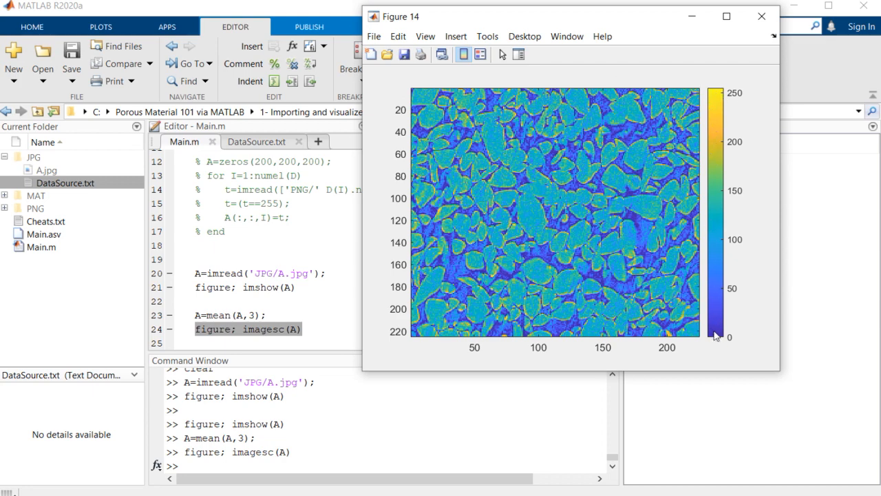
mouse_move(680, 116)
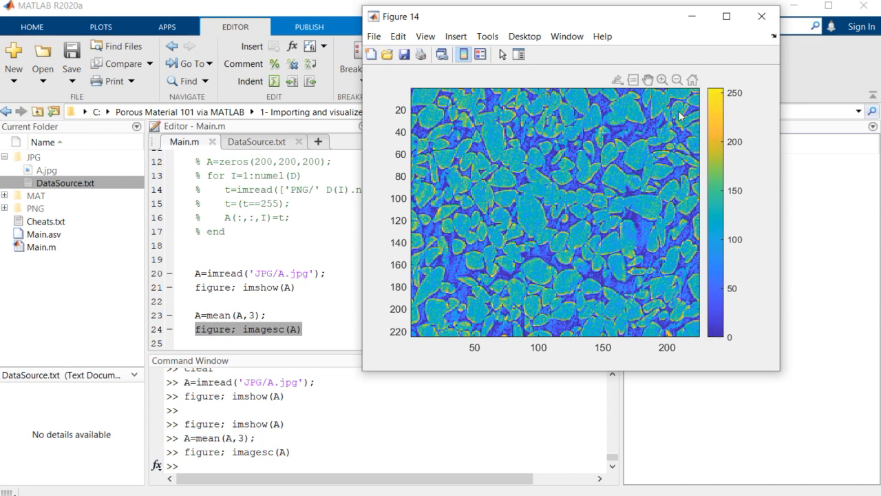
mouse_move(655, 239)
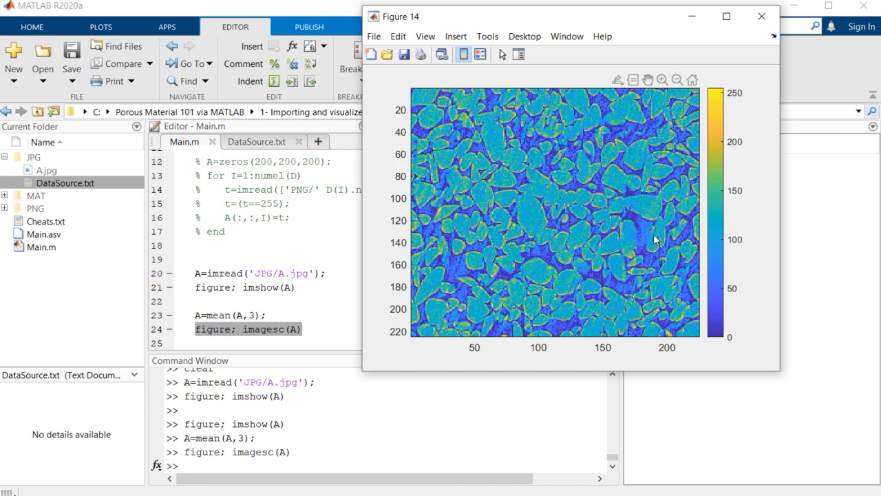
mouse_move(548, 229)
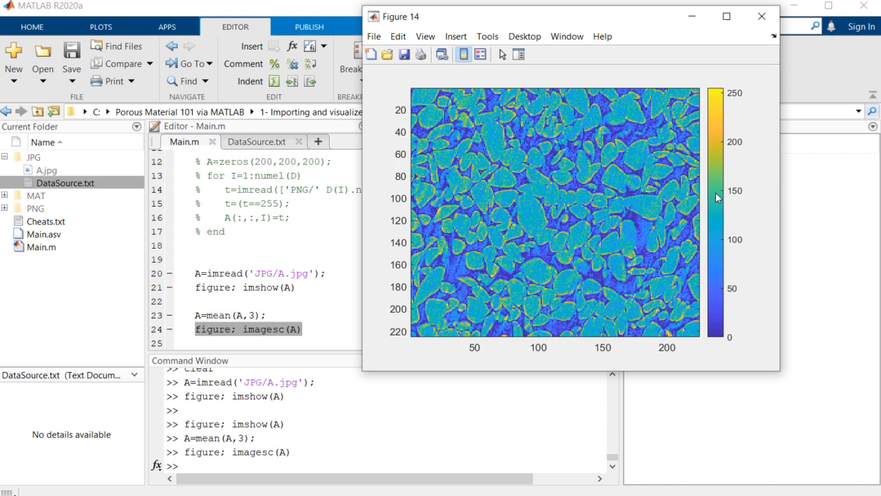
Close the colour-scaled figure of the averaged grain image
left_click(763, 17)
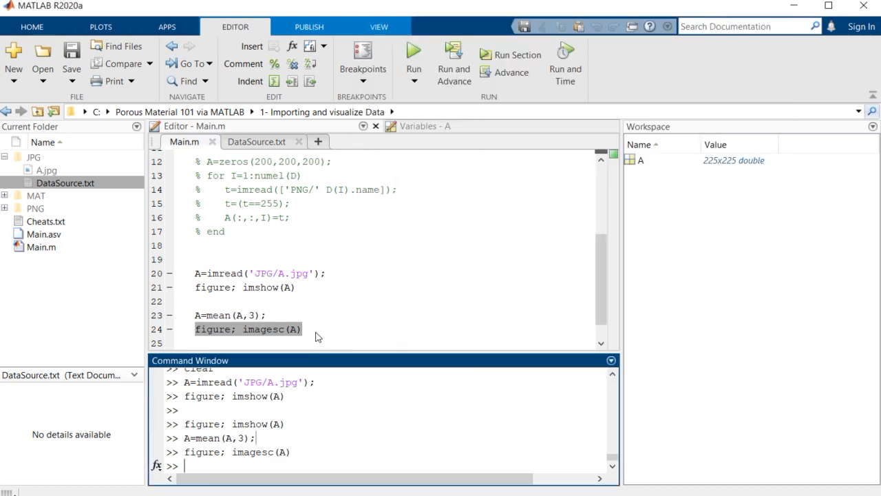
Add B=A>150; displayed with imagesc, comment out imagesc(A), then lower the threshold to 100
type("B")
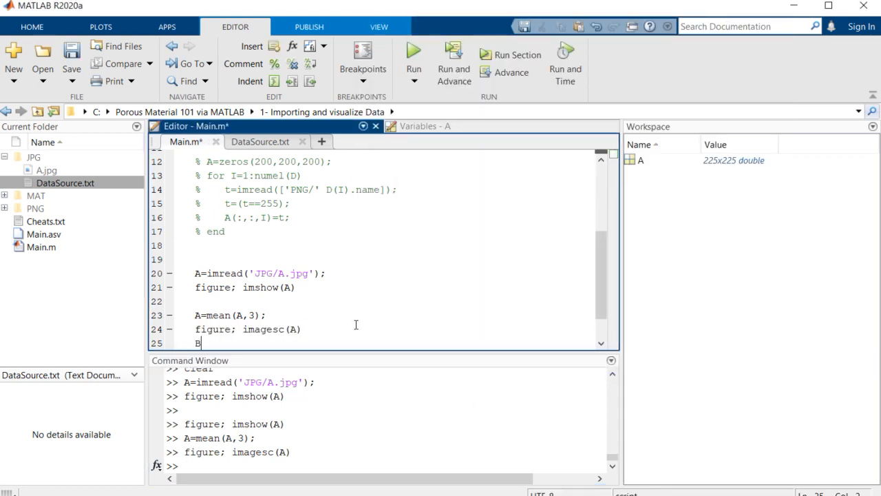
type("=")
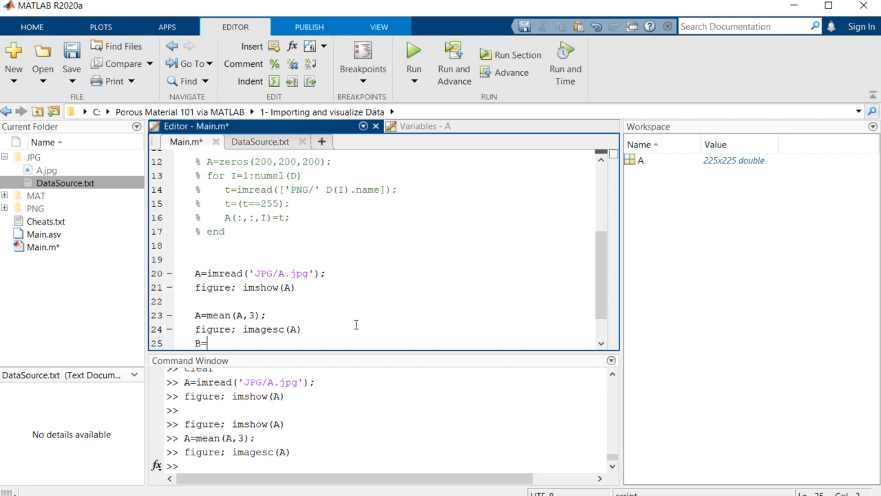
type("A")
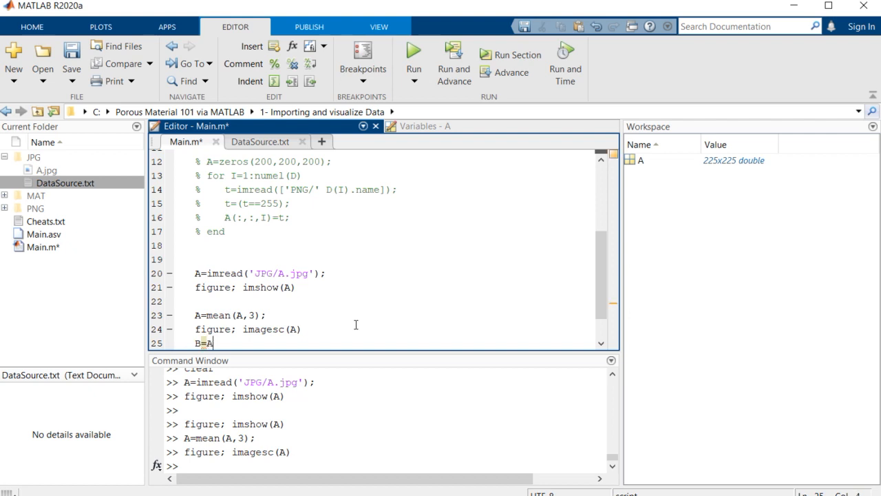
type(">")
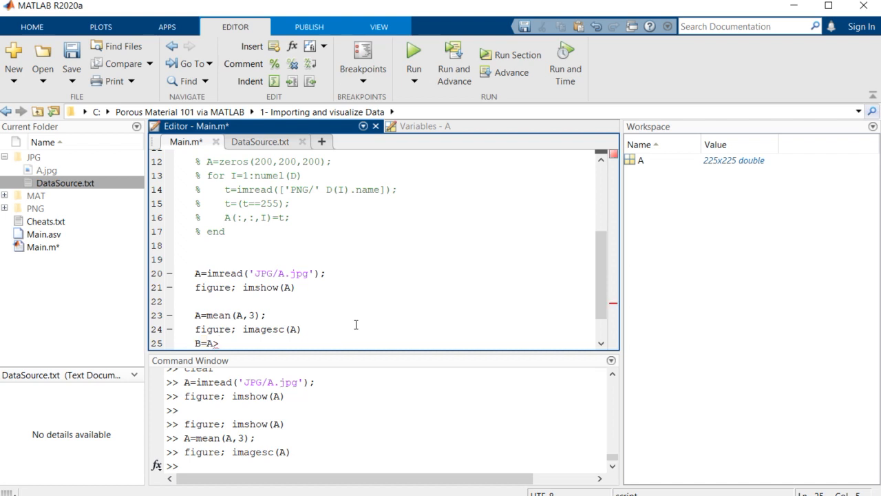
type("150;")
type("figure; imagesc(A)")
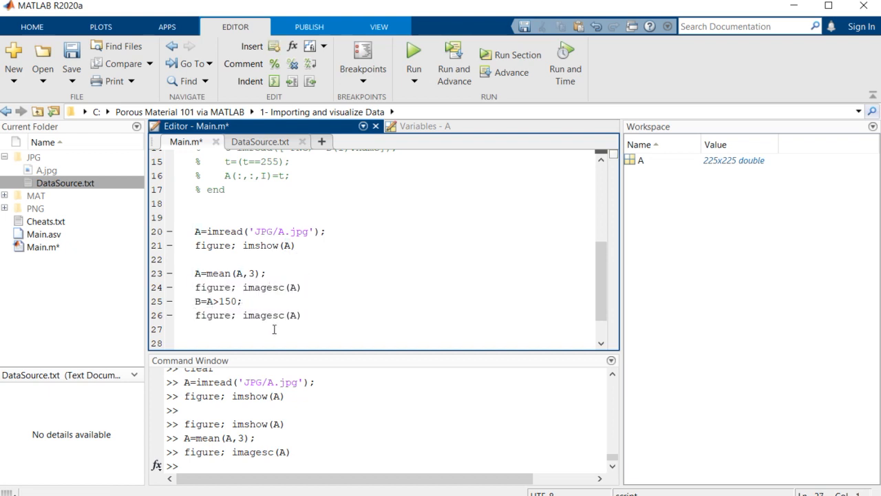
double_click(292, 315)
type("B")
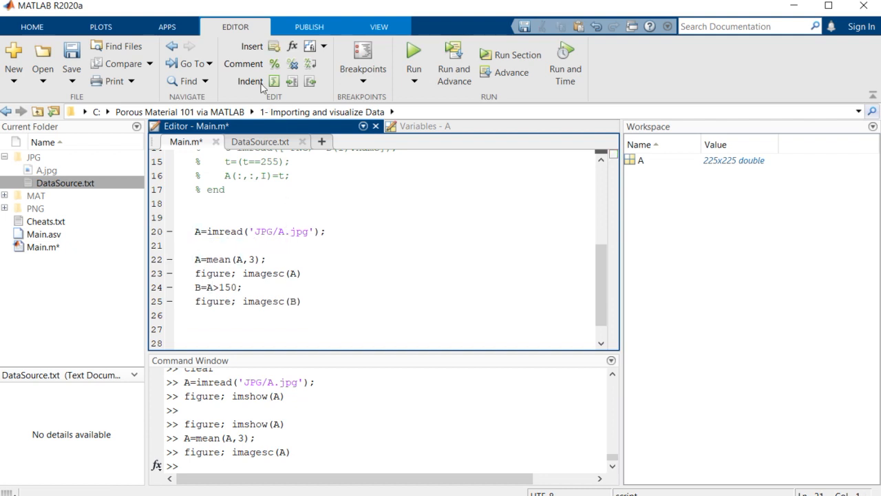
left_click(295, 272)
type("% ")
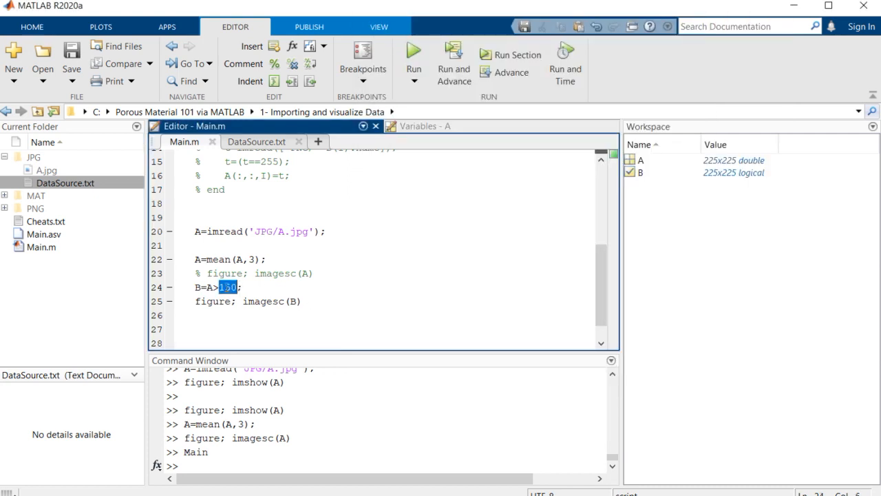
type("100")
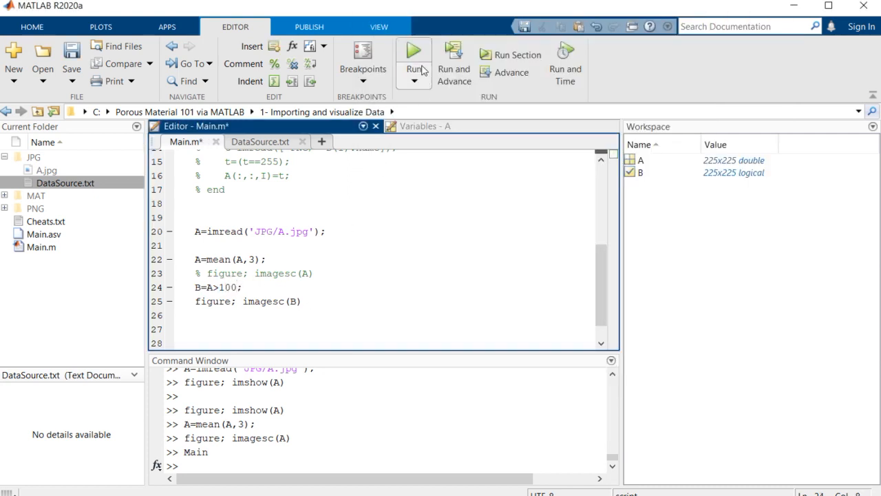
Run Main.m to view the binary grain-and-pore map at threshold 100, then close the figure
left_click(413, 51)
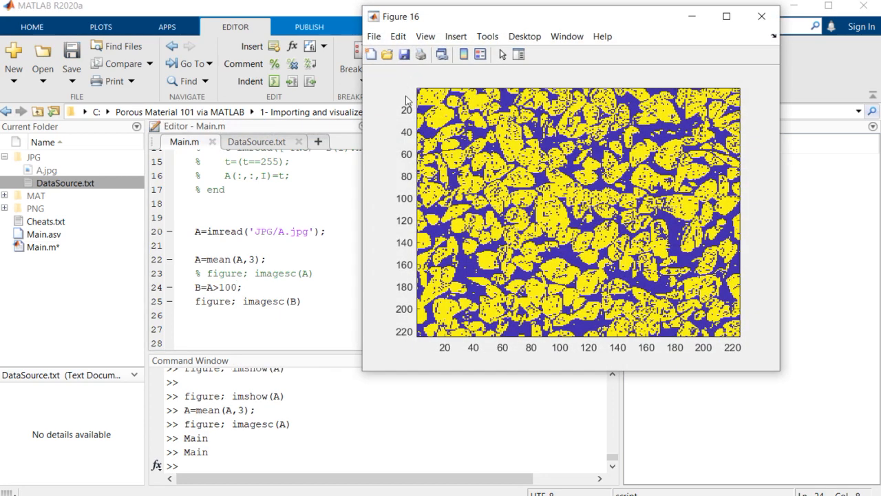
mouse_move(286, 248)
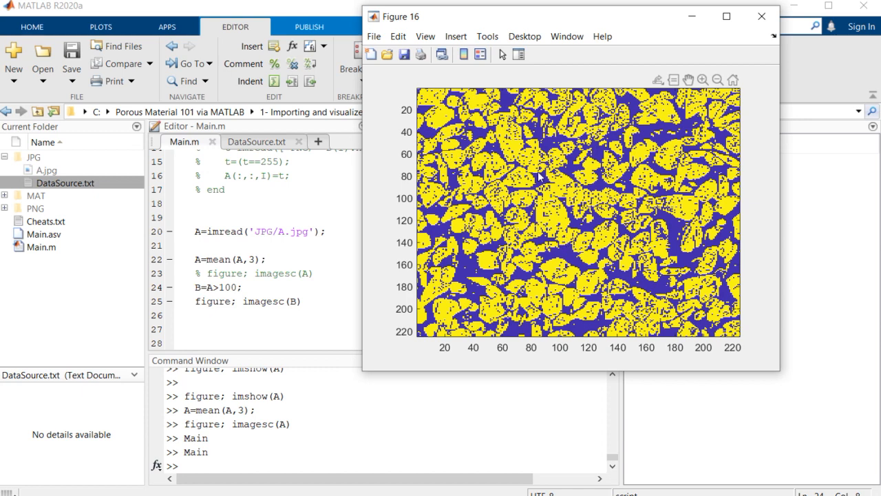
left_click(760, 16)
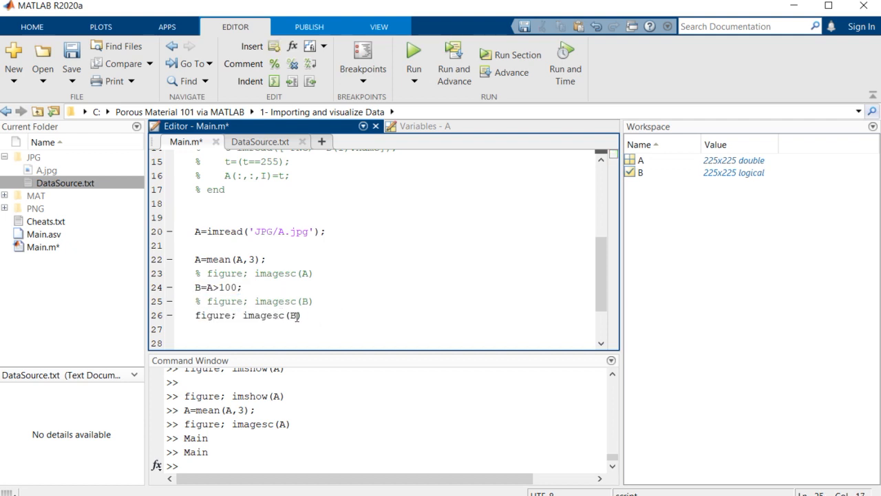
Add B=imbinarize(A); as the thresholding line and run Main.m with it
double_click(263, 316)
type("B")
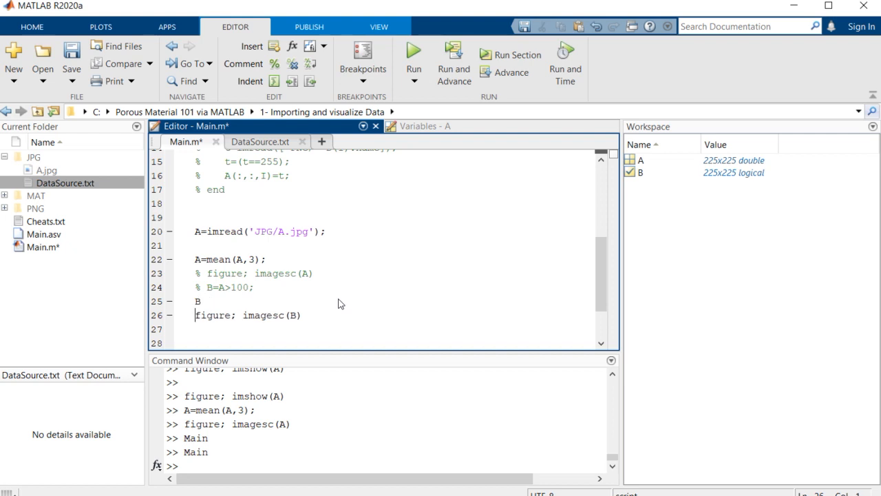
type("=im")
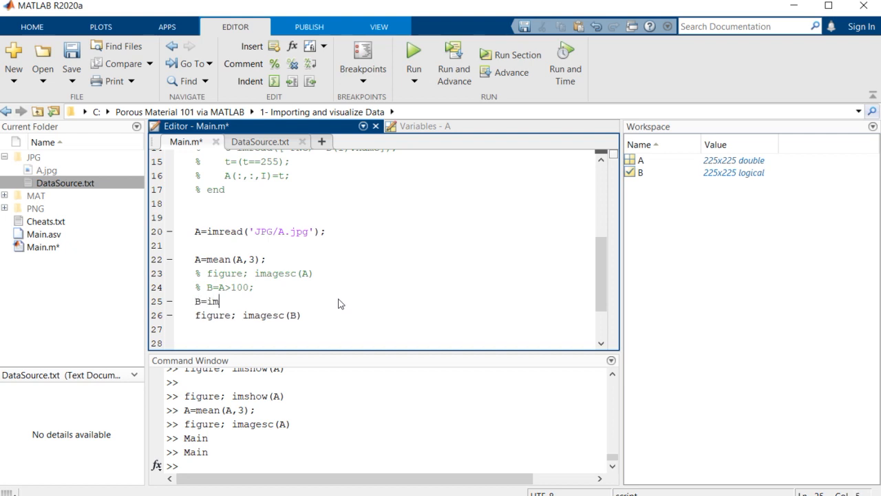
type("binarize(")
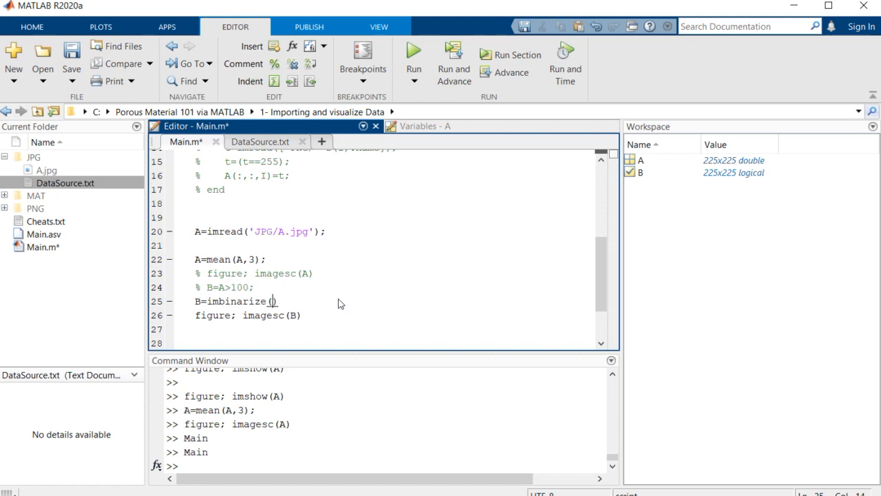
type("A);")
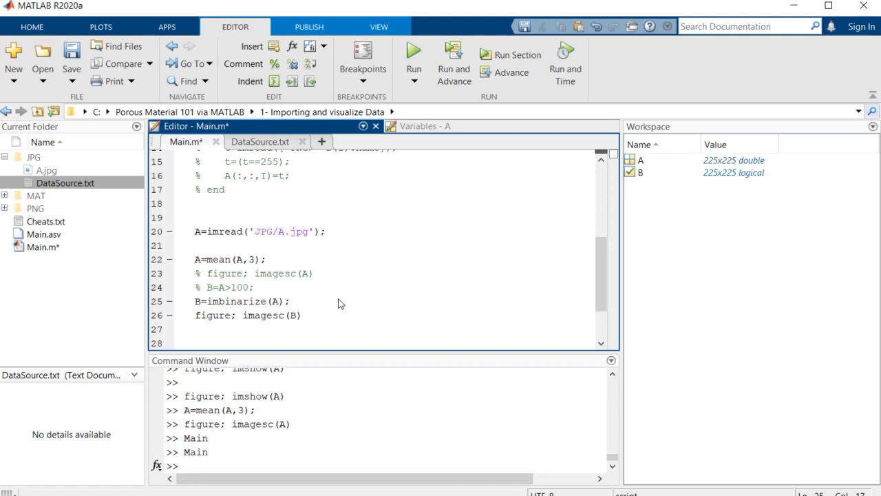
left_click(413, 54)
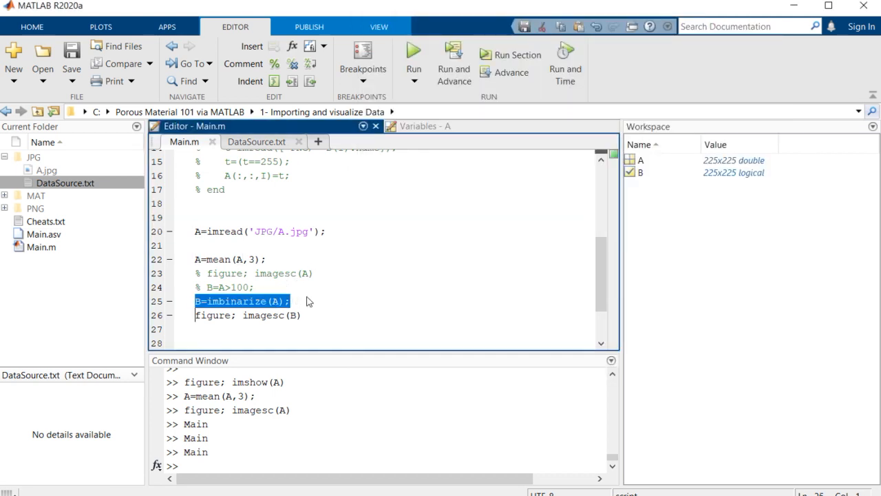
mouse_move(311, 304)
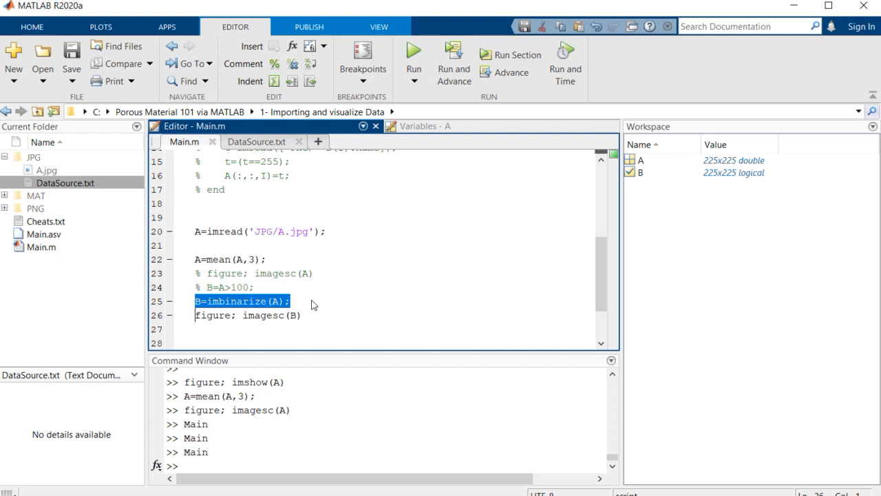
mouse_move(289, 283)
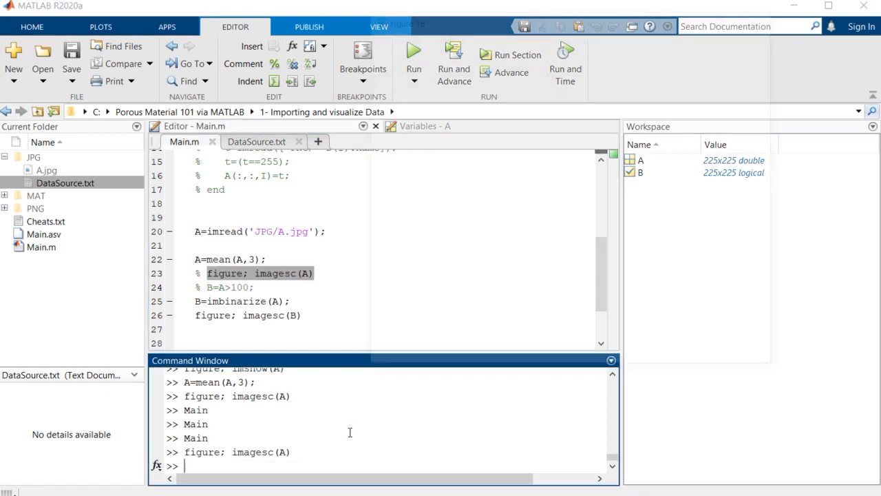
Display the averaged image A for comparison, then remove that display line
left_click(413, 53)
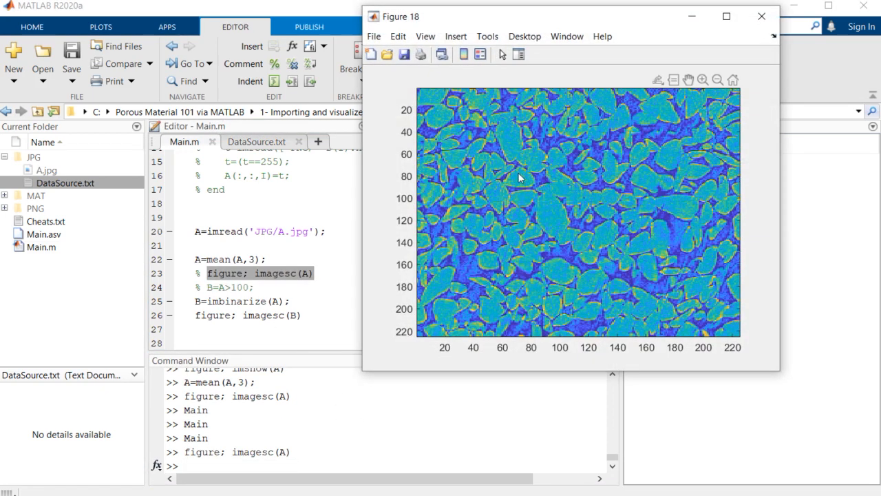
mouse_move(350, 267)
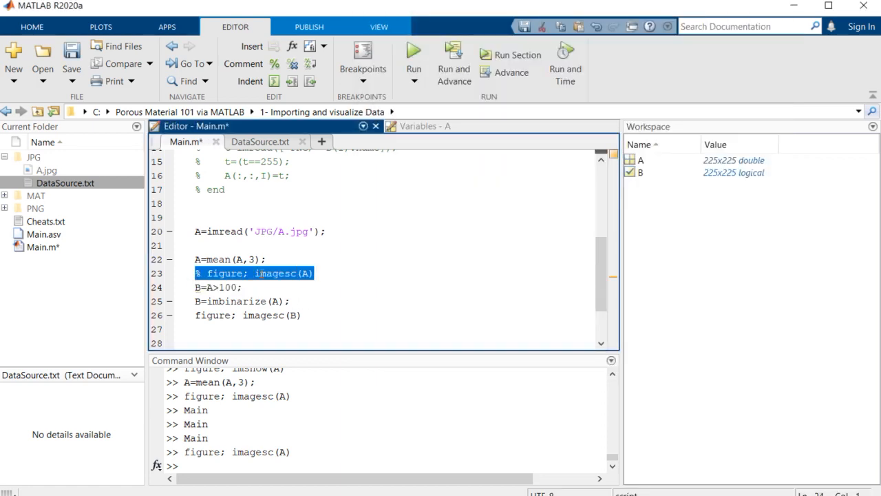
key("Delete")
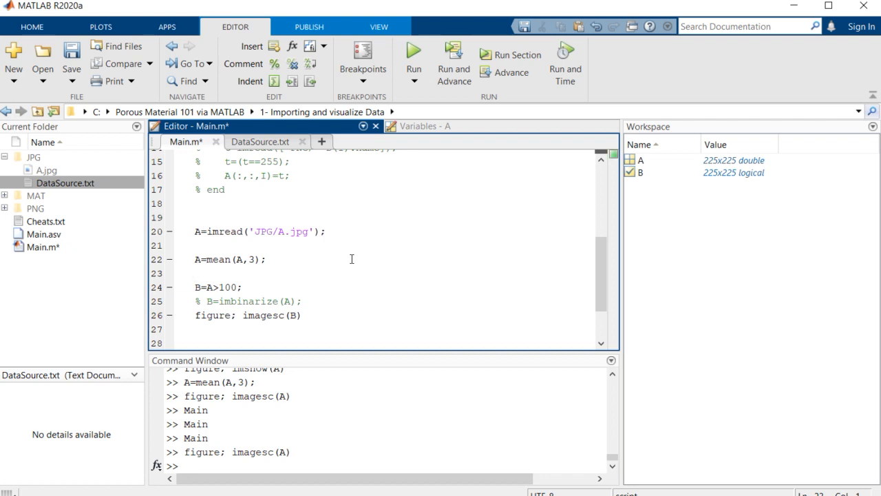
Add a clipping line A(A>150)=150; after the averaging step
left_click(195, 273)
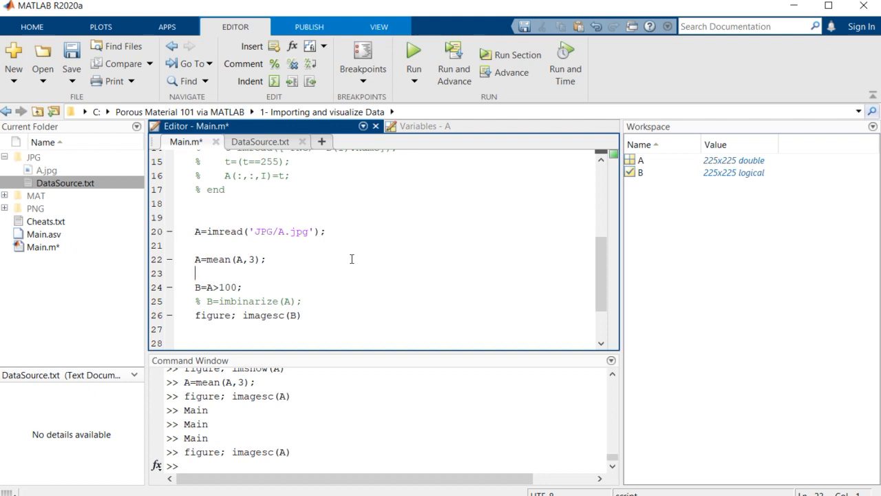
type("A()")
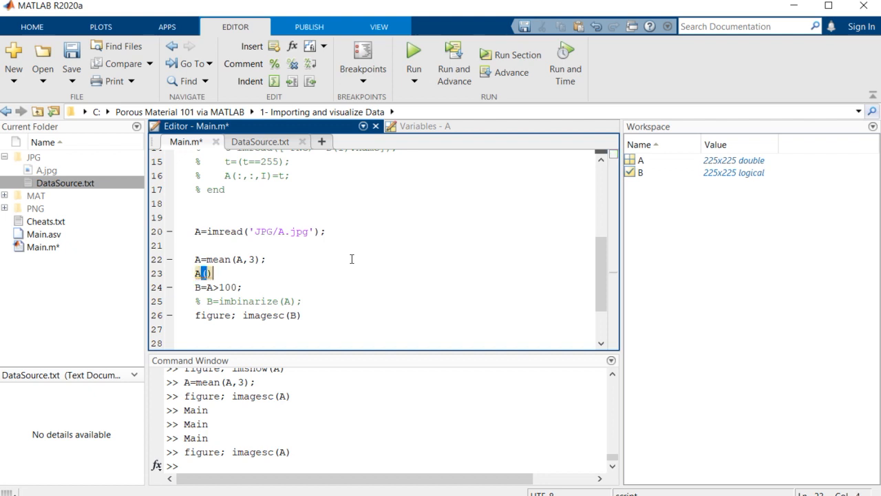
type("A>1")
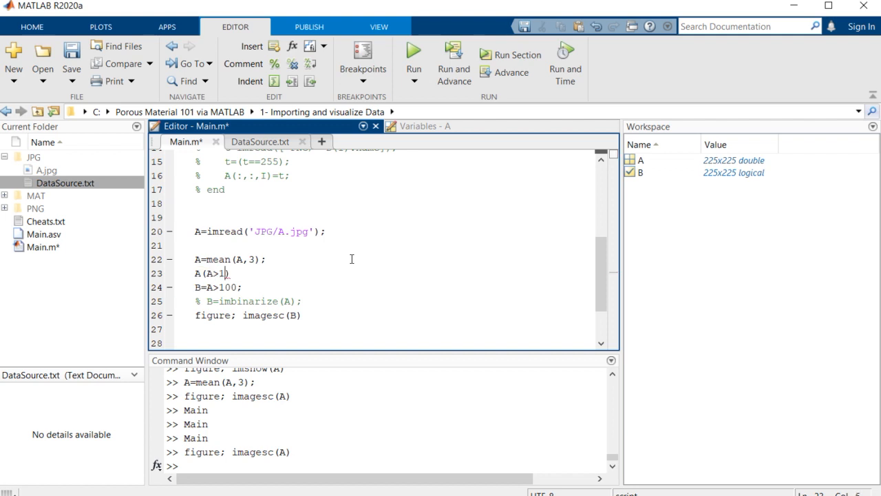
type("50")
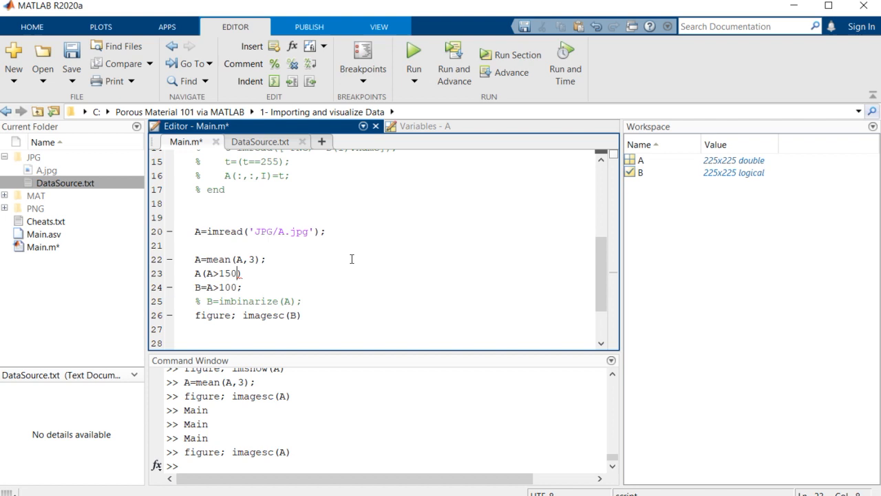
type("=")
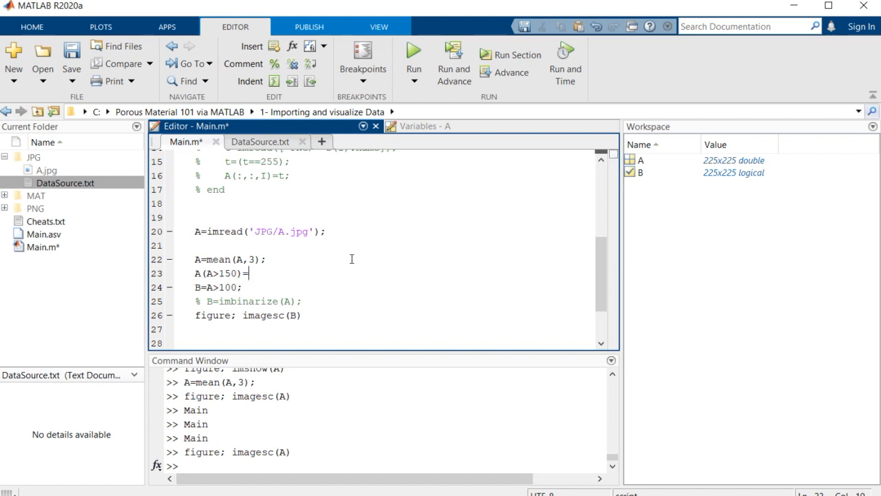
type("150")
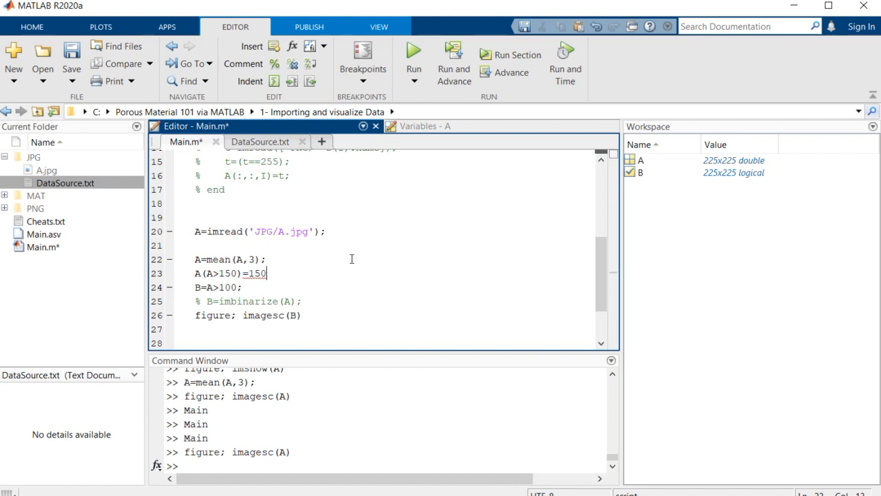
type(";")
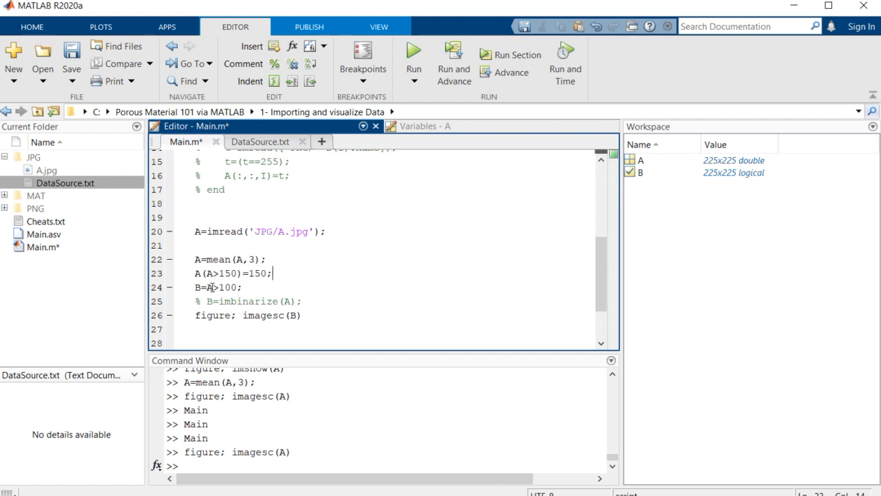
Rerun Main.m with imbinarize, then with the B=A>100 threshold, to redraw the binary grain map
left_click(209, 288)
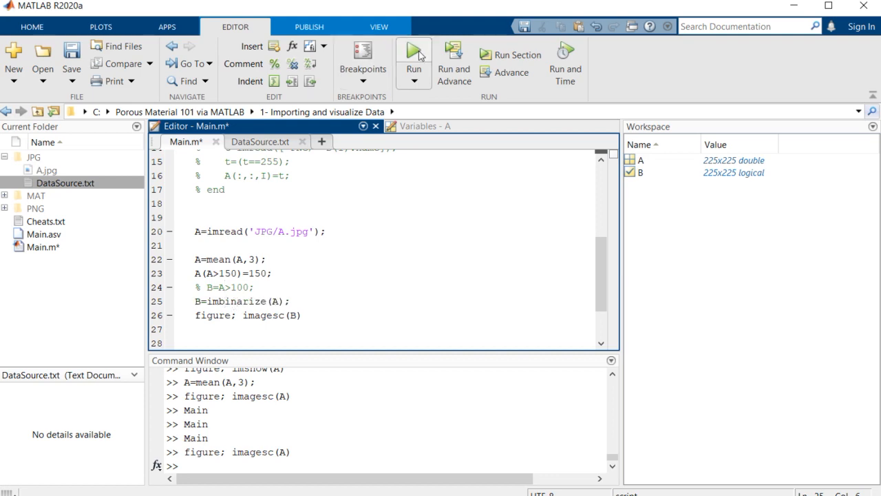
left_click(413, 61)
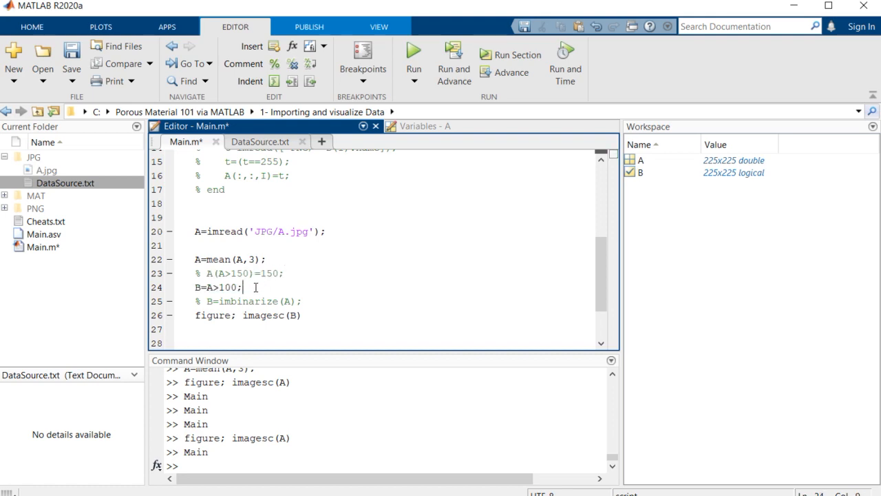
left_click(413, 58)
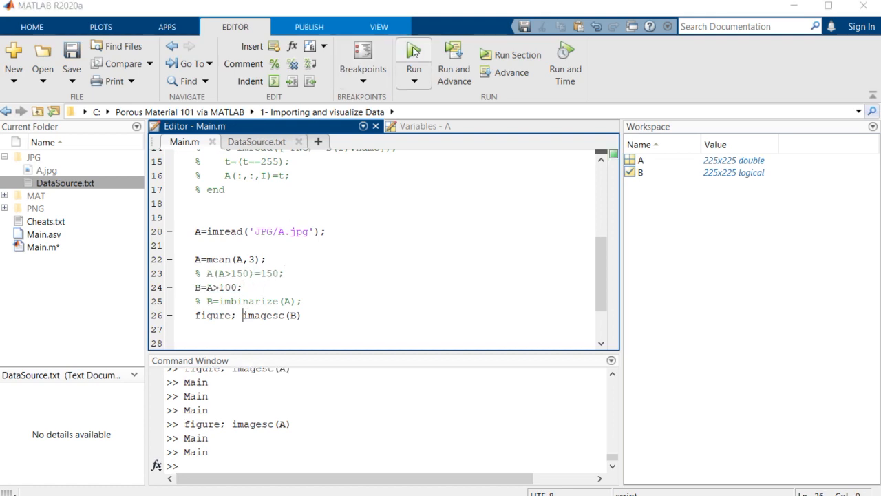
left_click(413, 55)
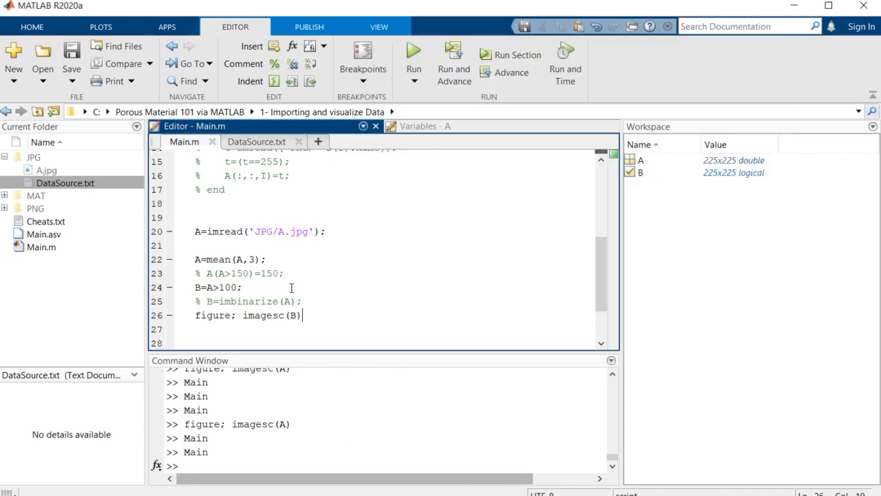
left_click(413, 55)
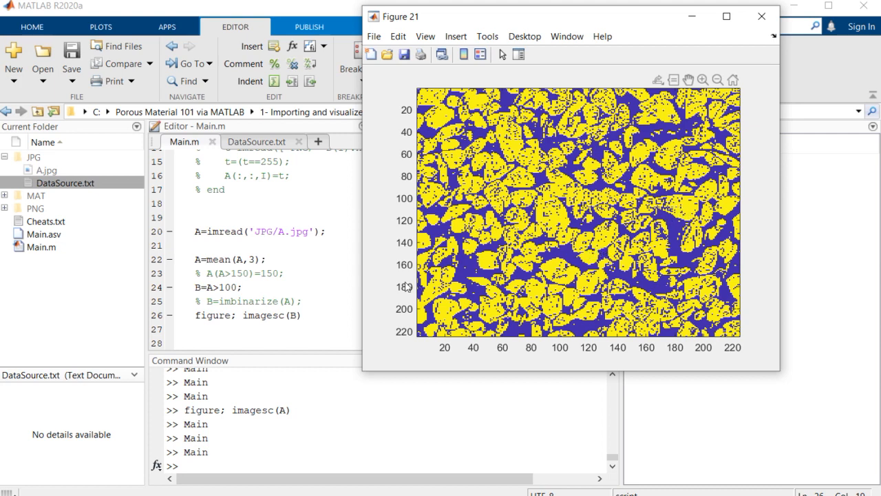
mouse_move(290, 270)
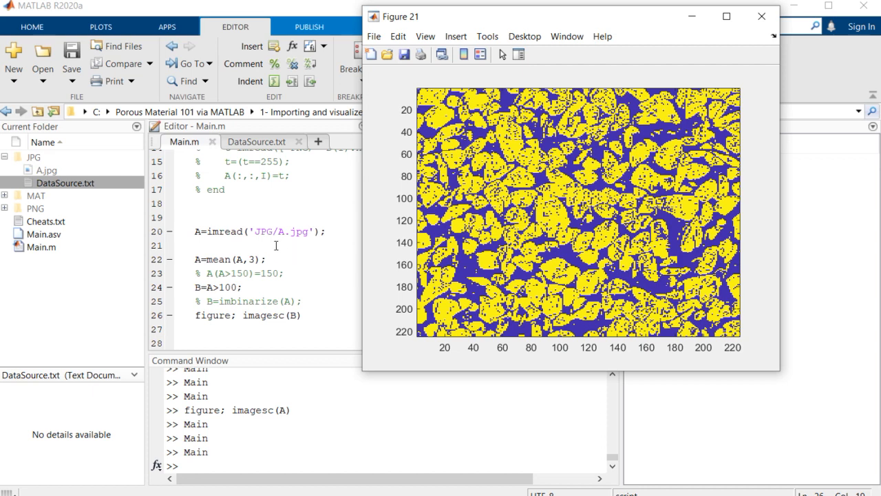
left_click(761, 16)
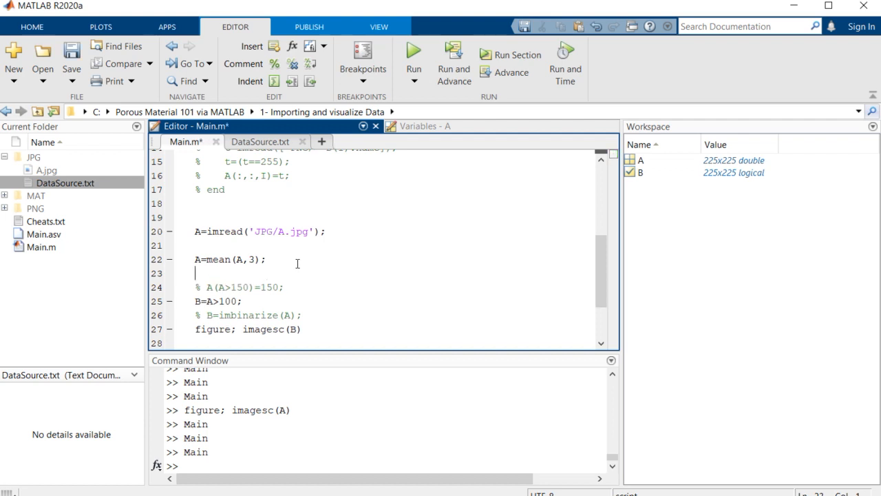
Add A=double(A); and A=imgaussfilt(A) after the averaging line
type("A=doub")
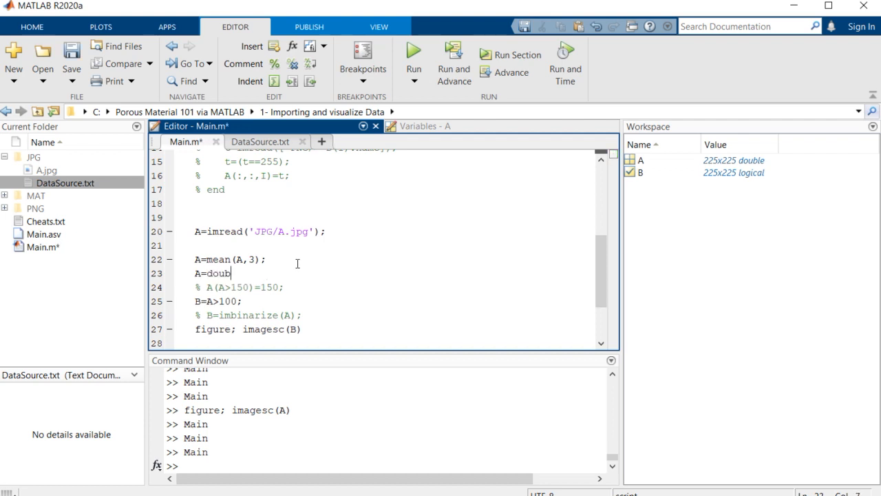
type("le()")
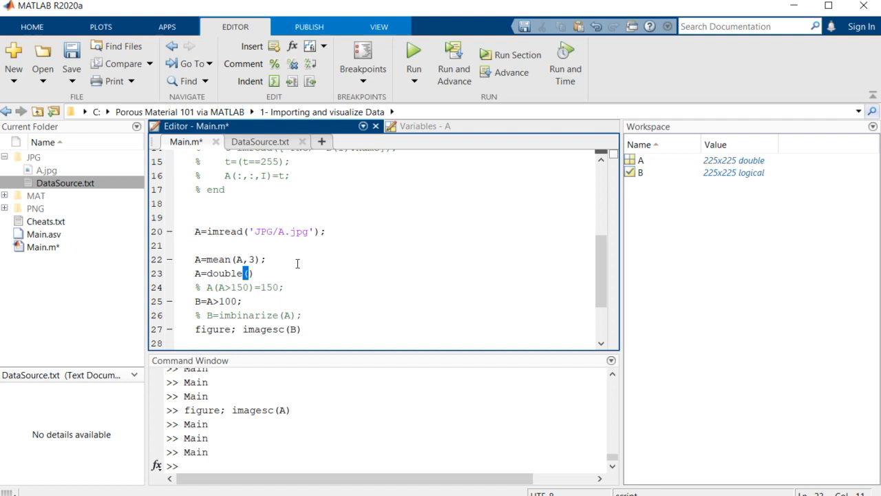
type("A")
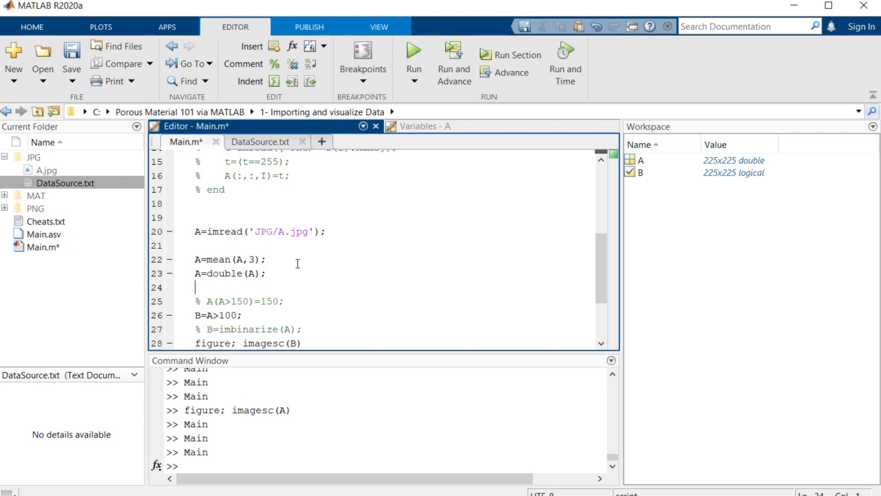
type("A=")
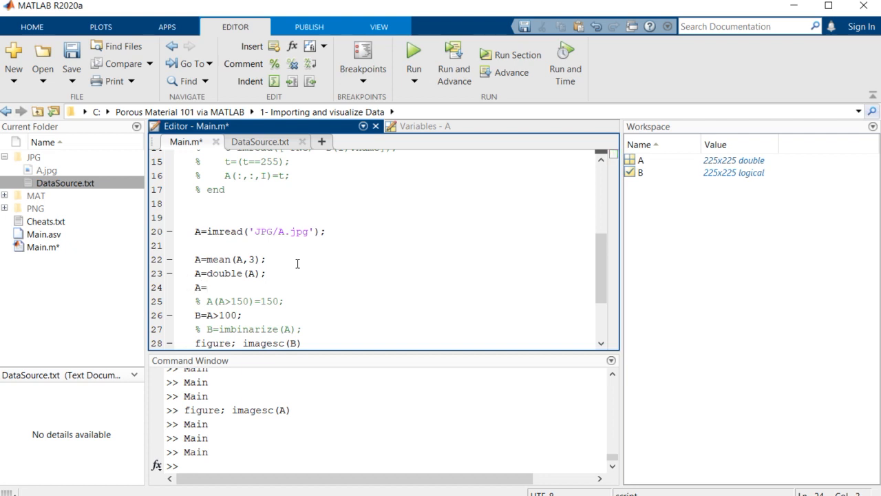
type("imgauss")
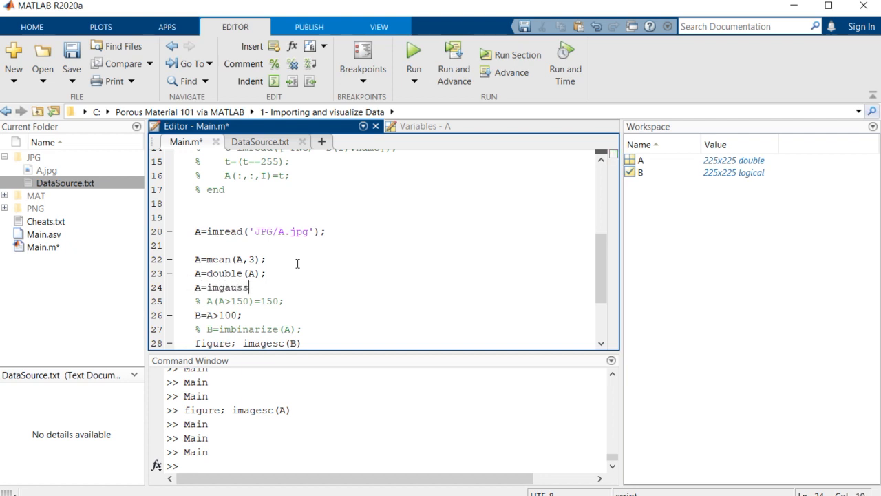
type("filt(")
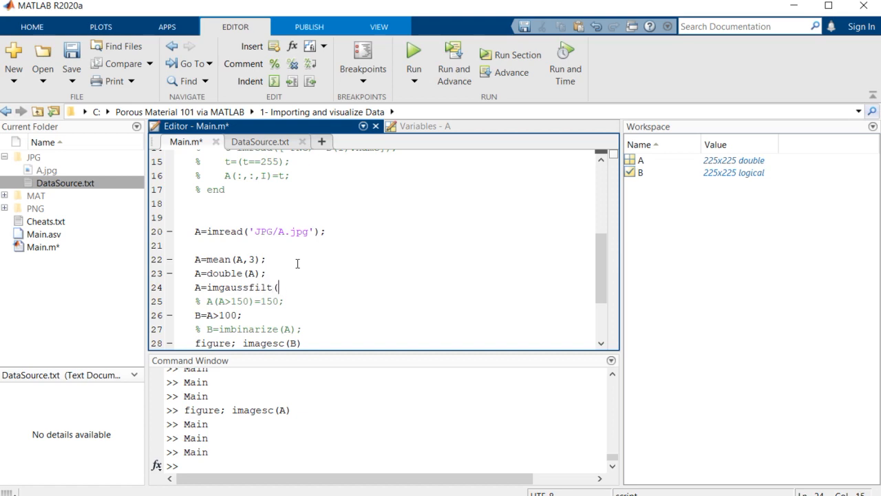
type("A)")
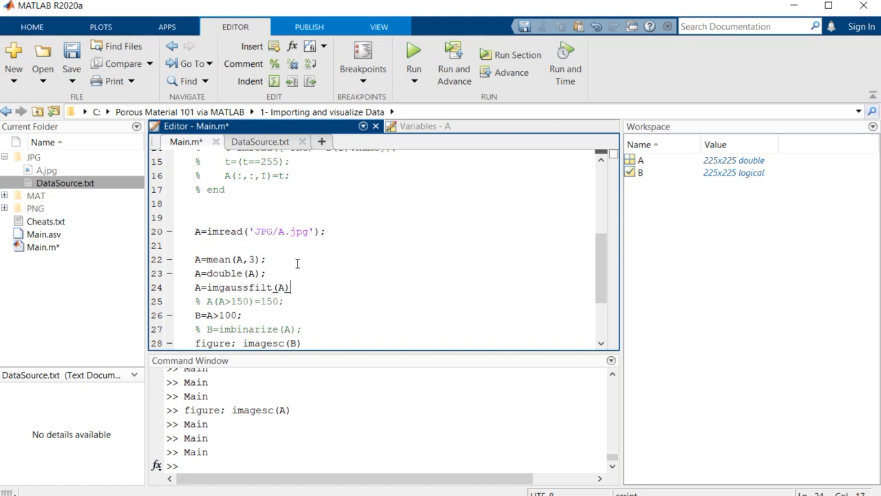
Give imgaussfilt a smoothing sigma and run Main.m to view the smoother binary image
left_click(413, 54)
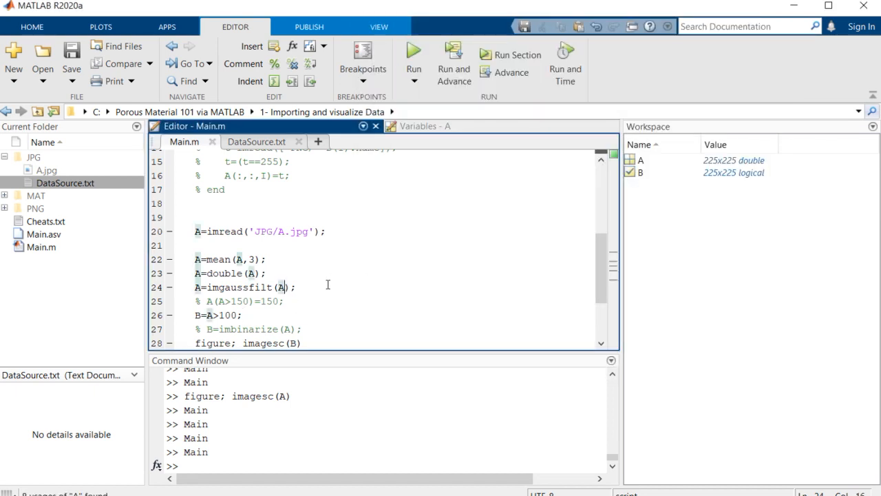
type(",2")
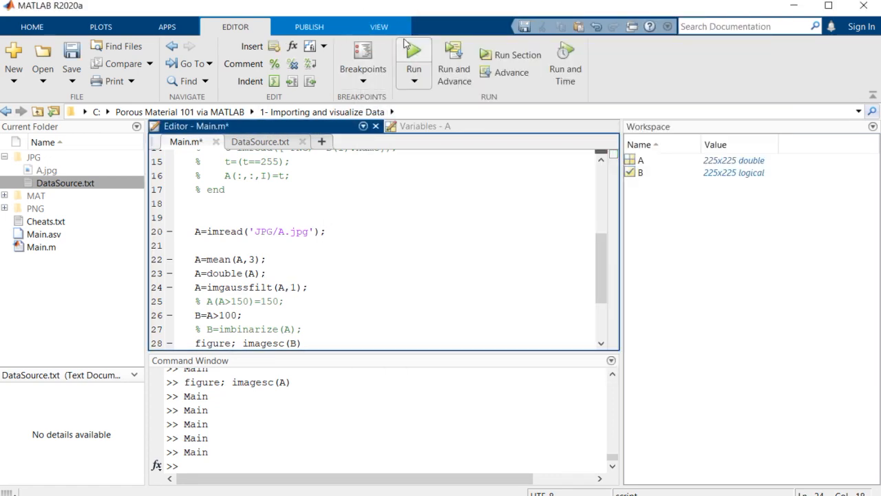
left_click(413, 62)
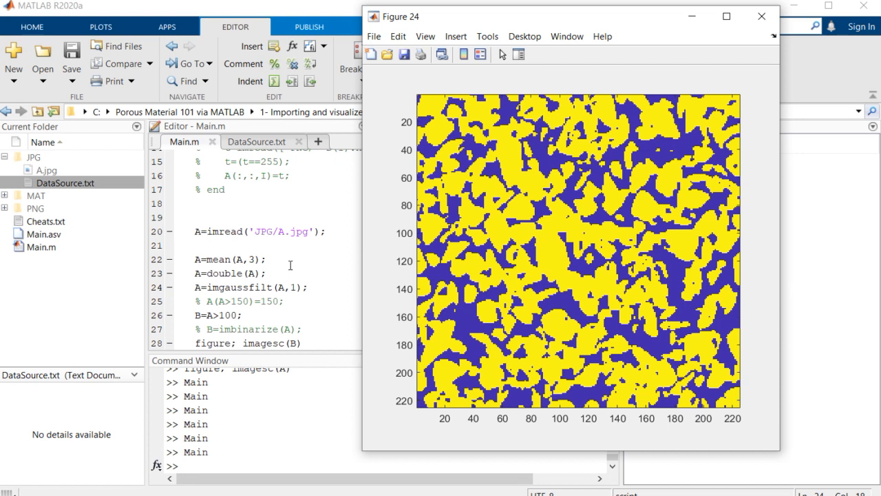
mouse_move(276, 242)
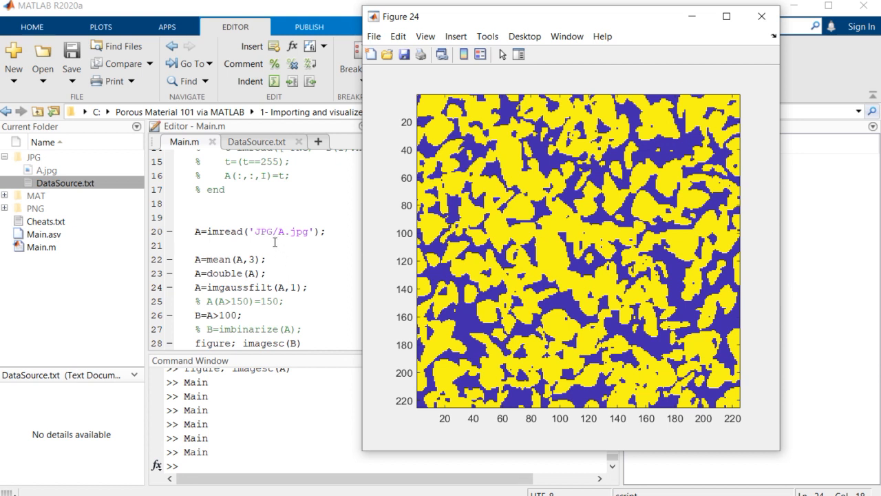
mouse_move(397, 212)
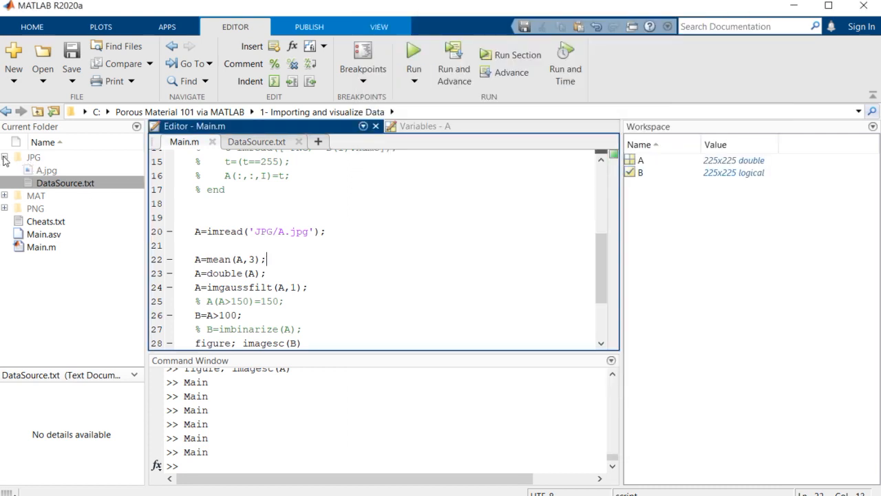
Collapse and select the JPG image folder, then scroll through the finished Main.m
left_click(35, 182)
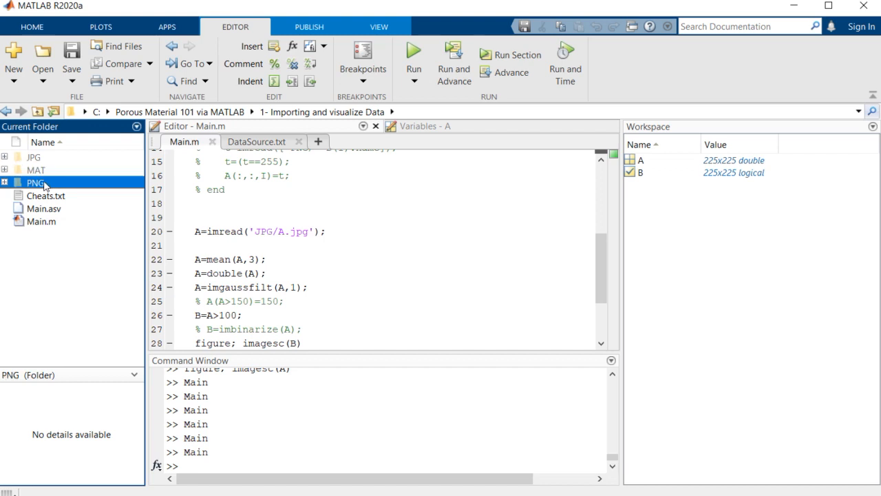
left_click(33, 157)
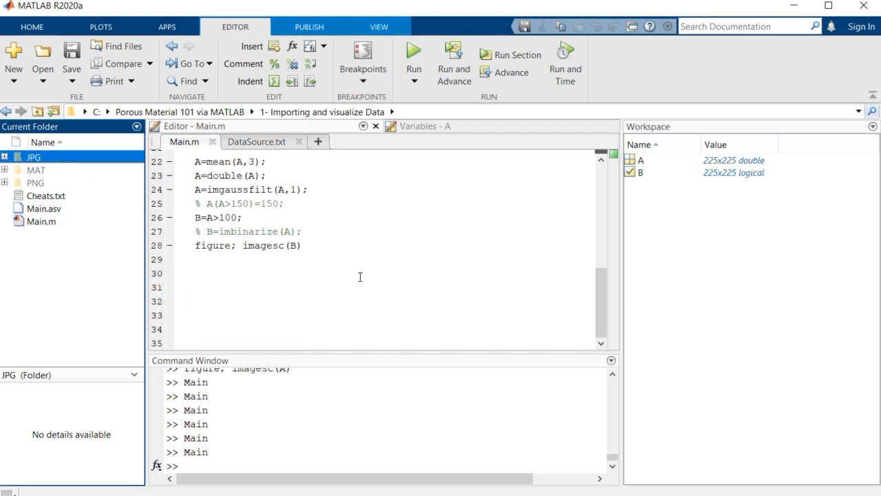
scroll("up", 3)
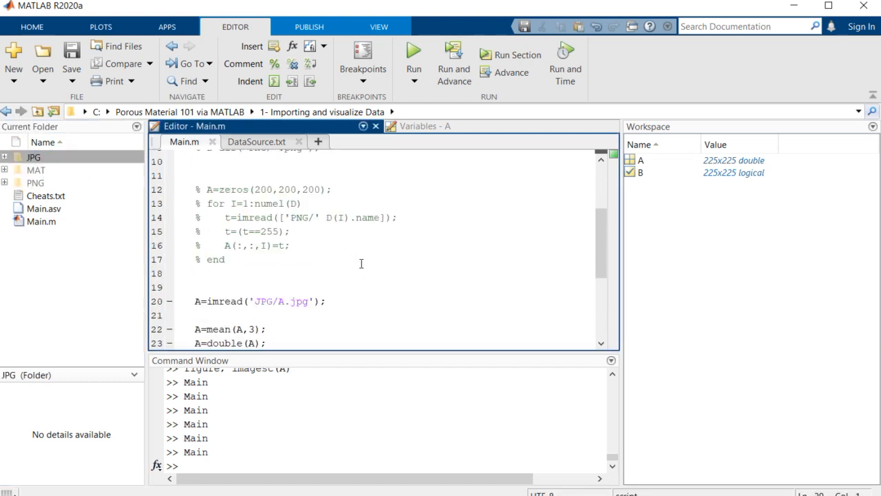
scroll("down", 3)
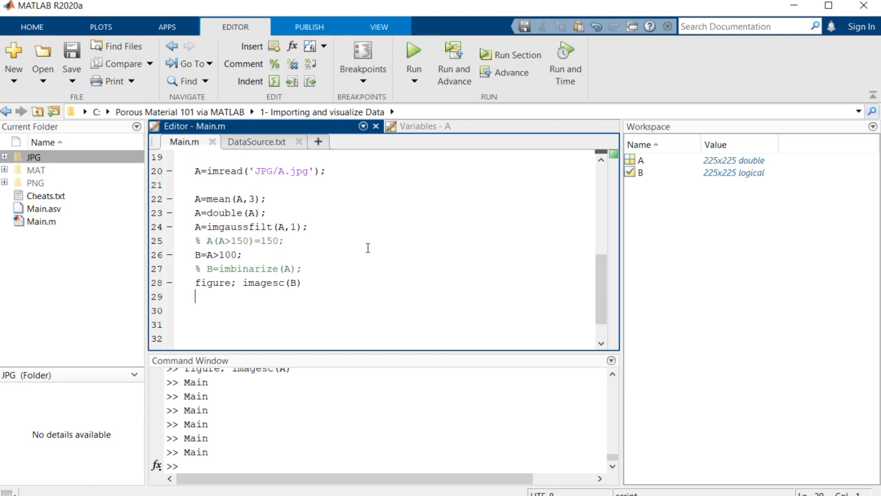
mouse_move(418, 237)
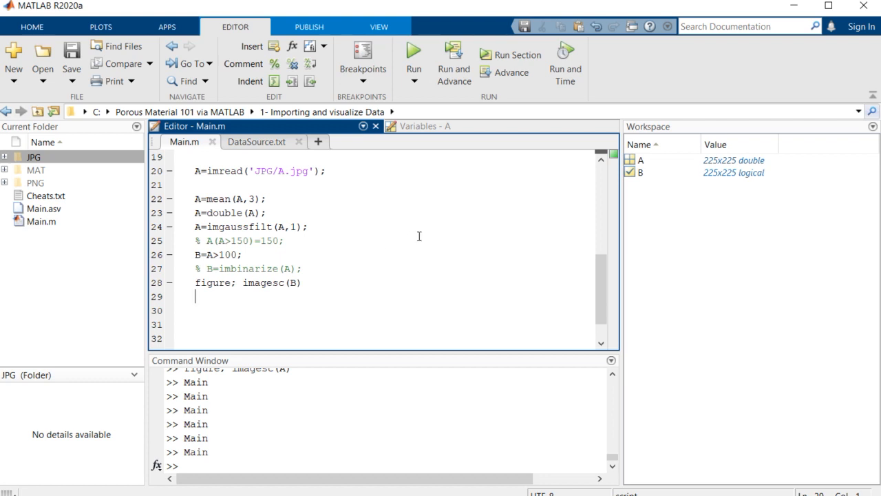